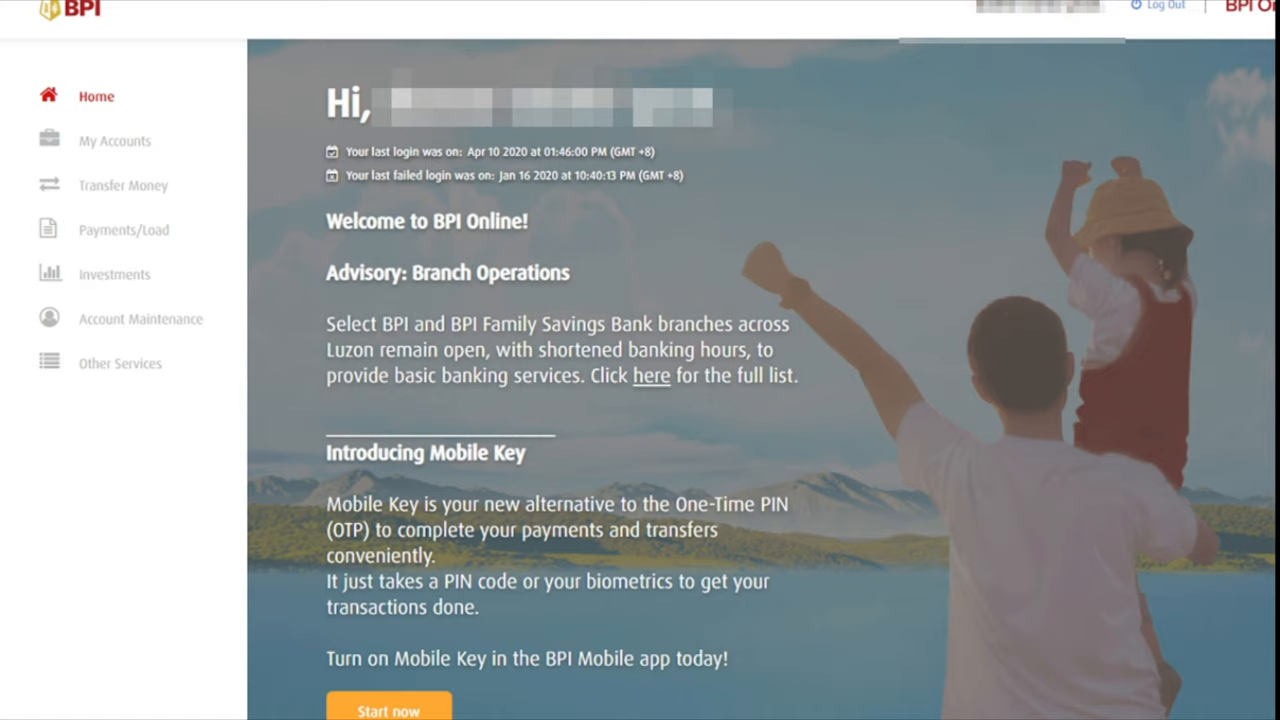
mouse_move(264, 150)
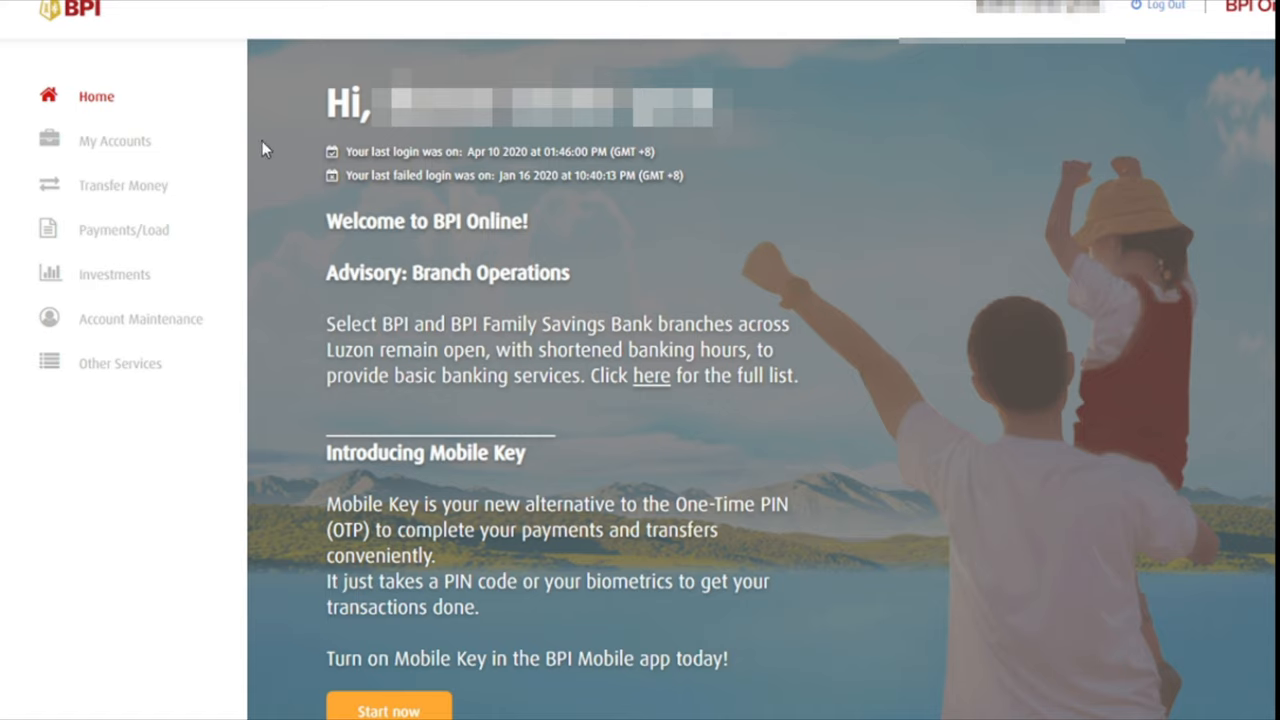
mouse_move(224, 160)
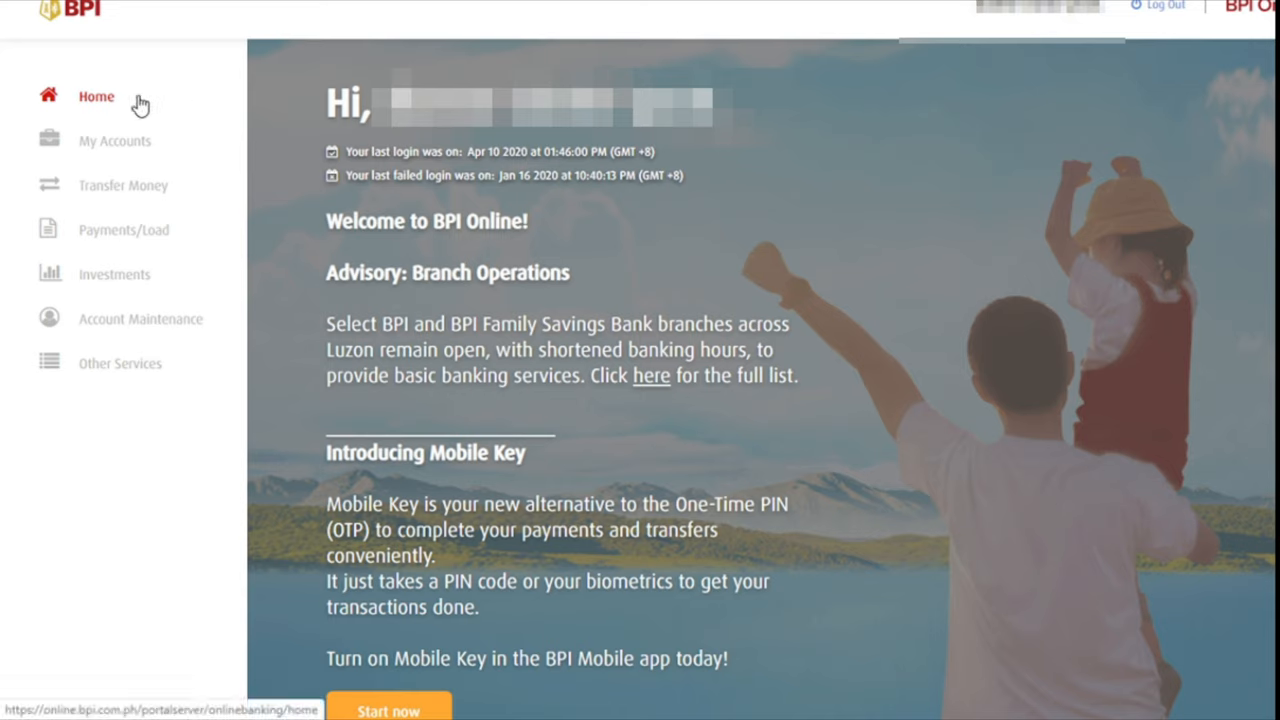
mouse_move(150, 108)
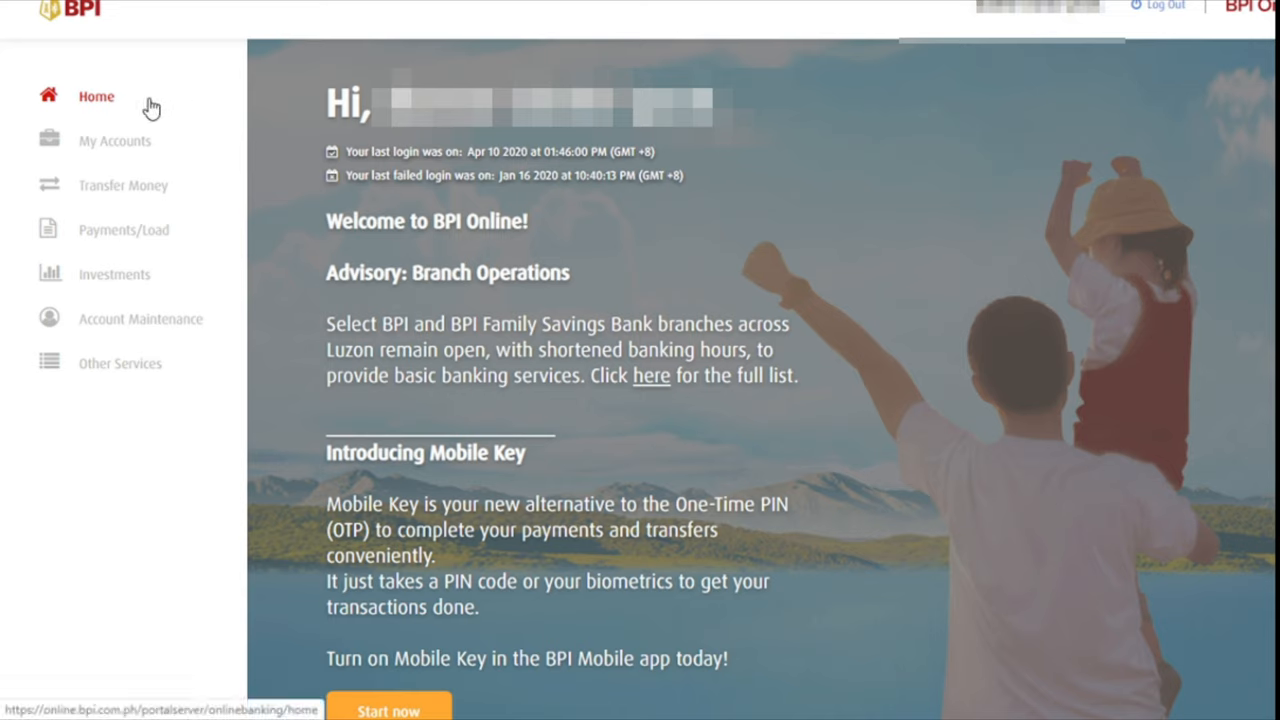
Step: From the banking home page, go to the Other Services overview
left_click(114, 140)
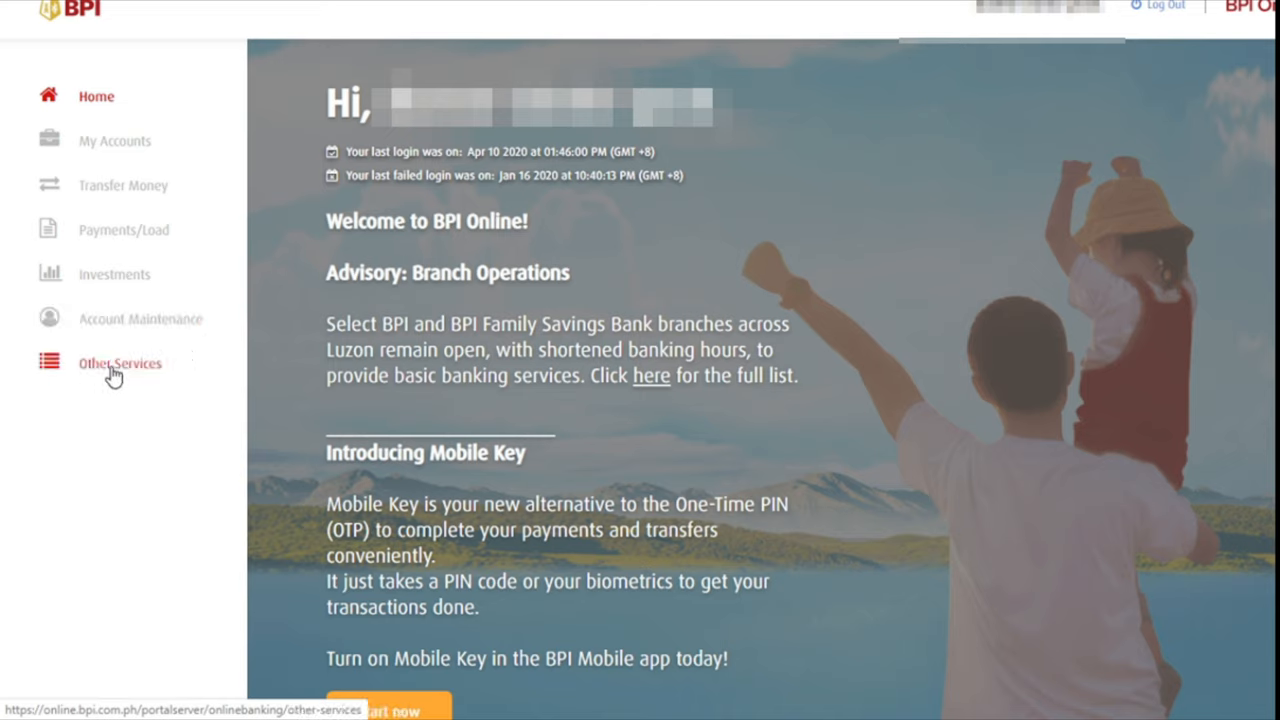
left_click(120, 364)
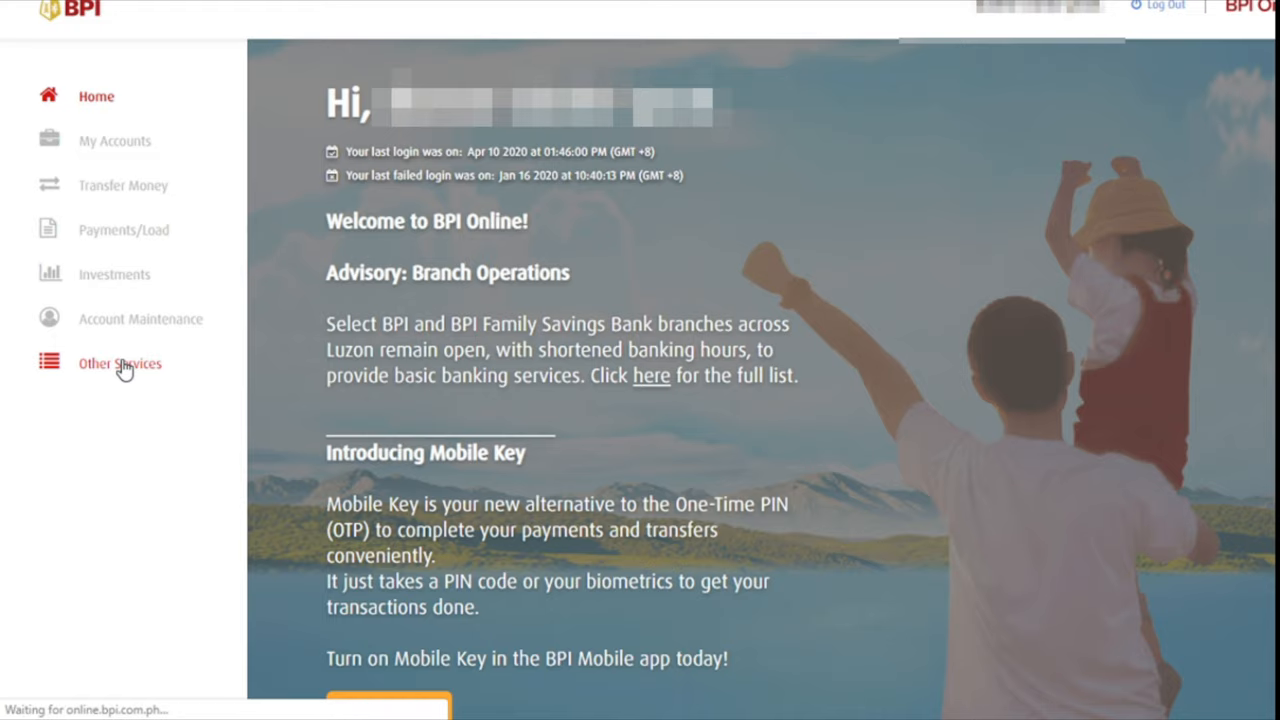
left_click(120, 364)
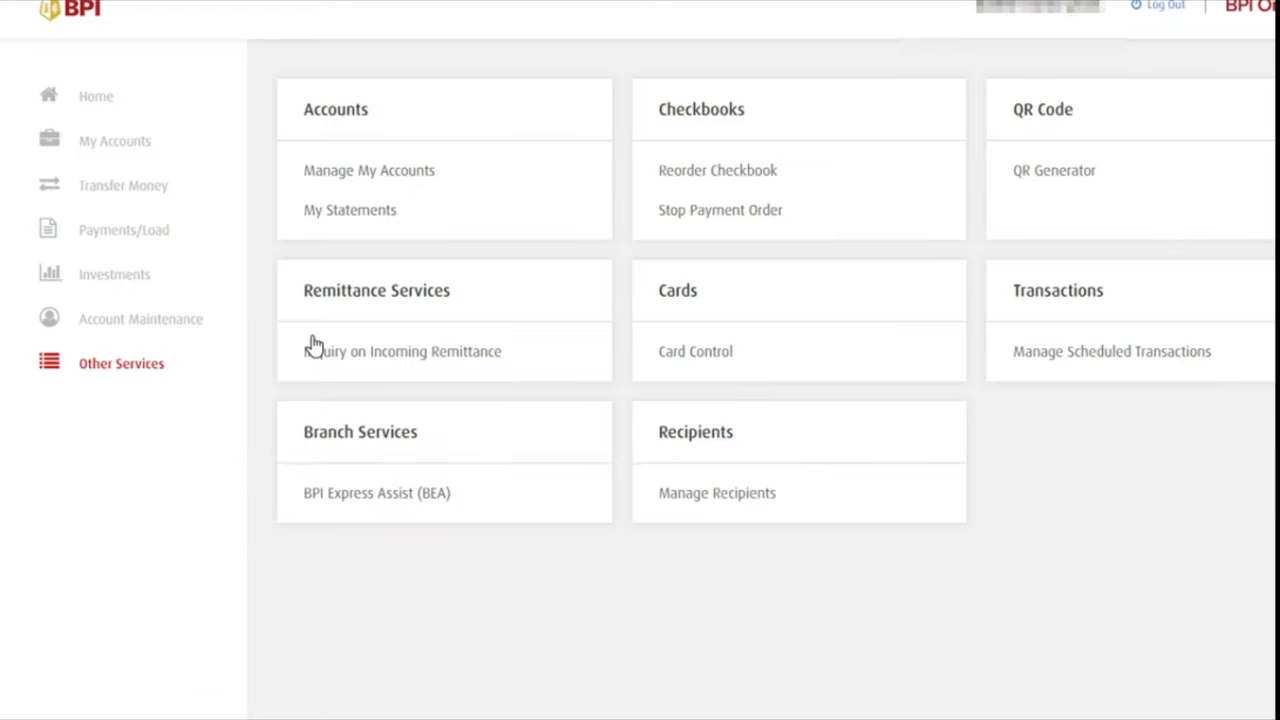
mouse_move(424, 596)
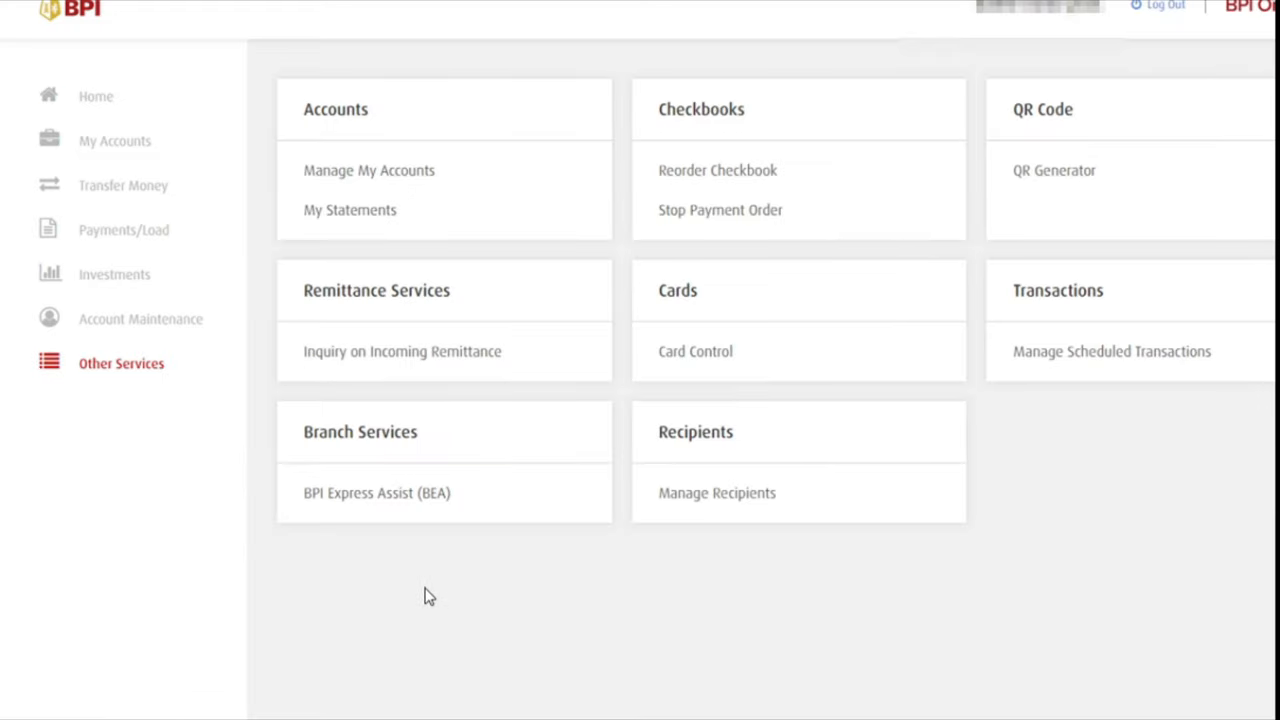
mouse_move(430, 590)
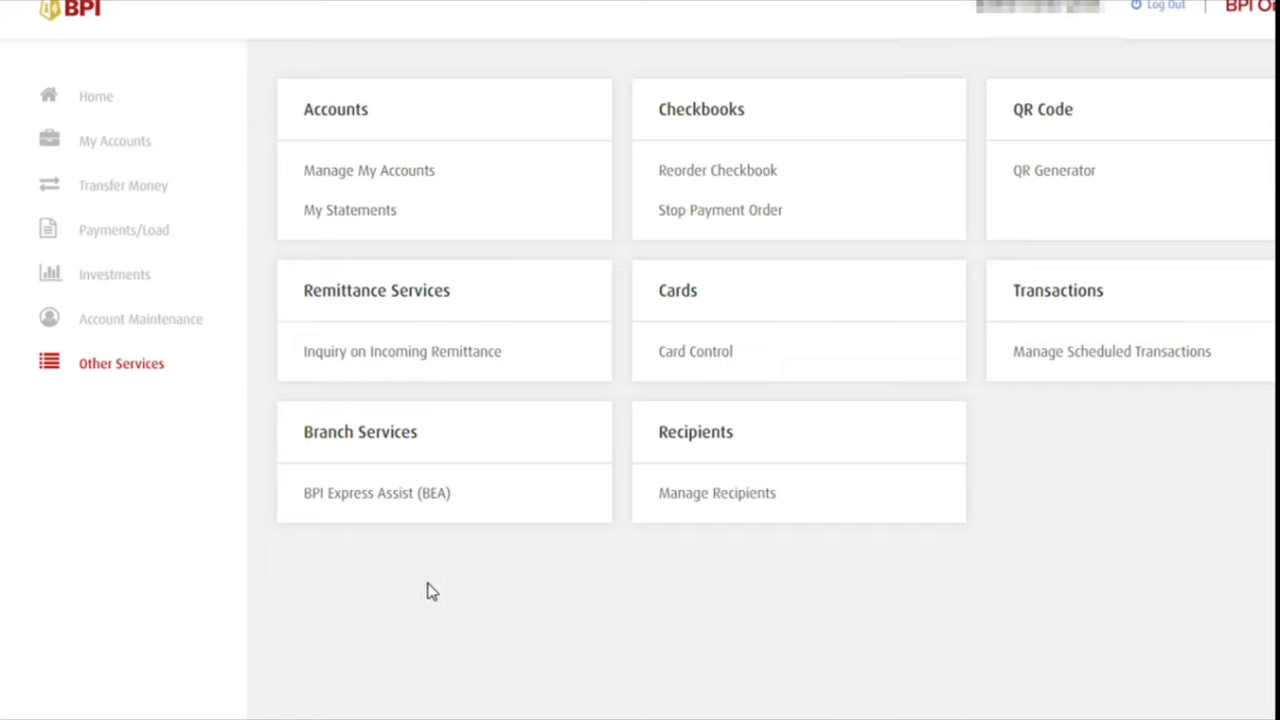
mouse_move(448, 580)
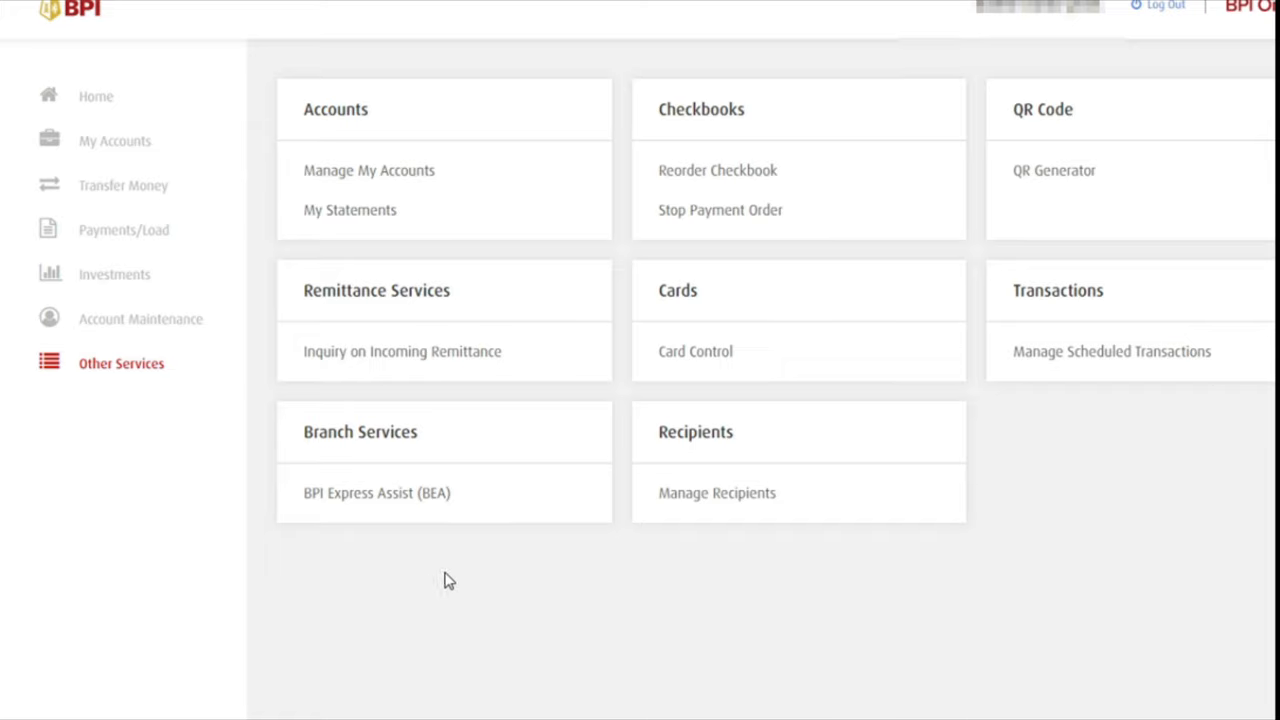
mouse_move(444, 588)
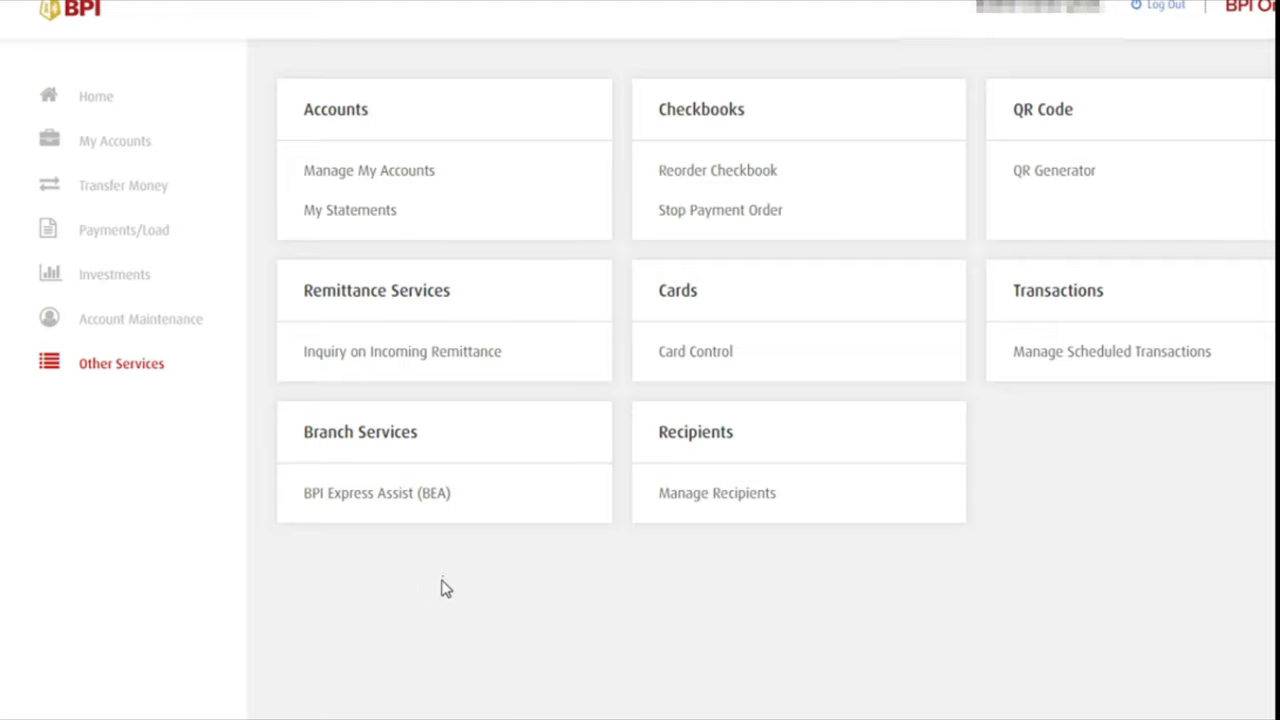
mouse_move(446, 584)
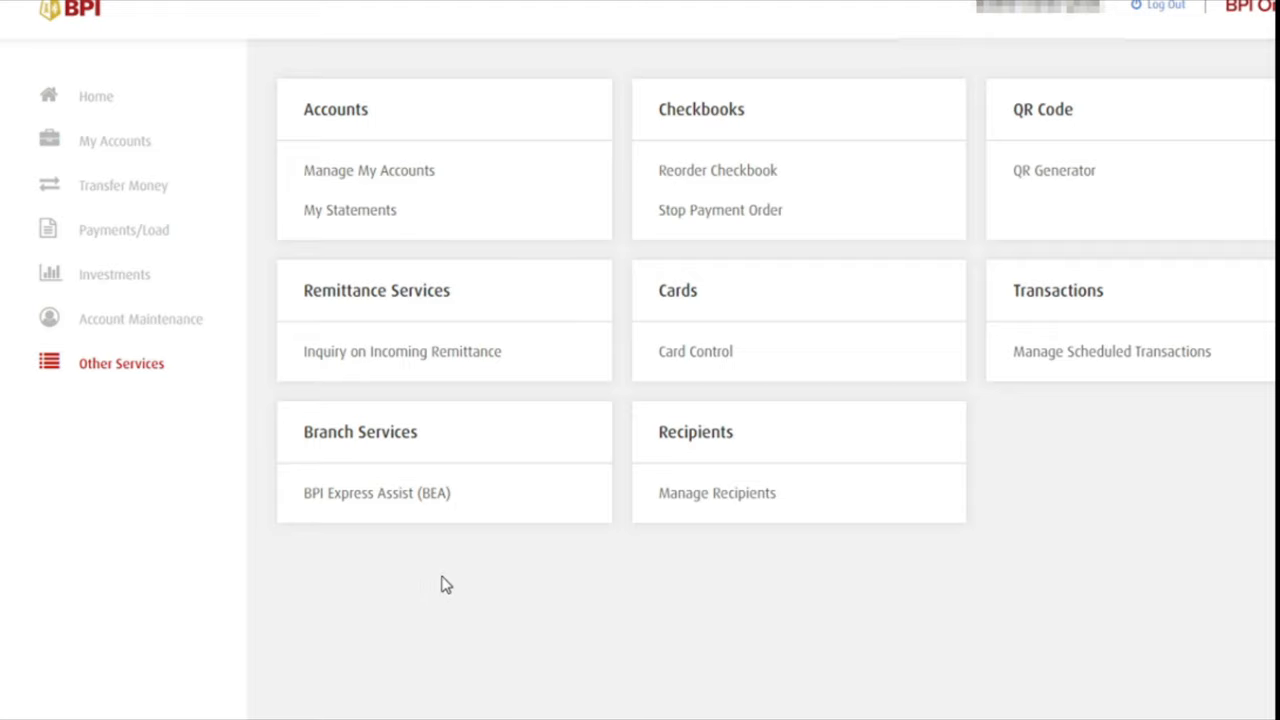
mouse_move(632, 176)
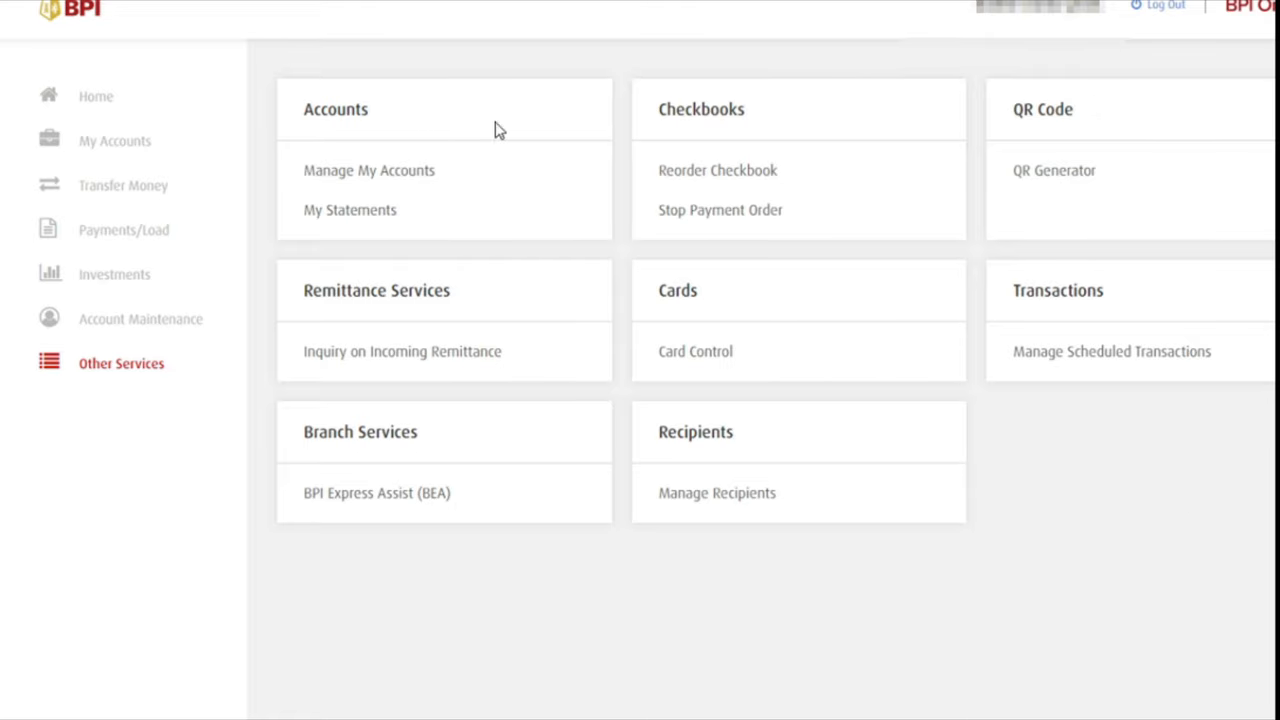
mouse_move(366, 300)
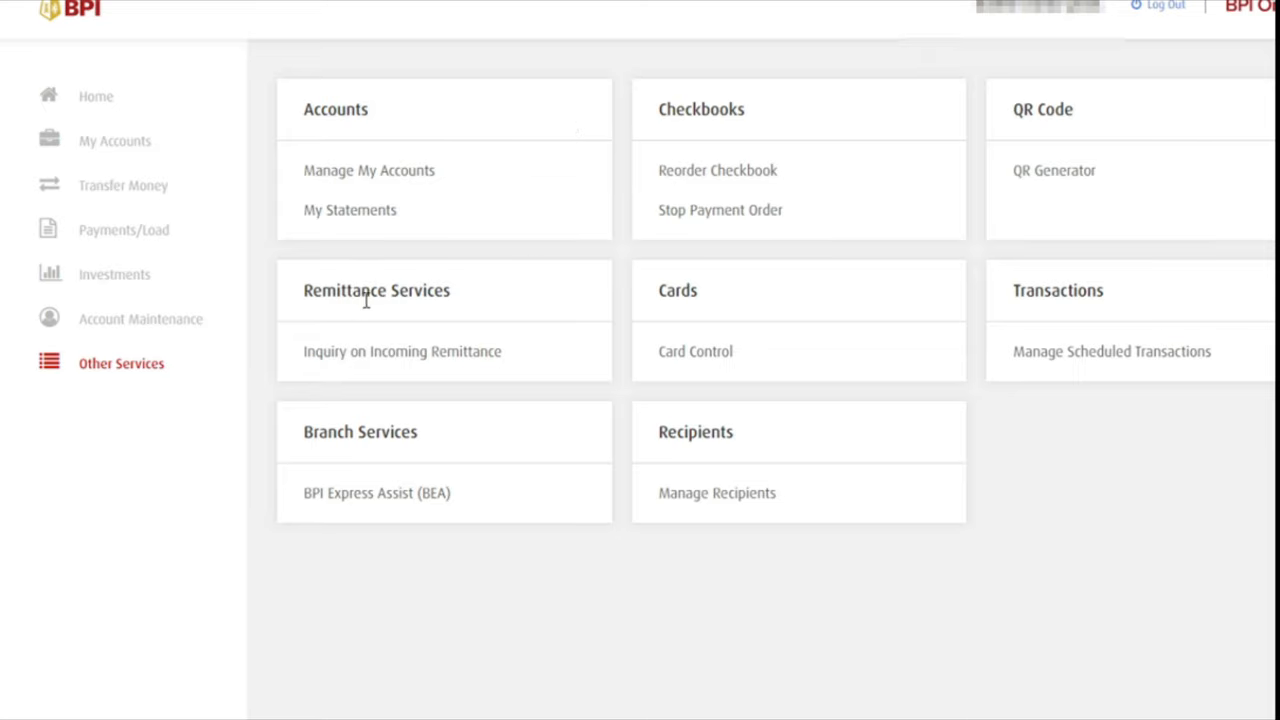
mouse_move(1052, 298)
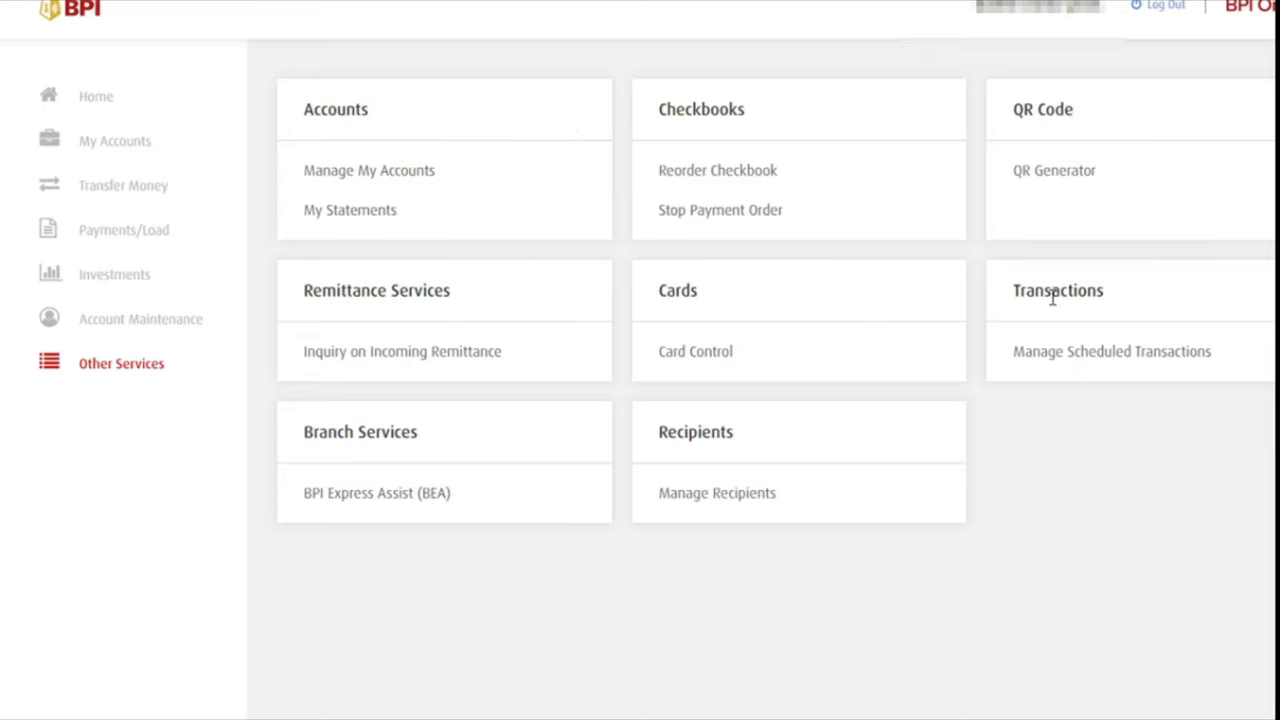
mouse_move(346, 432)
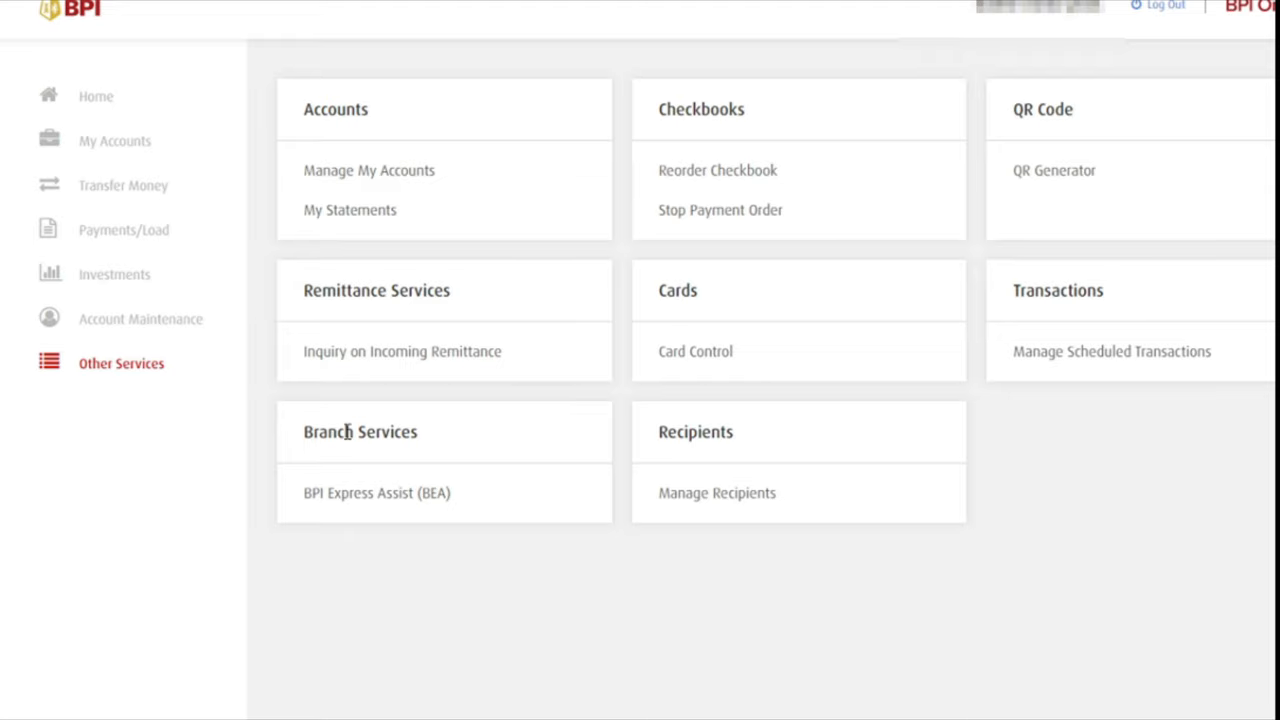
mouse_move(694, 418)
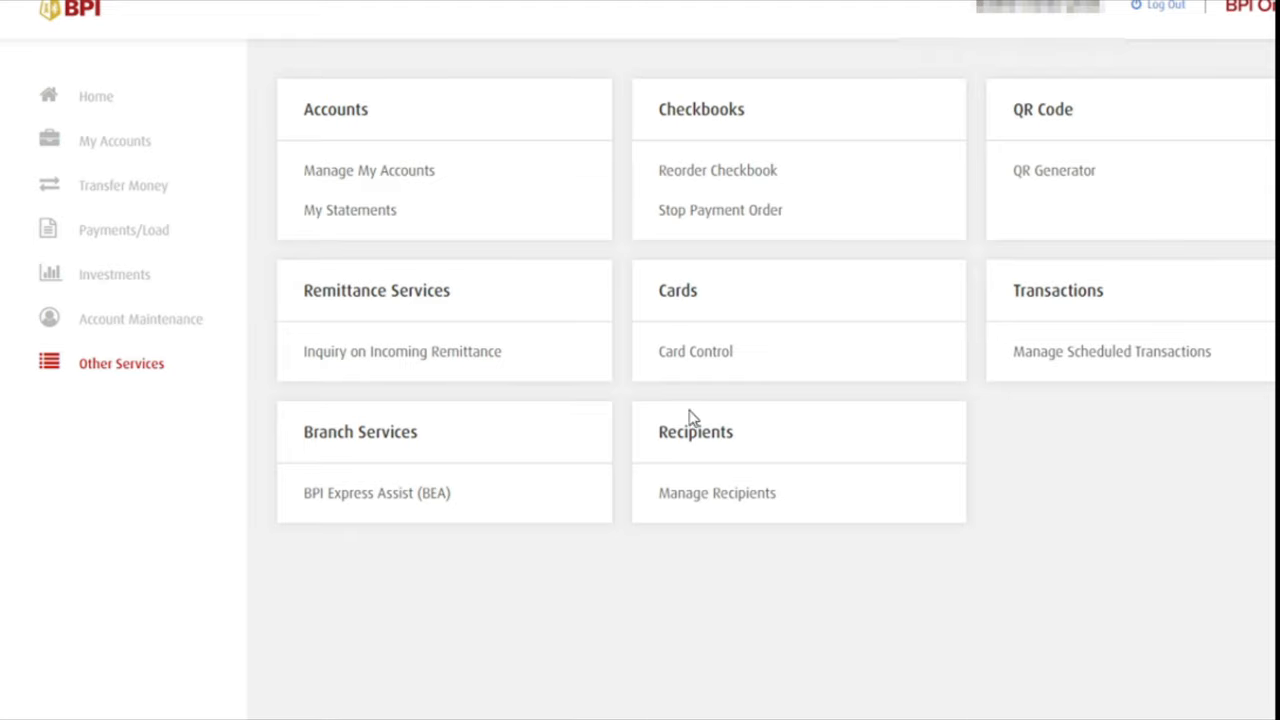
mouse_move(696, 448)
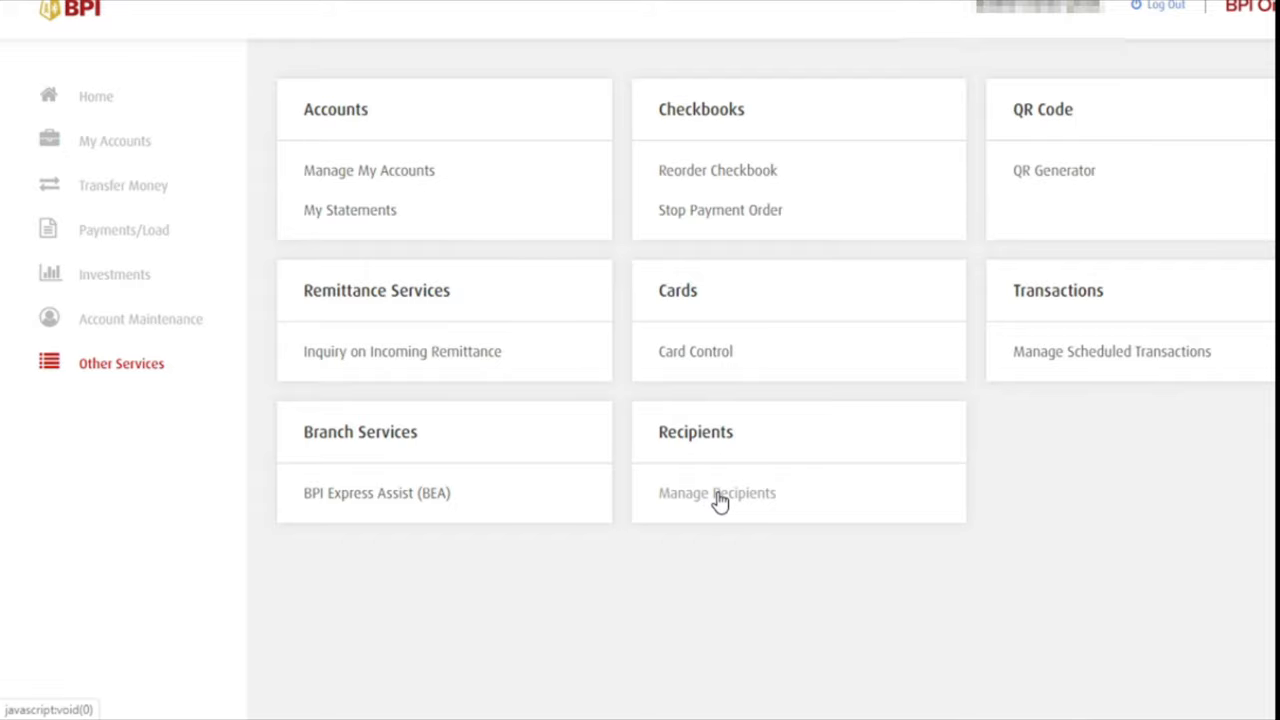
Step: Open Manage Recipients under Recipients to list the saved billers
left_click(716, 492)
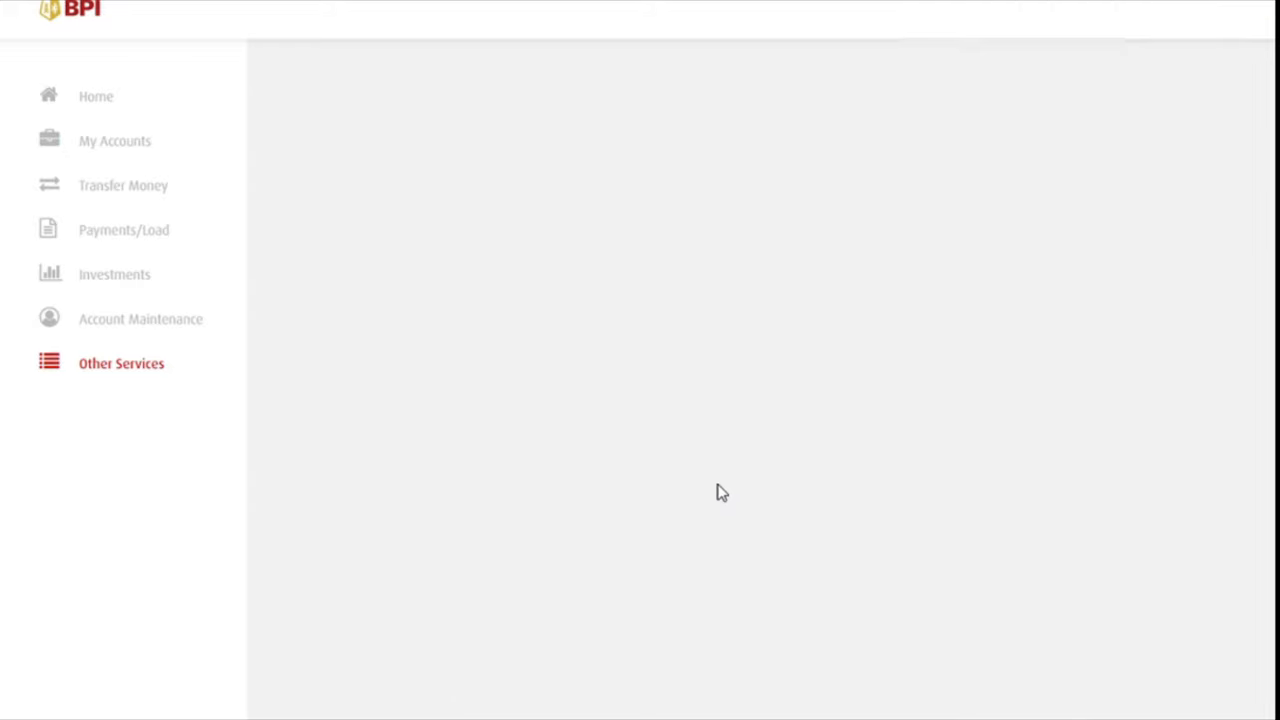
mouse_move(736, 496)
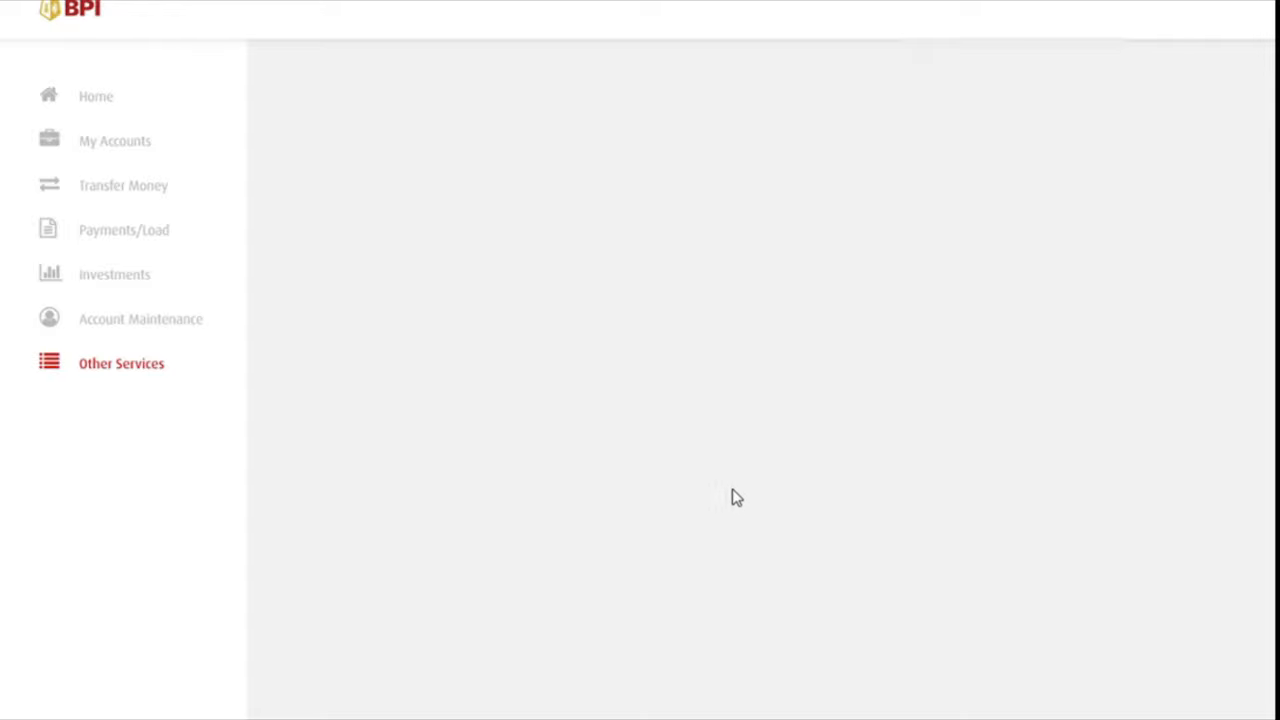
left_click(120, 364)
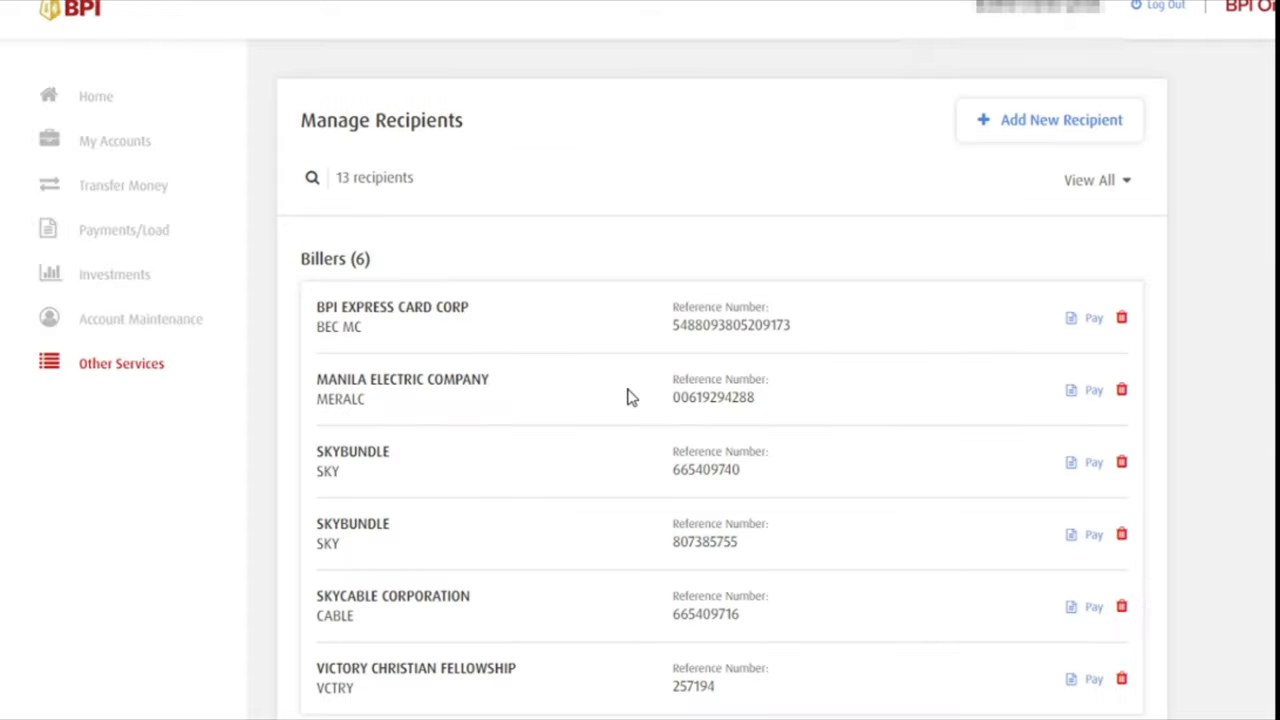
mouse_move(650, 184)
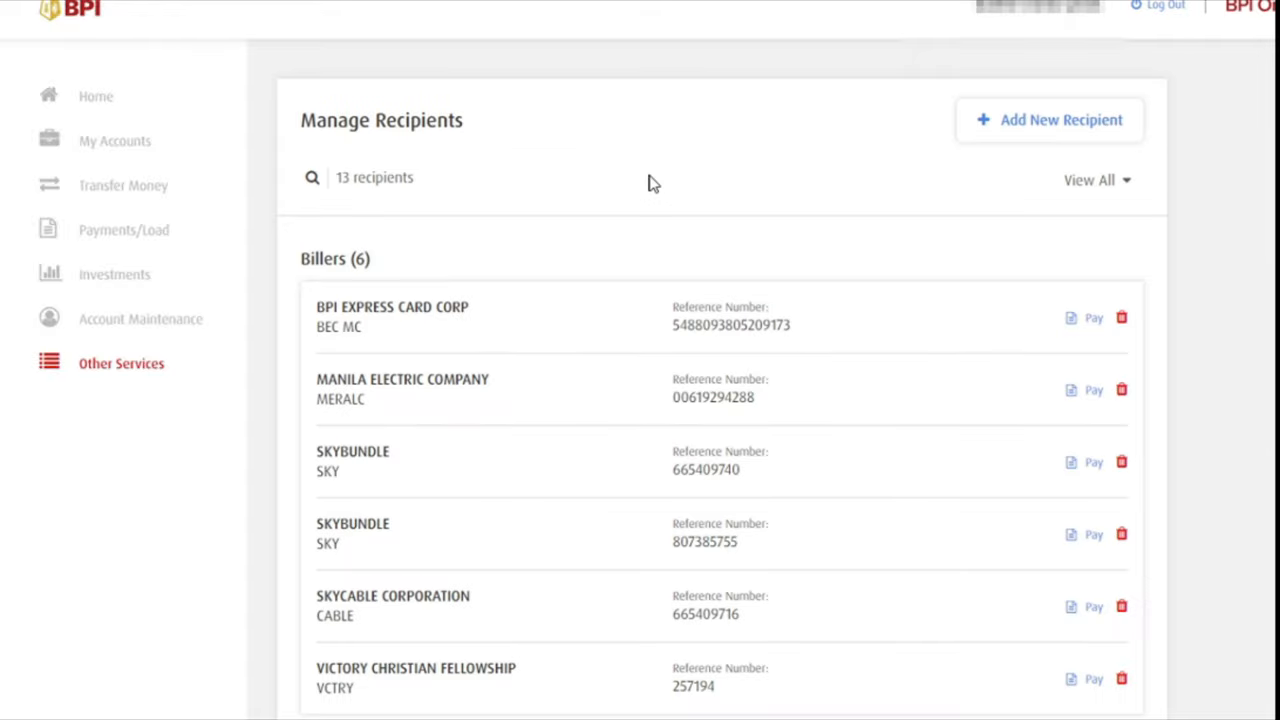
mouse_move(1020, 130)
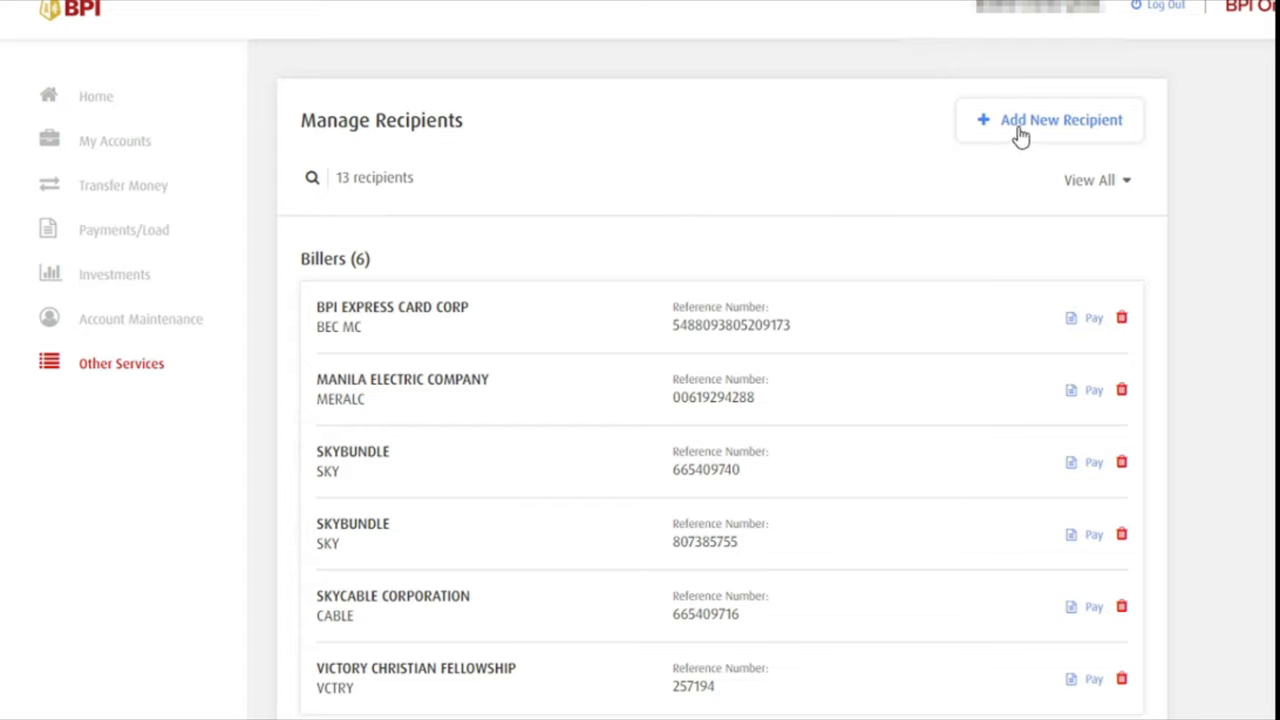
mouse_move(1200, 90)
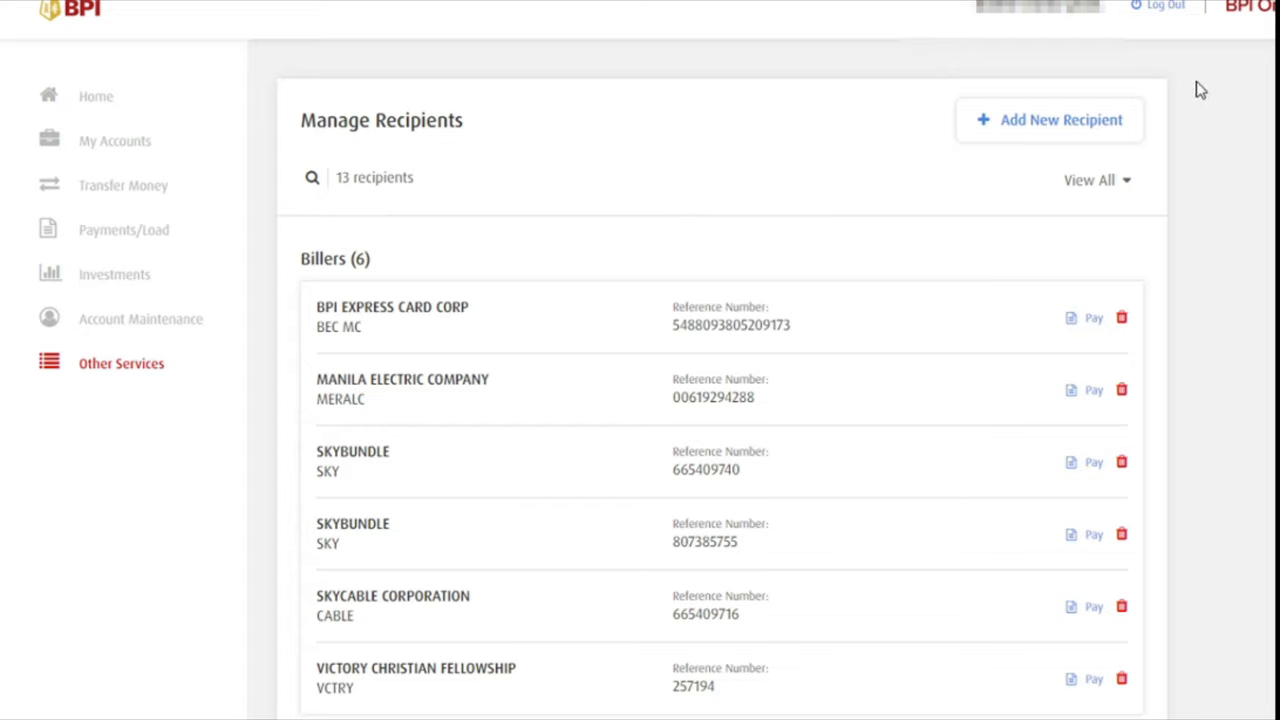
mouse_move(970, 128)
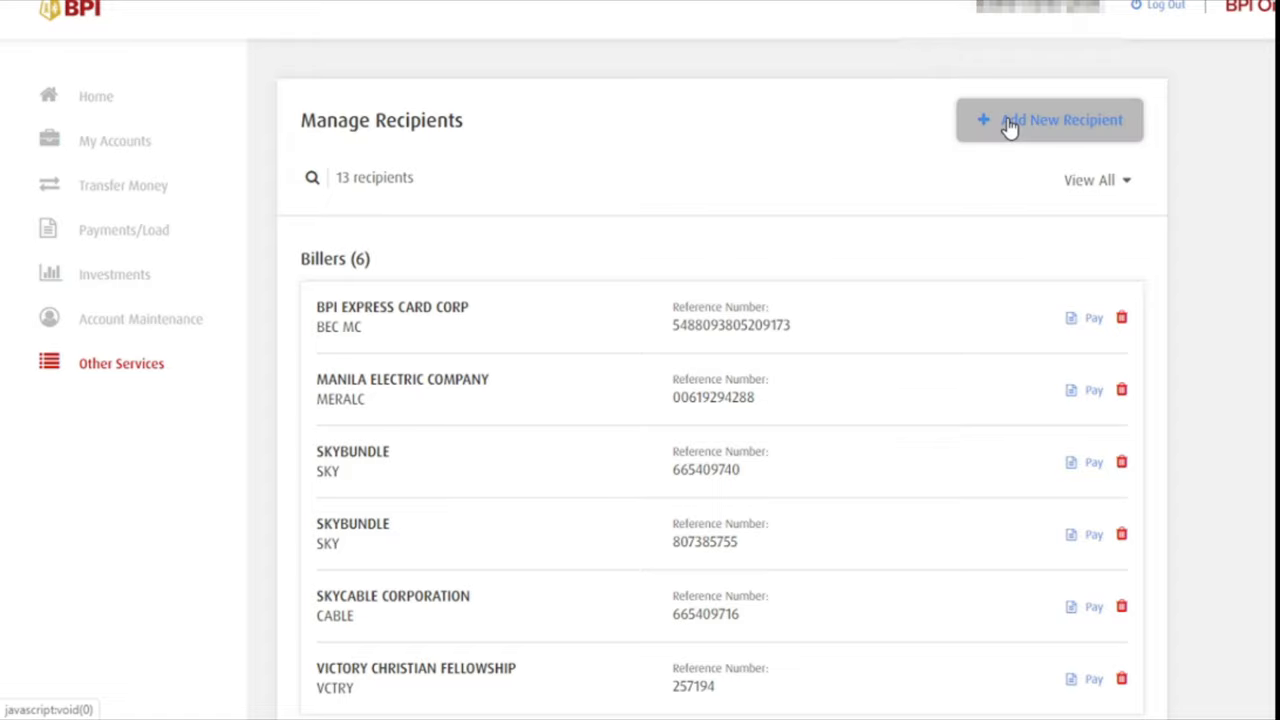
Step: Start Enroll Recipients and show the Recipient type choices
left_click(1048, 120)
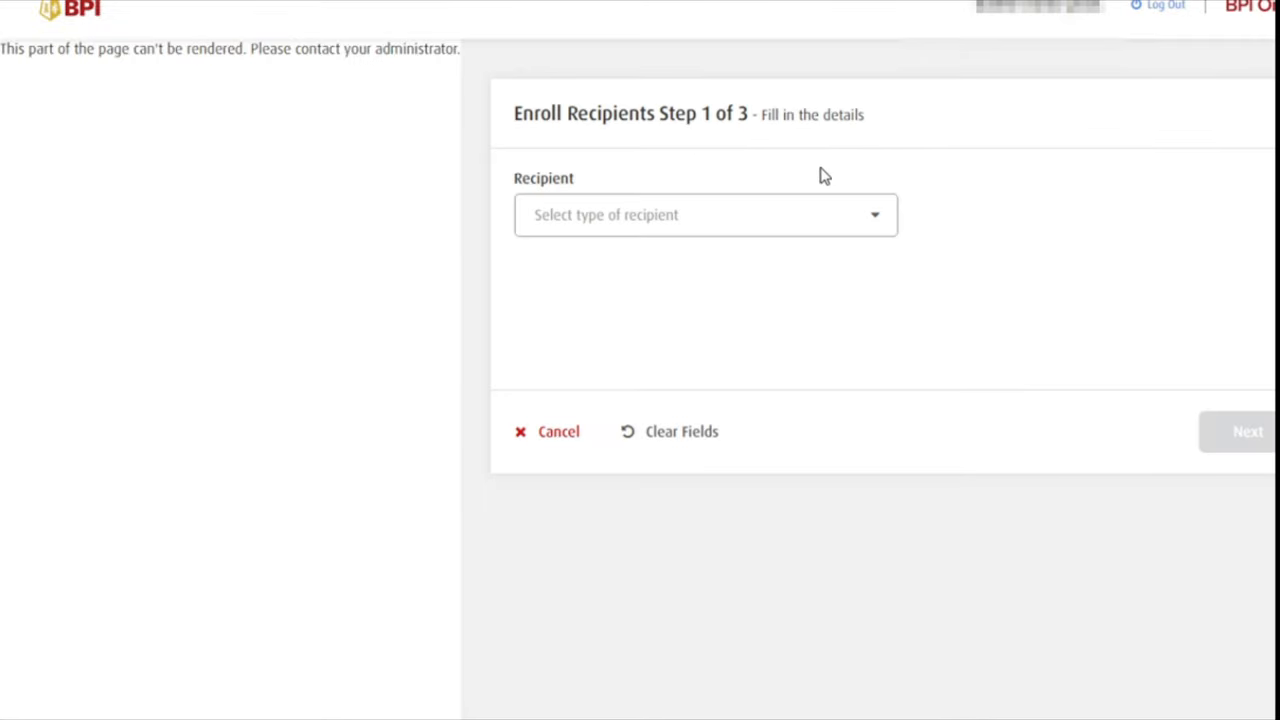
mouse_move(876, 218)
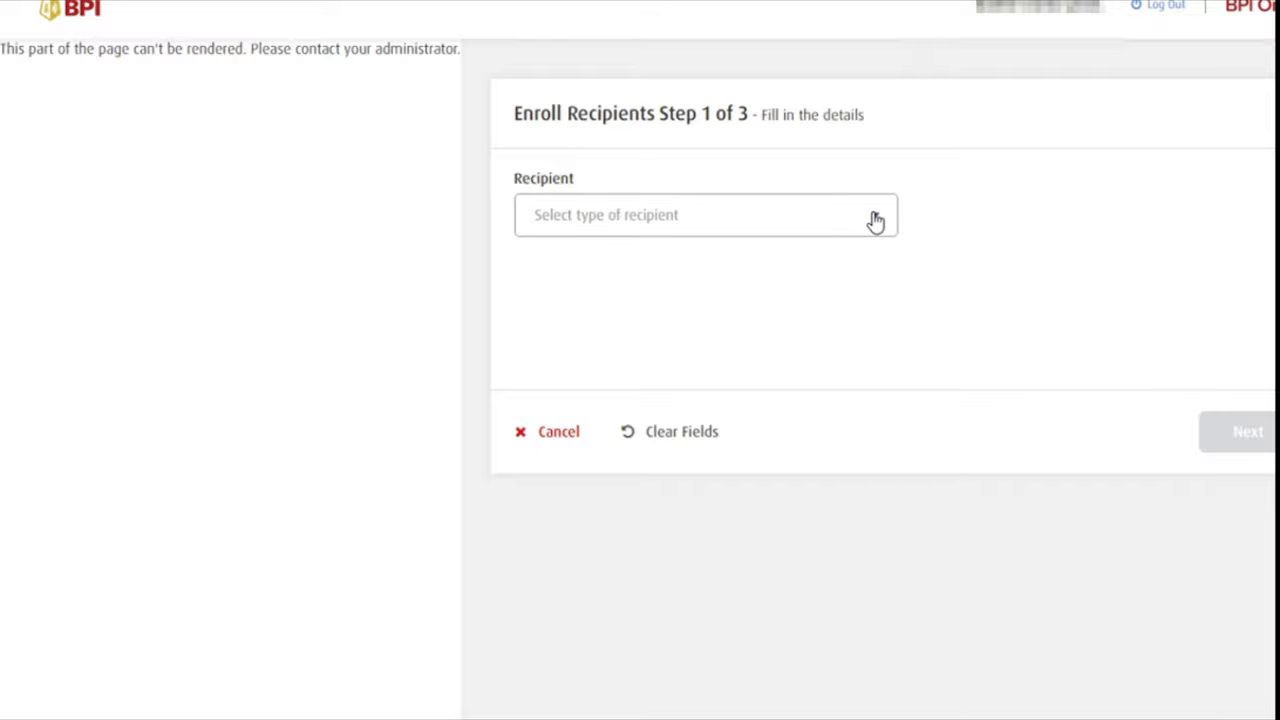
left_click(704, 214)
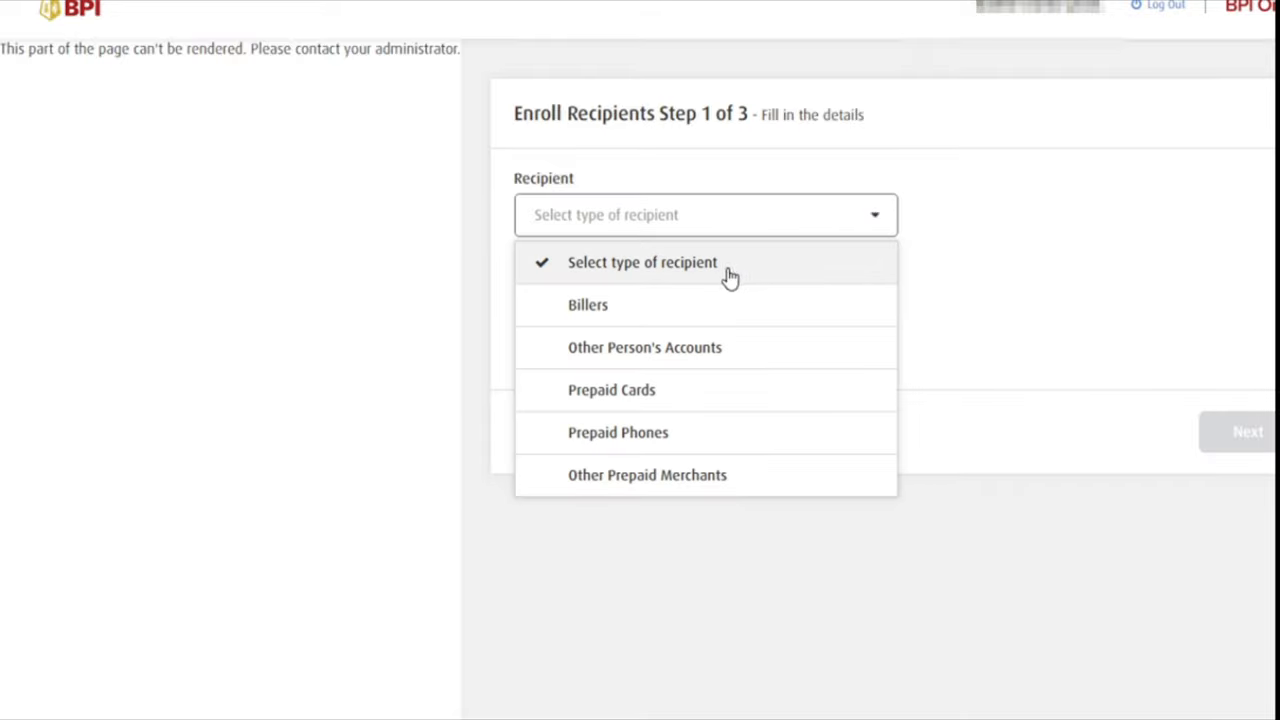
mouse_move(728, 310)
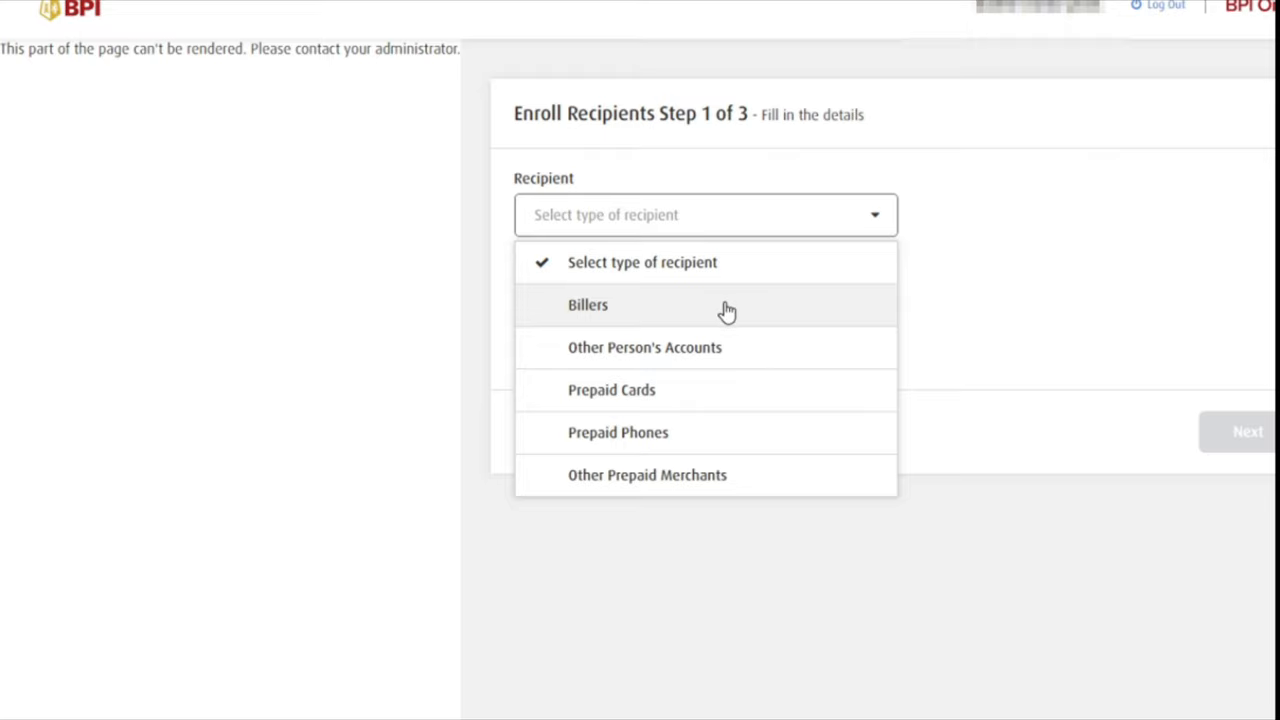
mouse_move(746, 400)
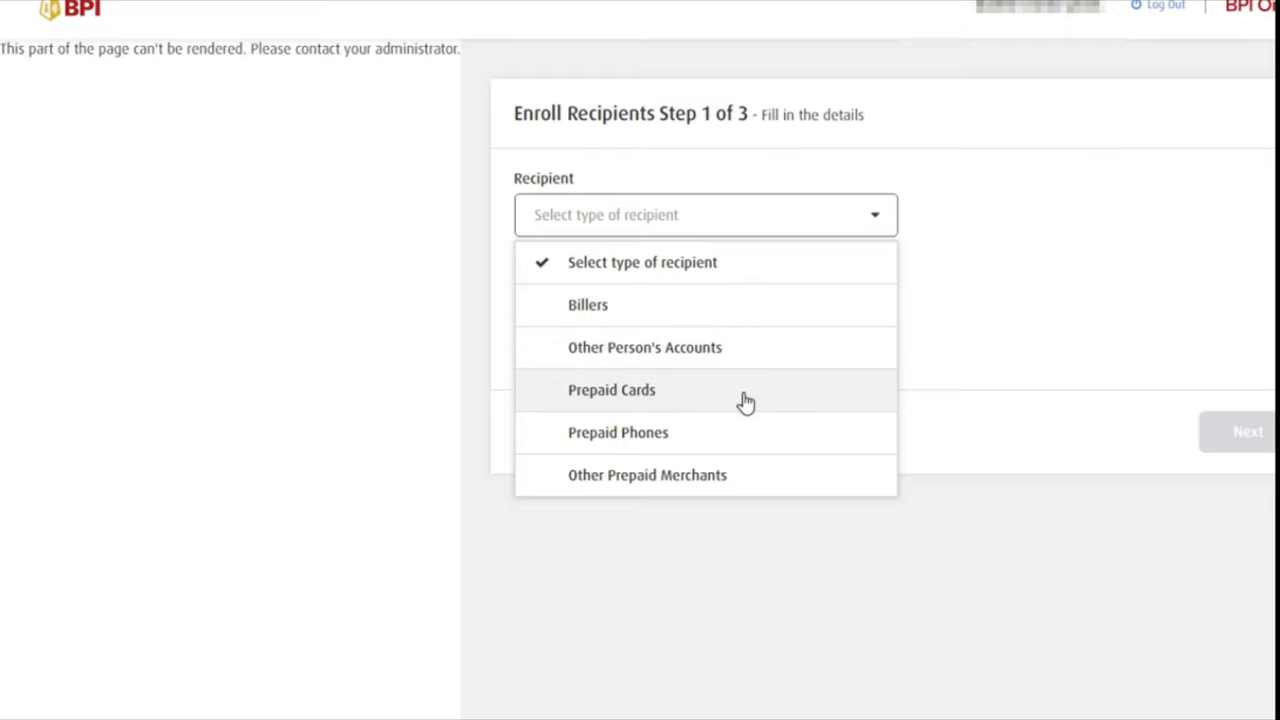
mouse_move(760, 482)
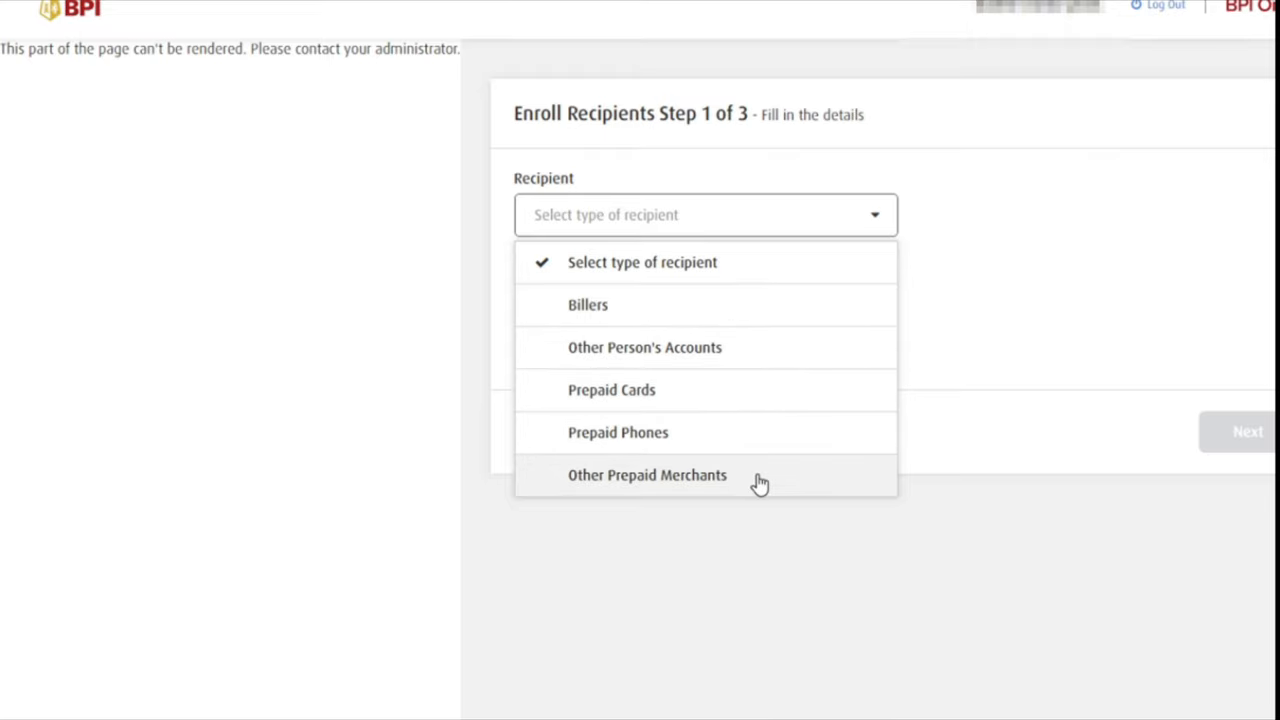
mouse_move(688, 320)
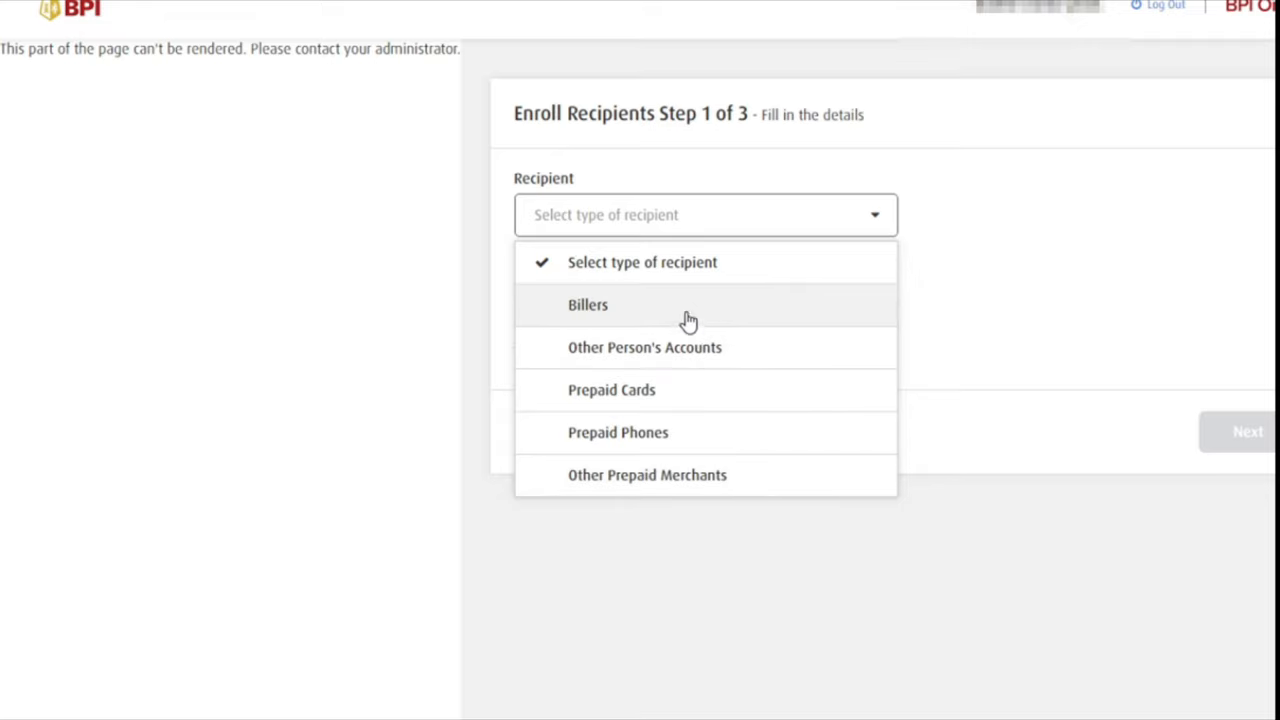
mouse_move(684, 308)
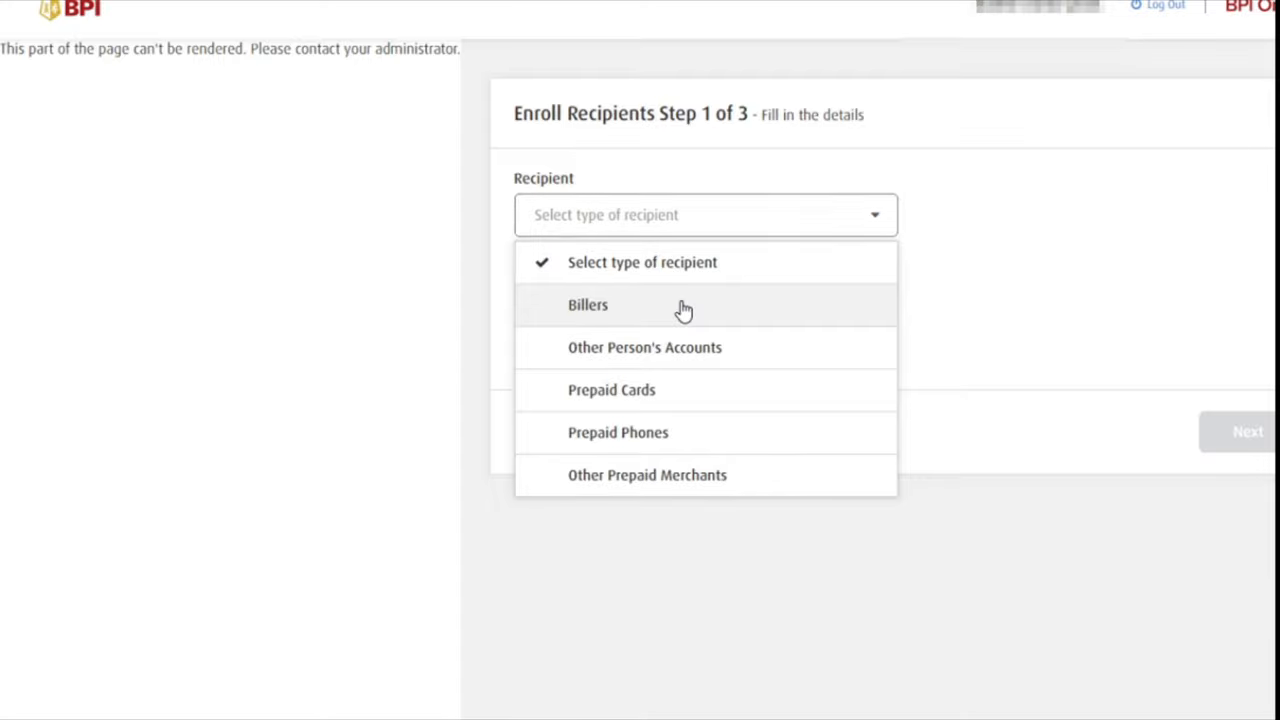
Step: Choose Billers, search 'col', select COL FINANCIAL GROUP, INC. and enter reference number 27019513
left_click(588, 304)
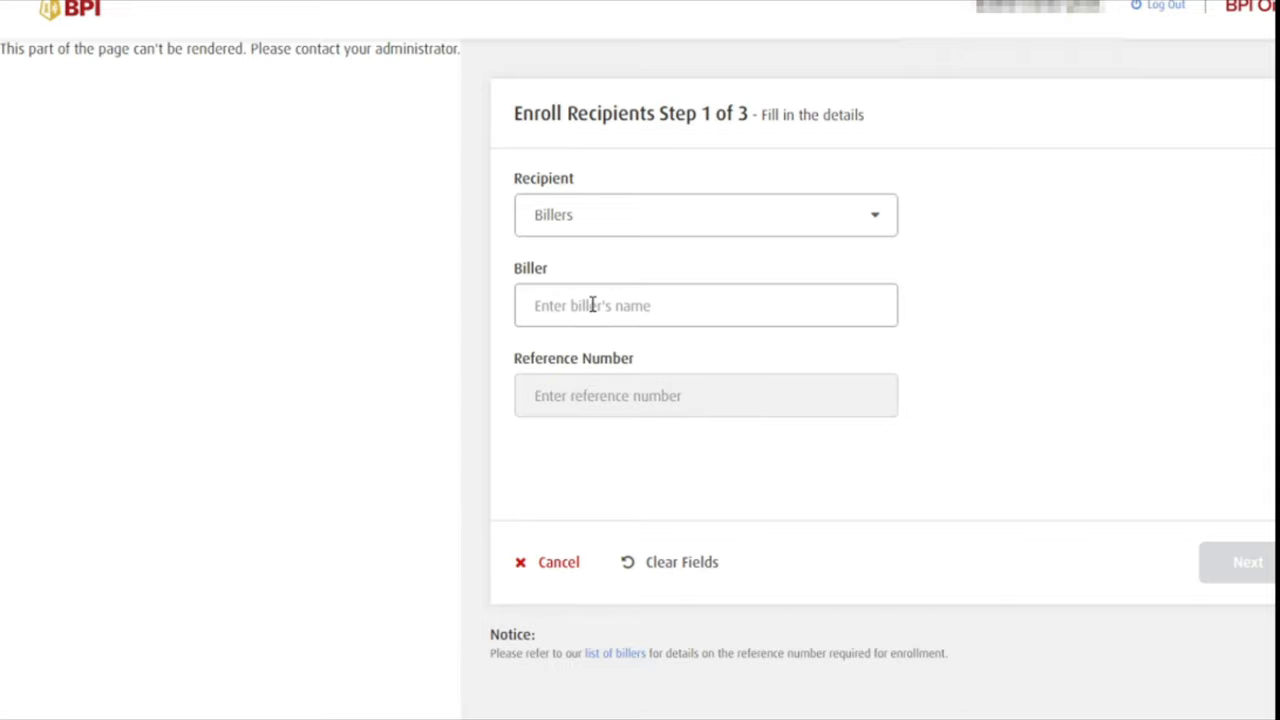
left_click(704, 304)
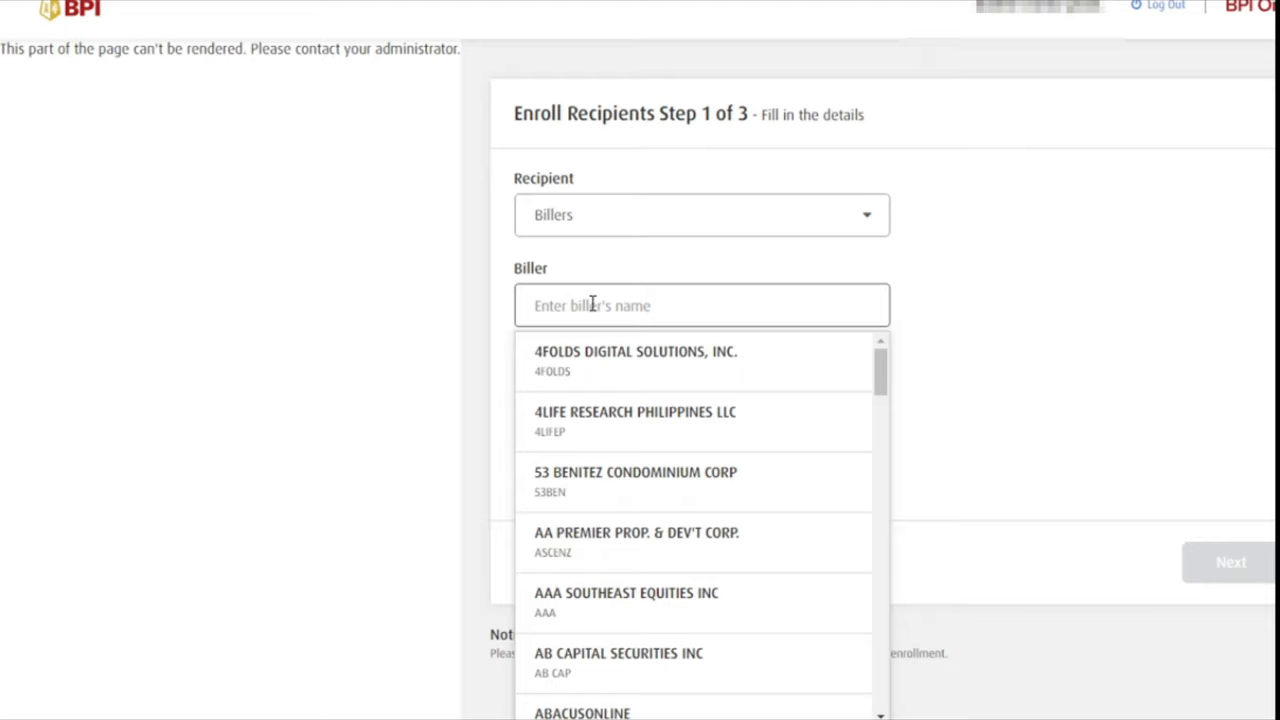
type("c")
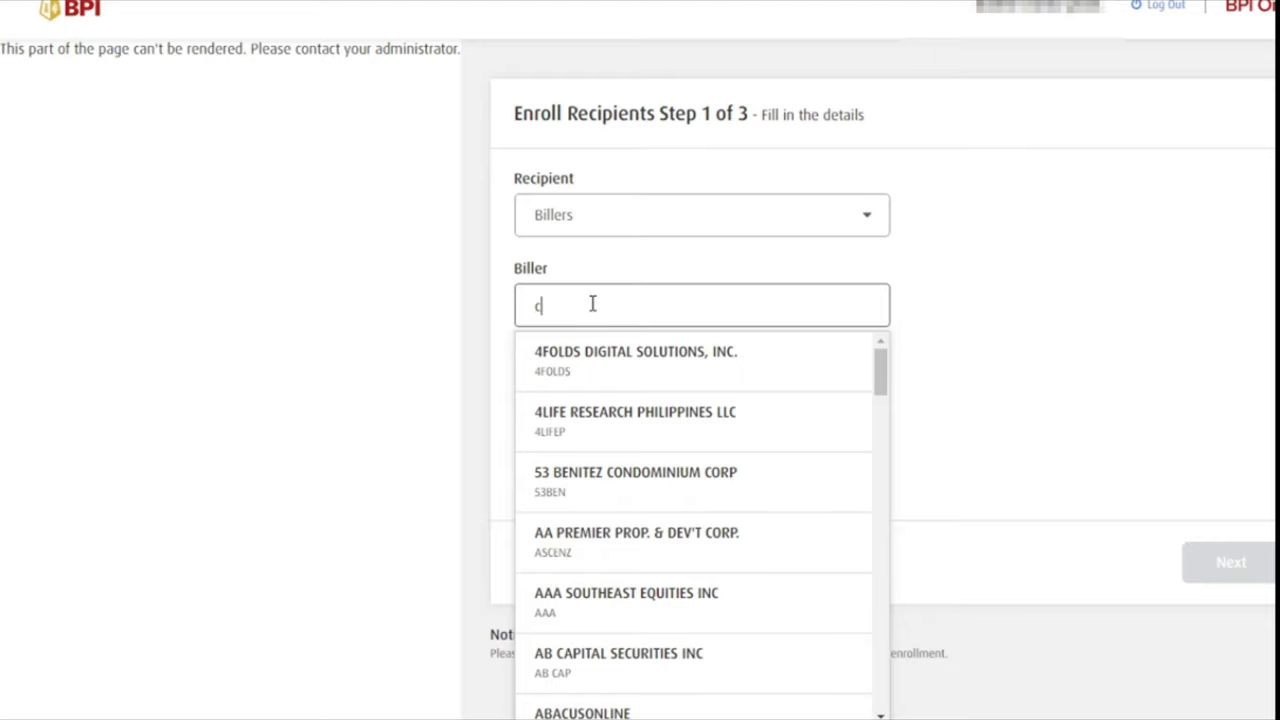
type("ol")
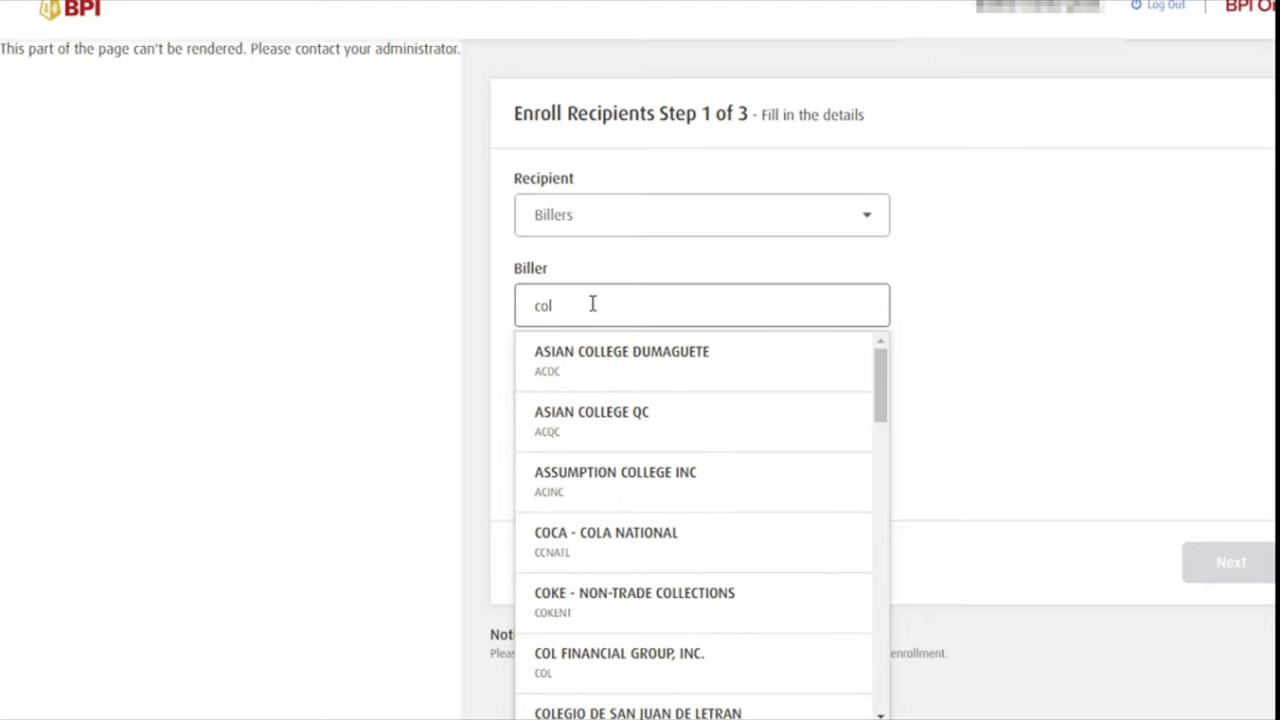
mouse_move(780, 420)
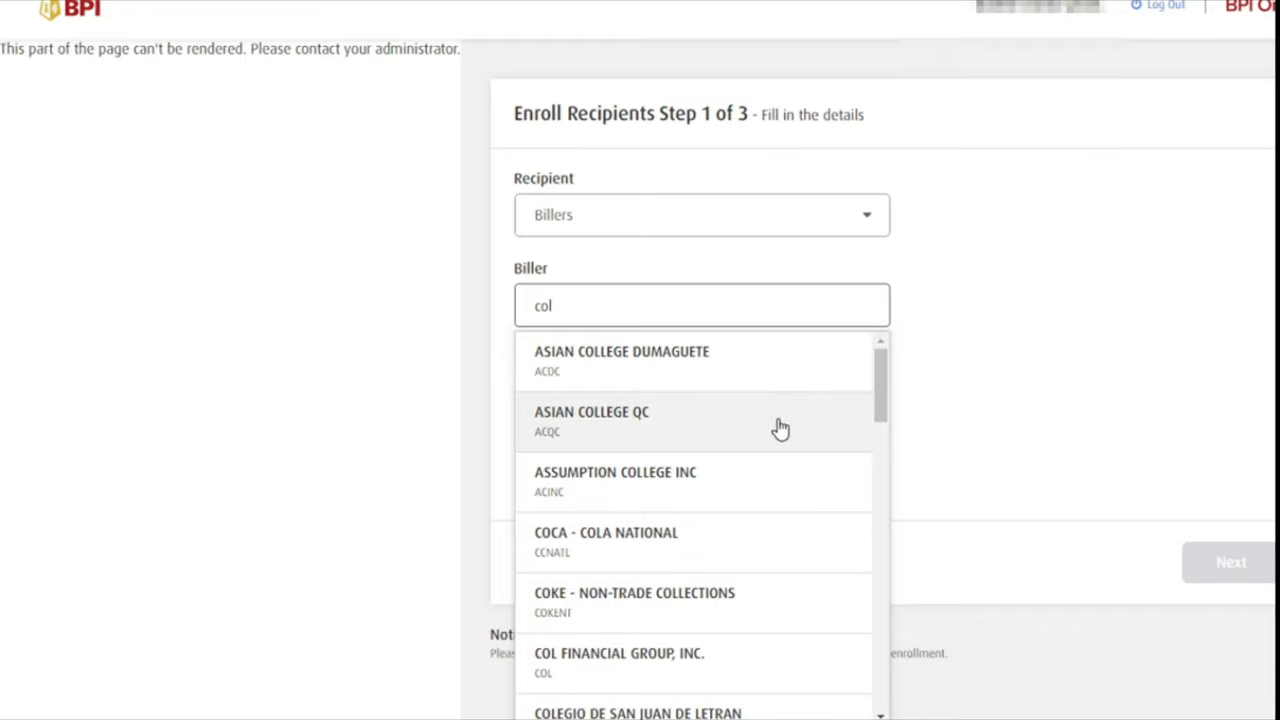
scroll("down", 3)
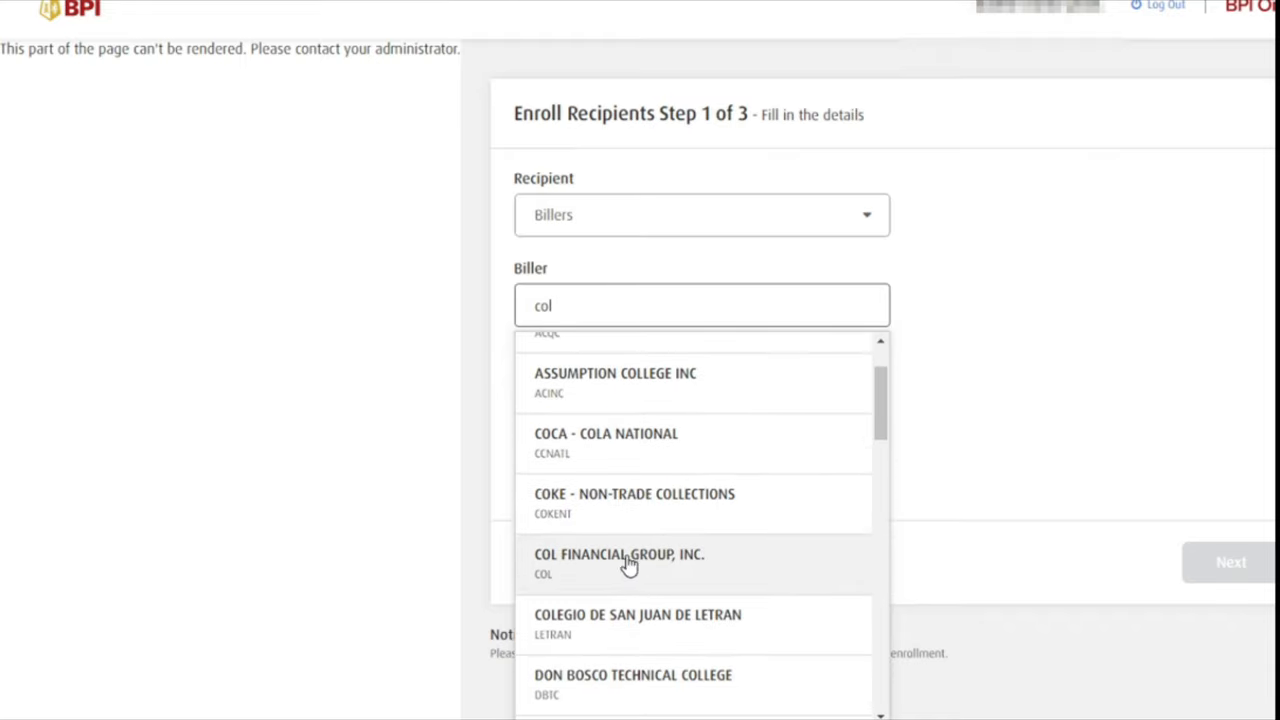
mouse_move(648, 568)
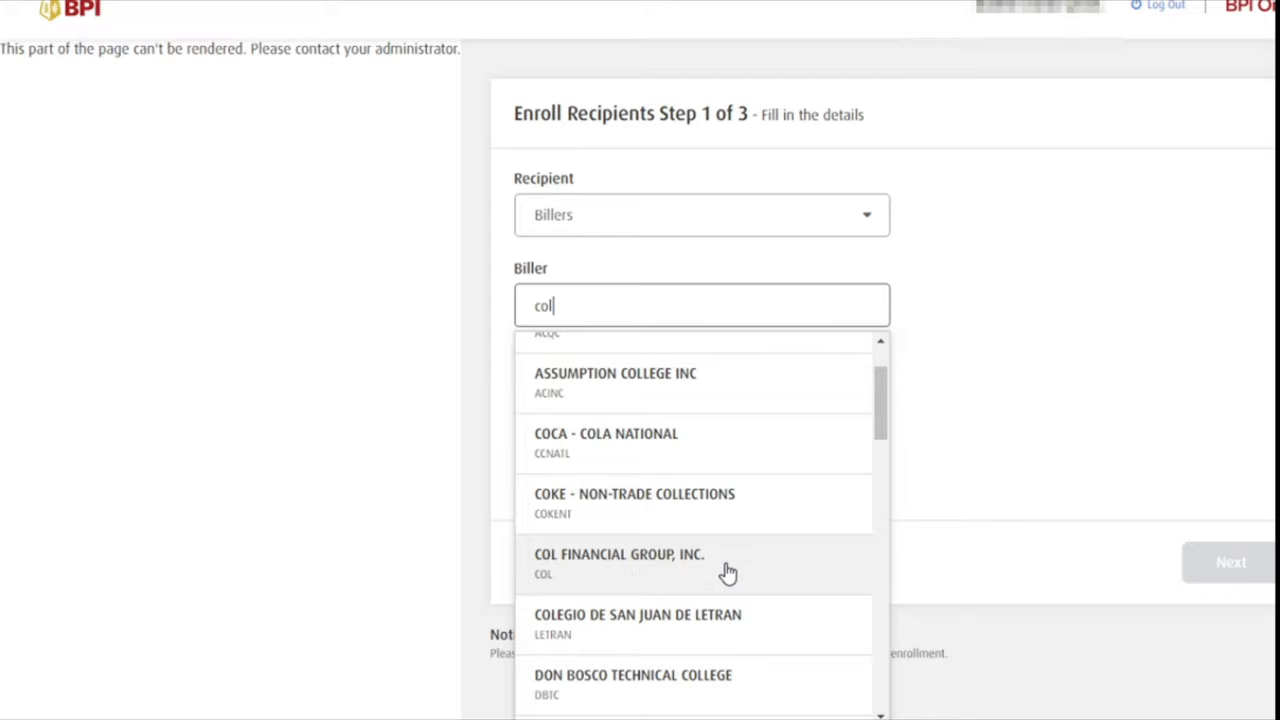
left_click(620, 564)
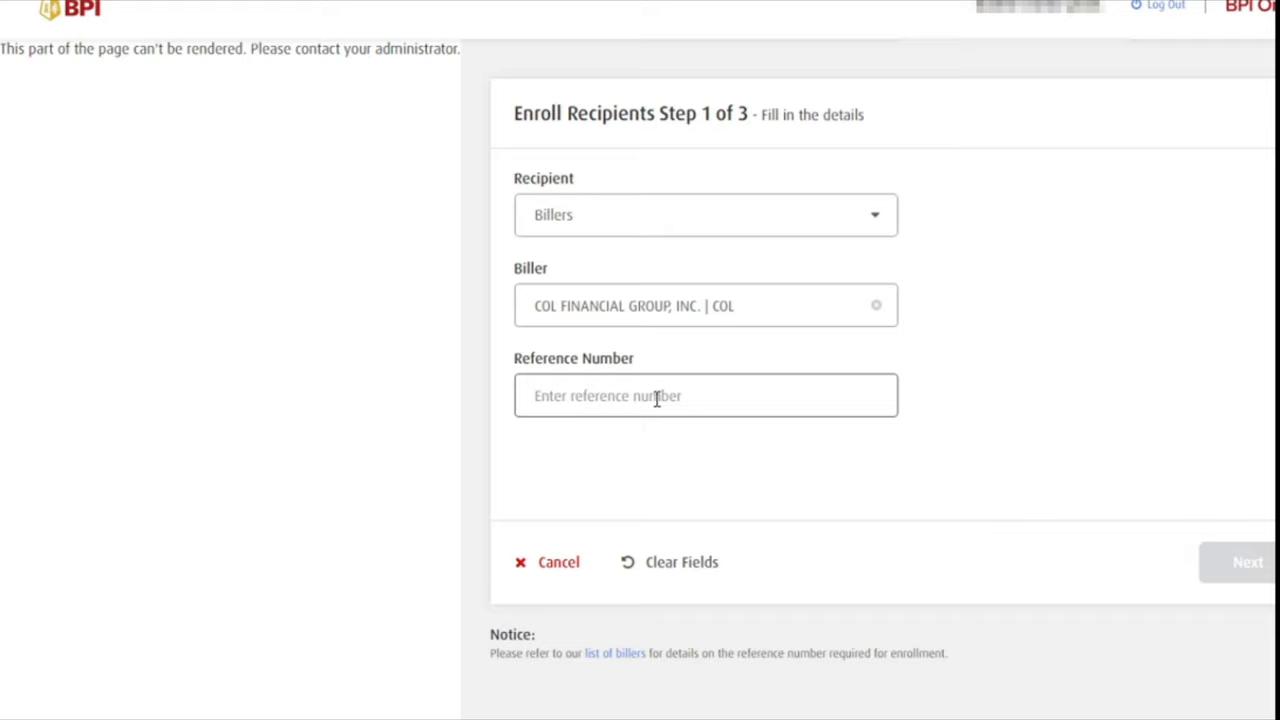
type("27019513")
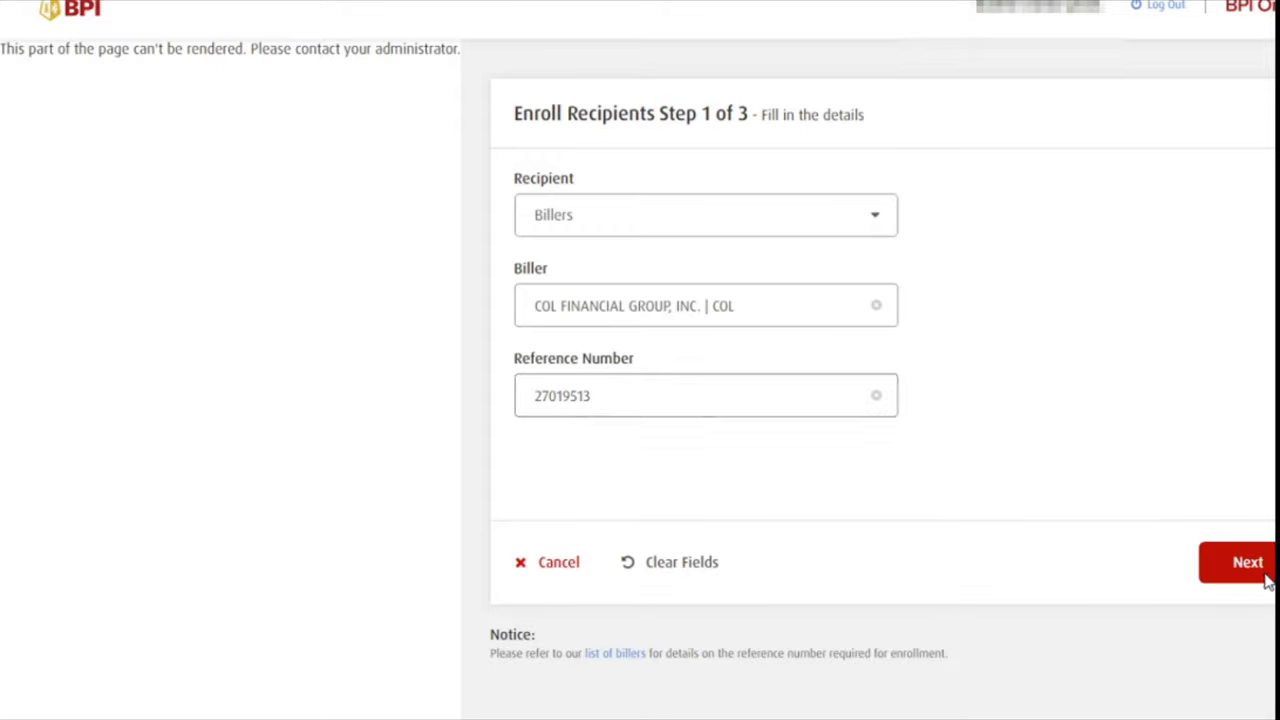
Step: Proceed to review, confirm the COL enrollment details and submit the six-digit one-time PIN
left_click(1248, 560)
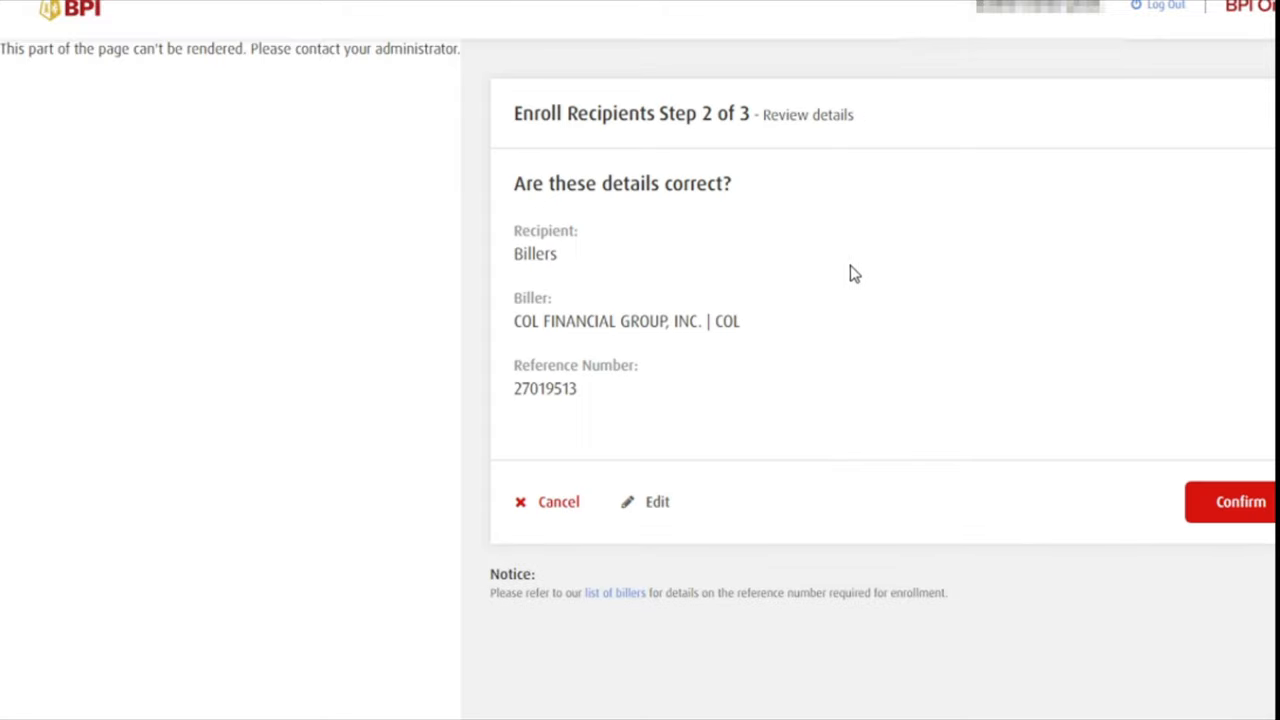
mouse_move(740, 248)
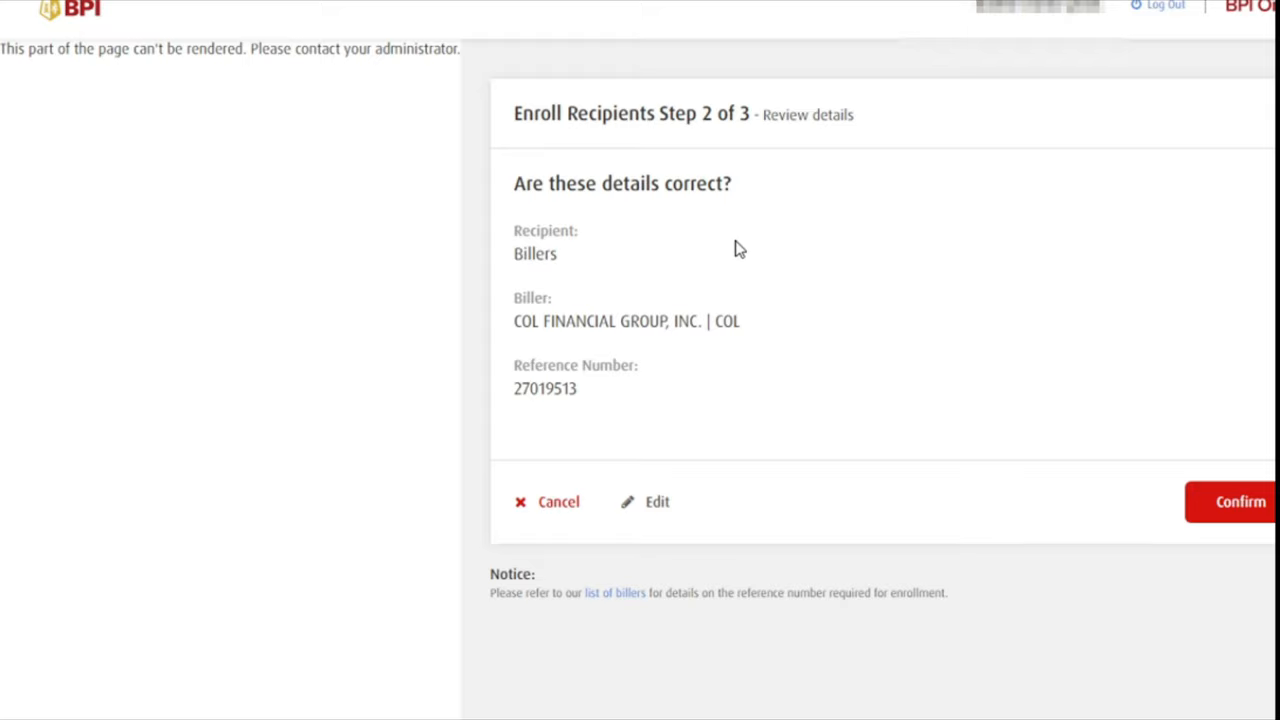
mouse_move(700, 318)
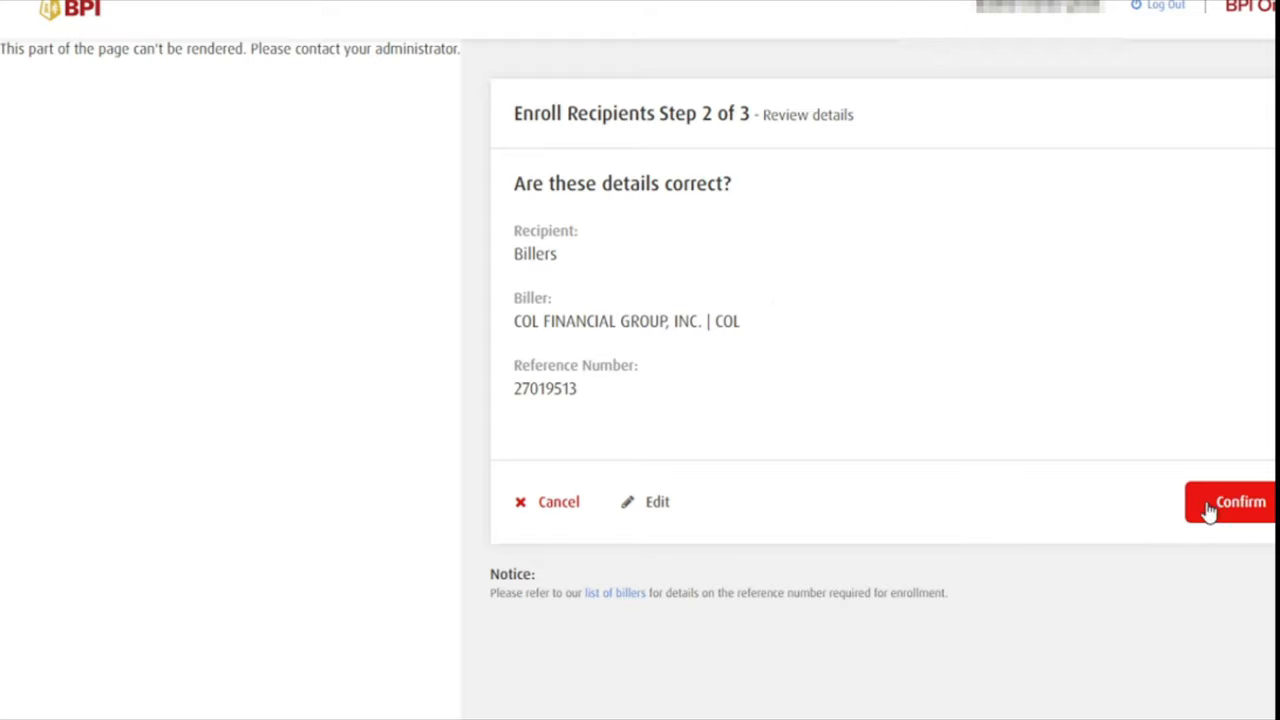
left_click(1240, 500)
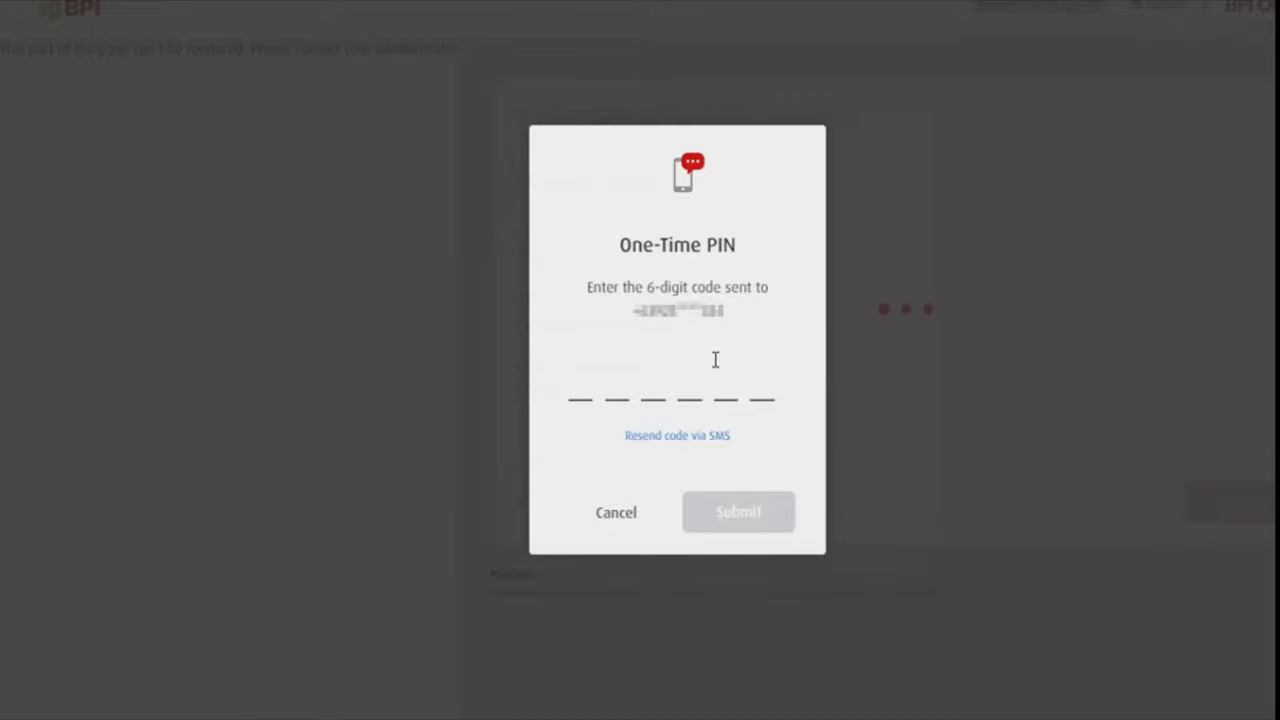
type("0")
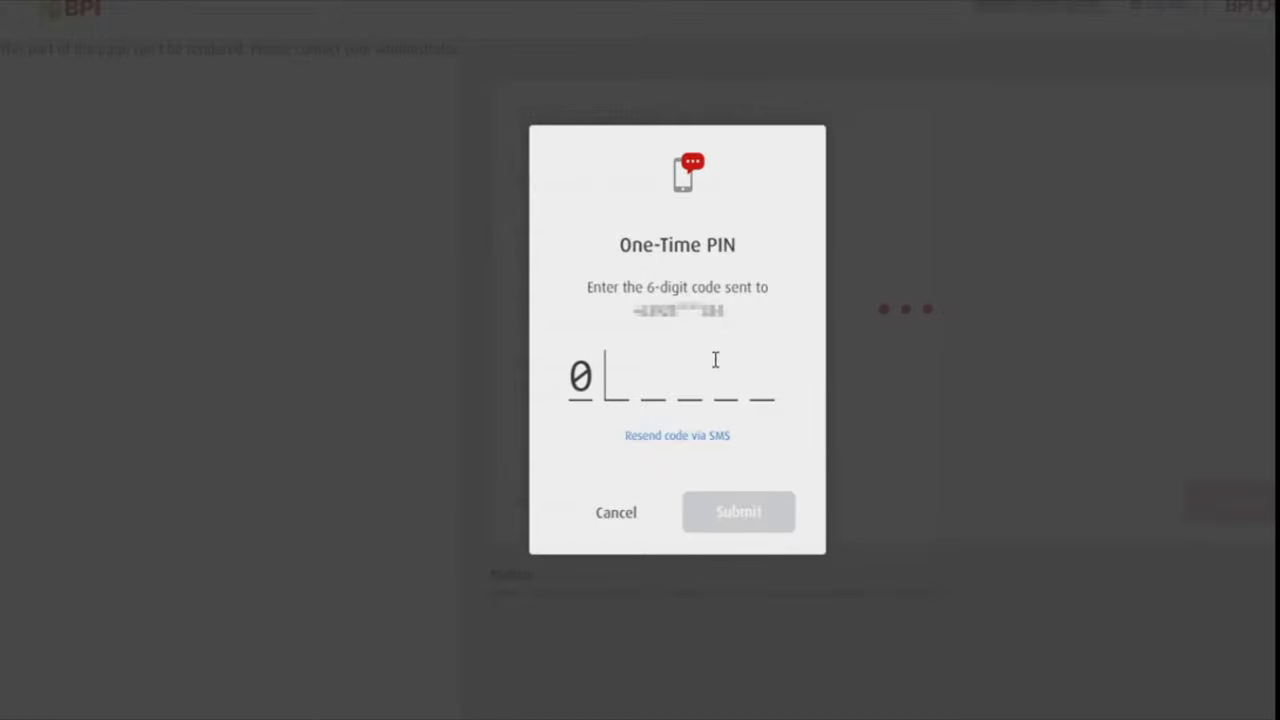
type("422")
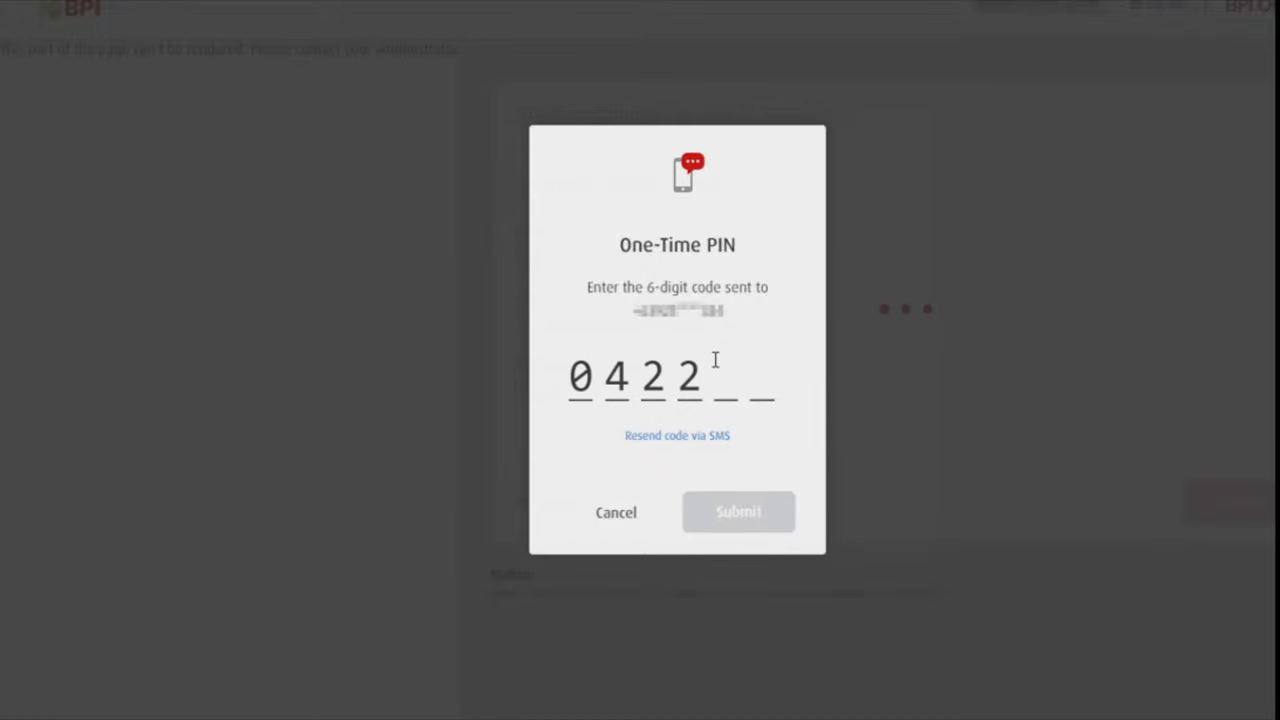
type("33")
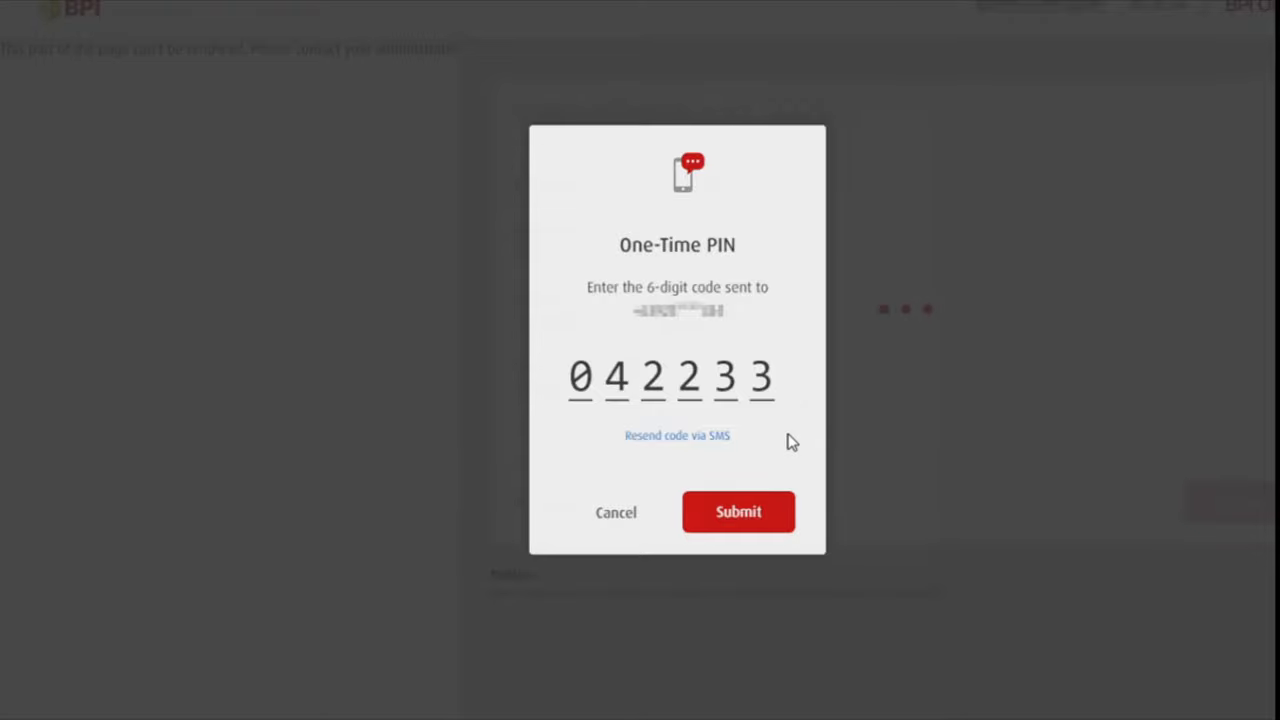
left_click(738, 512)
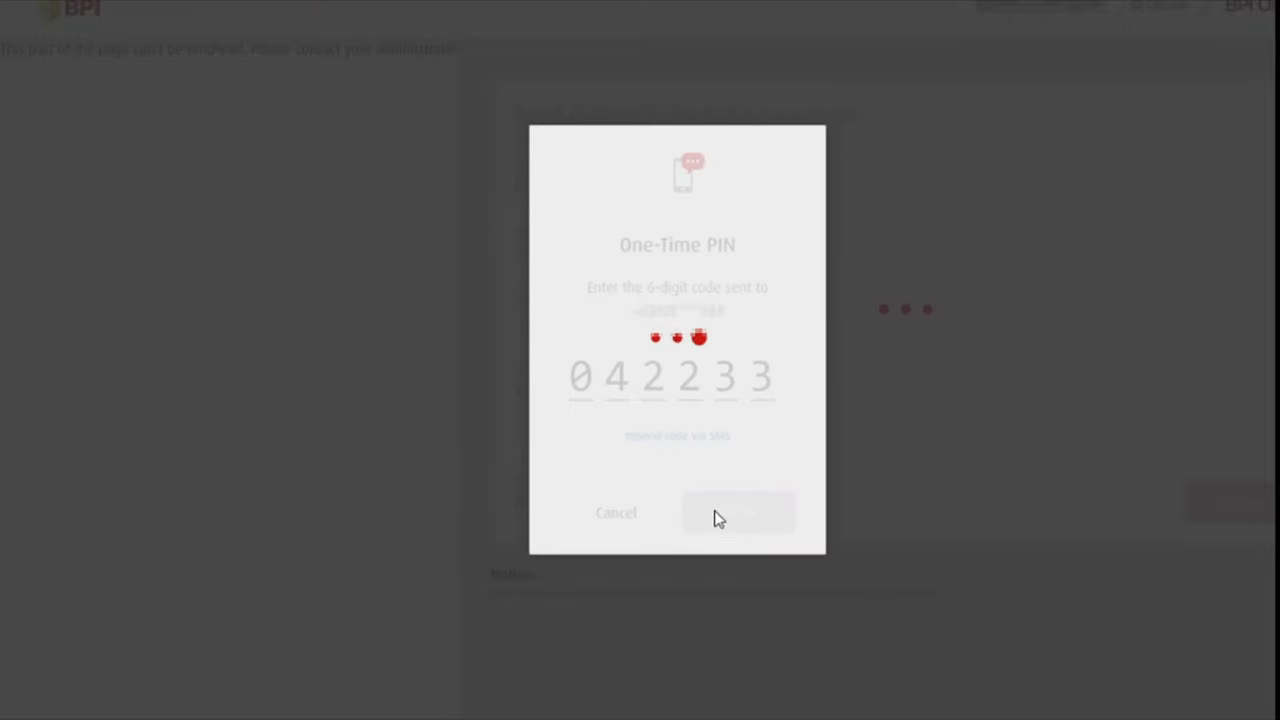
Step: Acknowledge the successful COL biller enrollment with Done
left_click(738, 512)
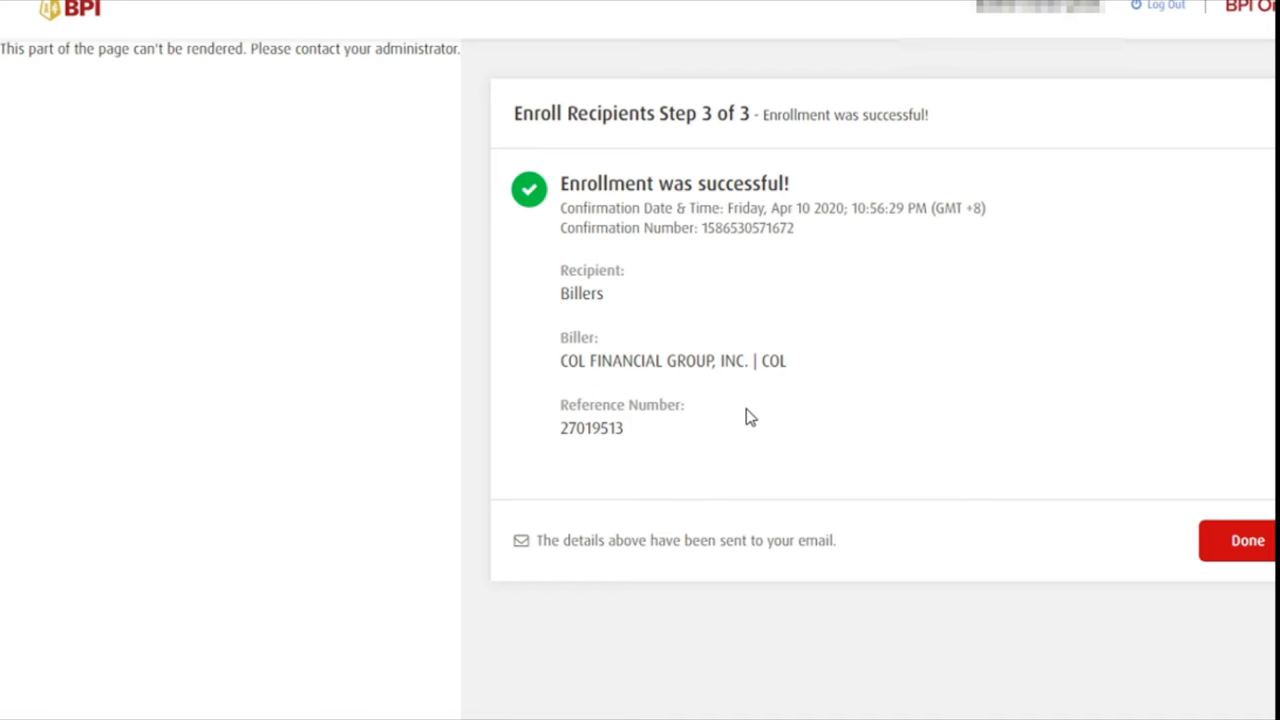
mouse_move(880, 352)
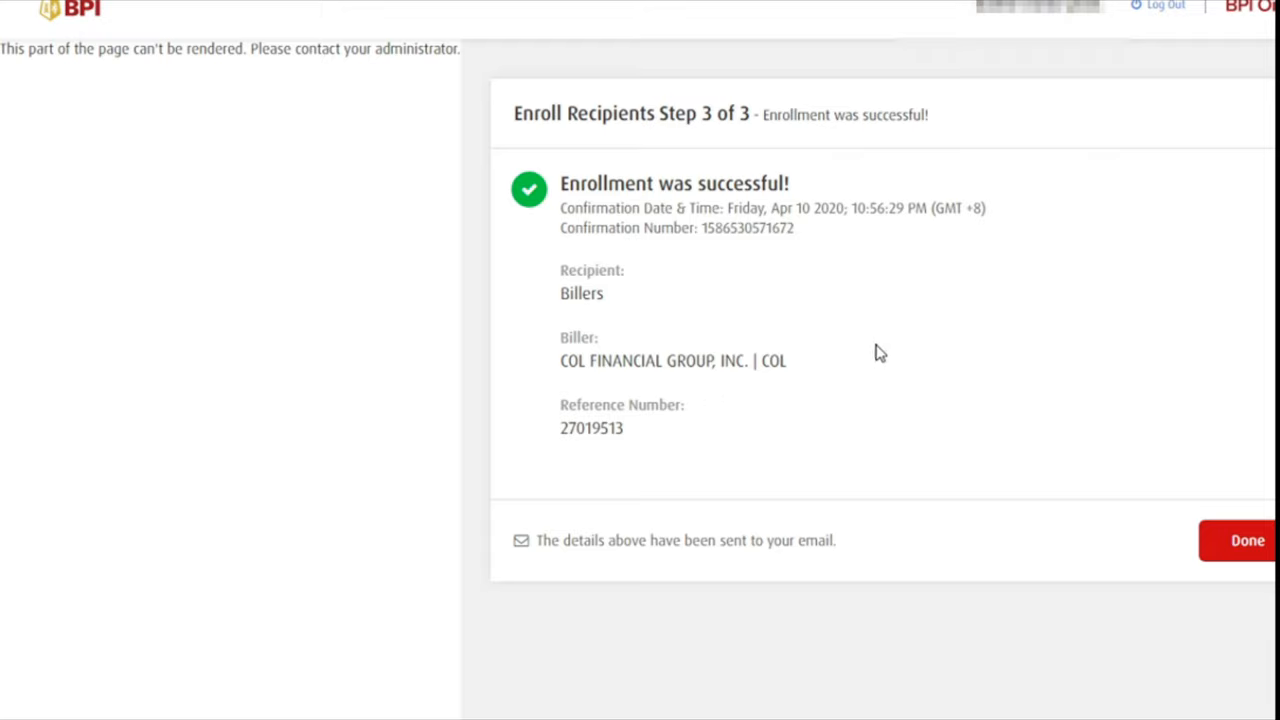
mouse_move(876, 336)
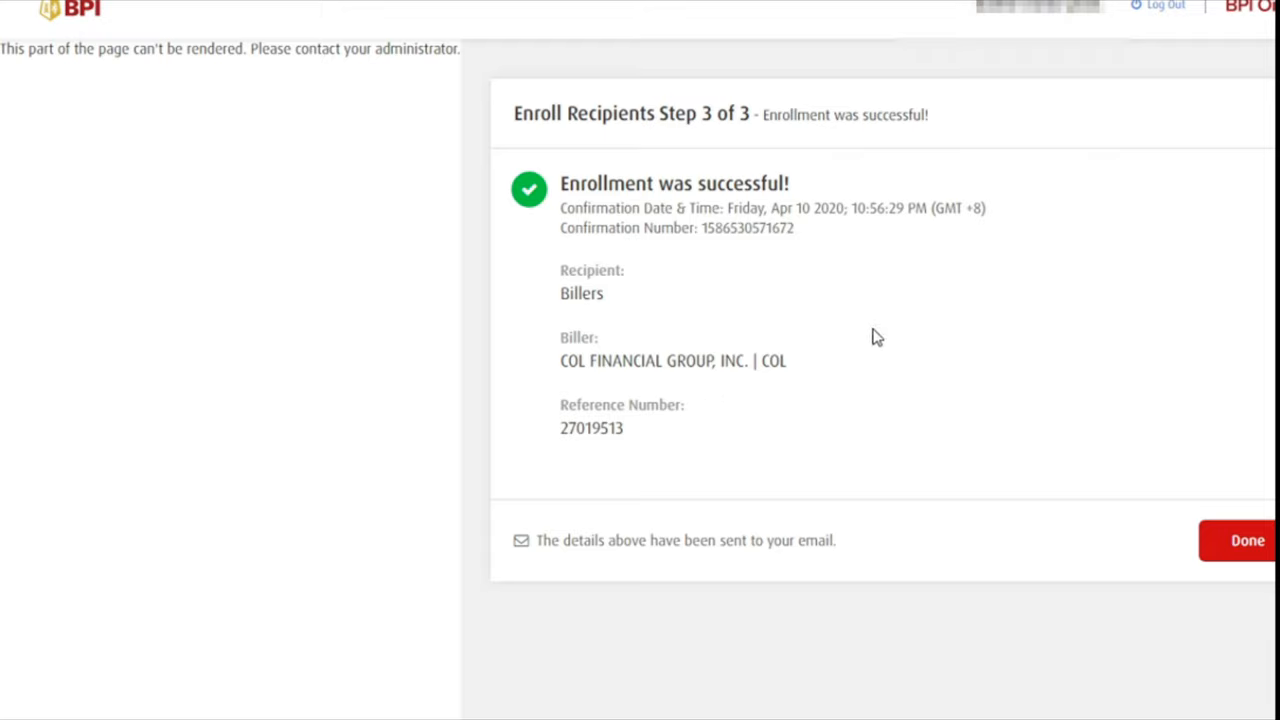
mouse_move(870, 336)
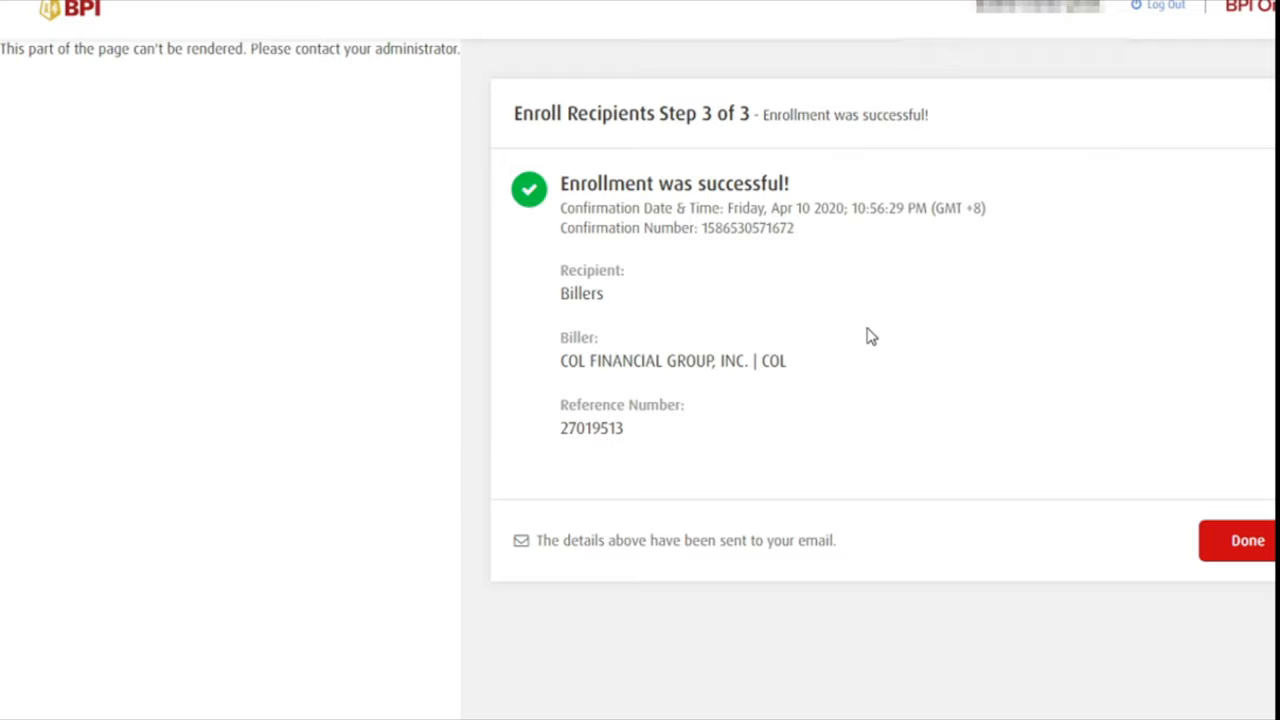
mouse_move(896, 326)
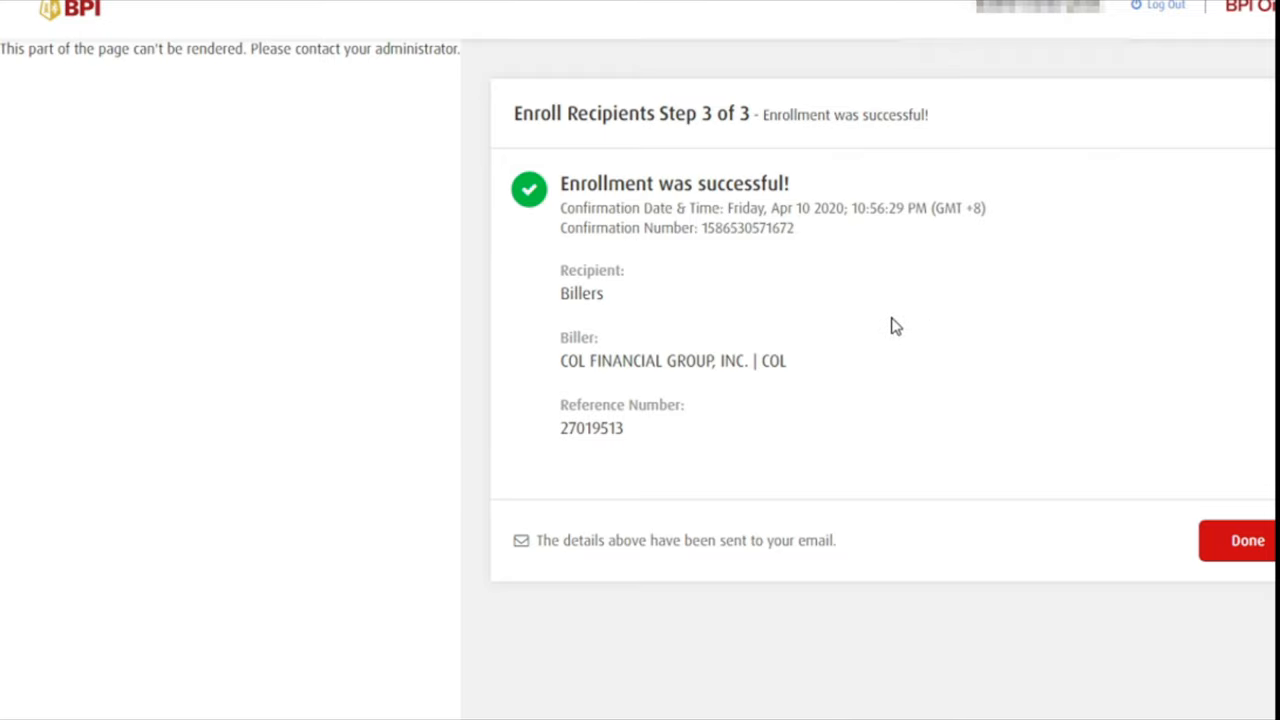
mouse_move(910, 318)
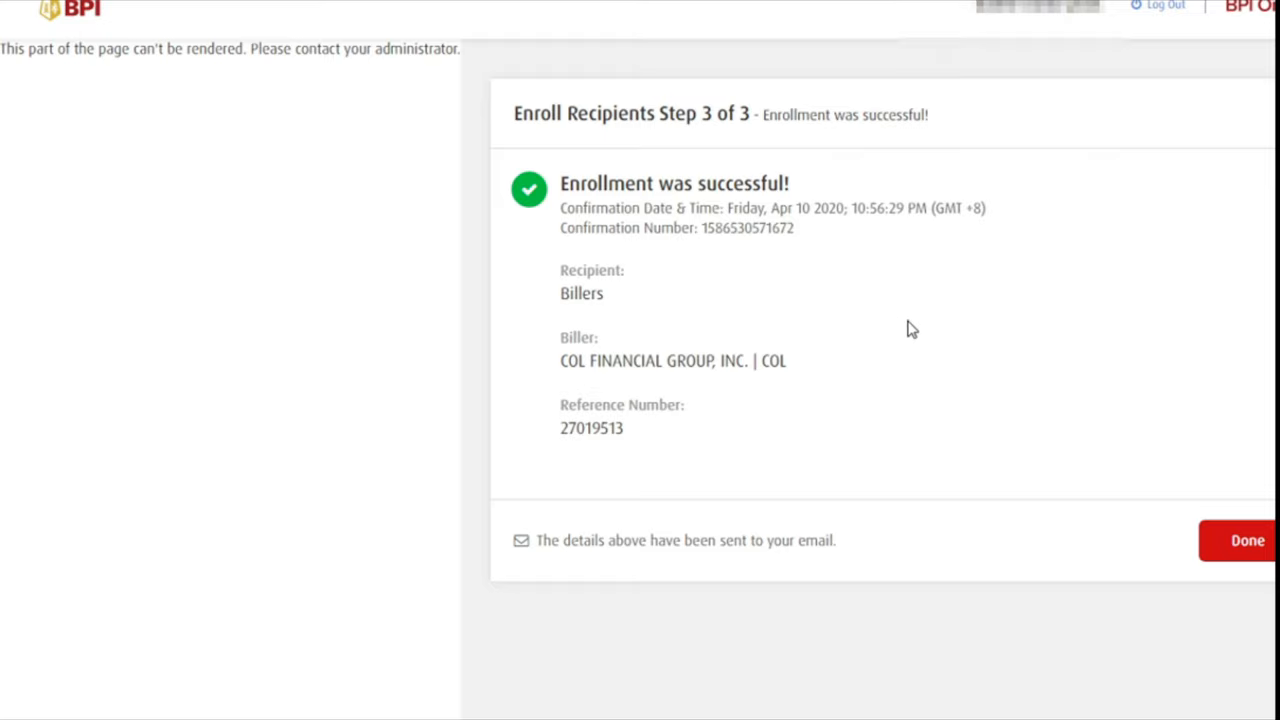
mouse_move(922, 356)
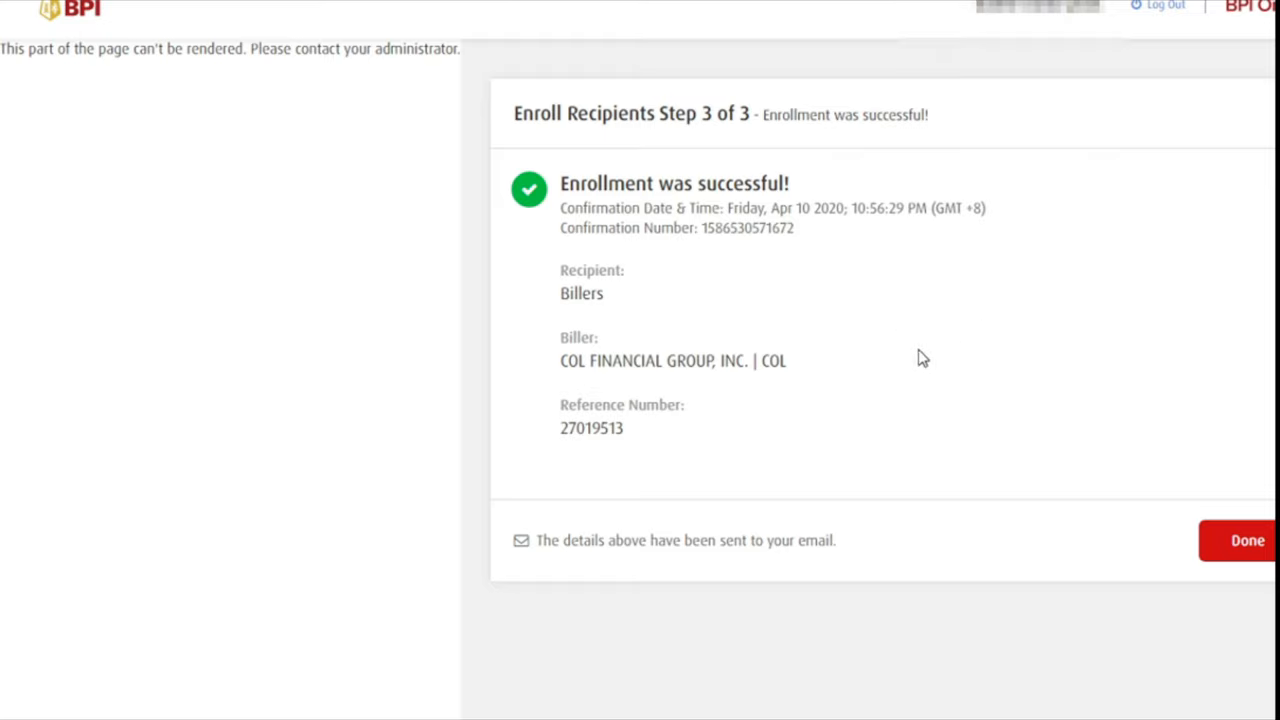
mouse_move(908, 360)
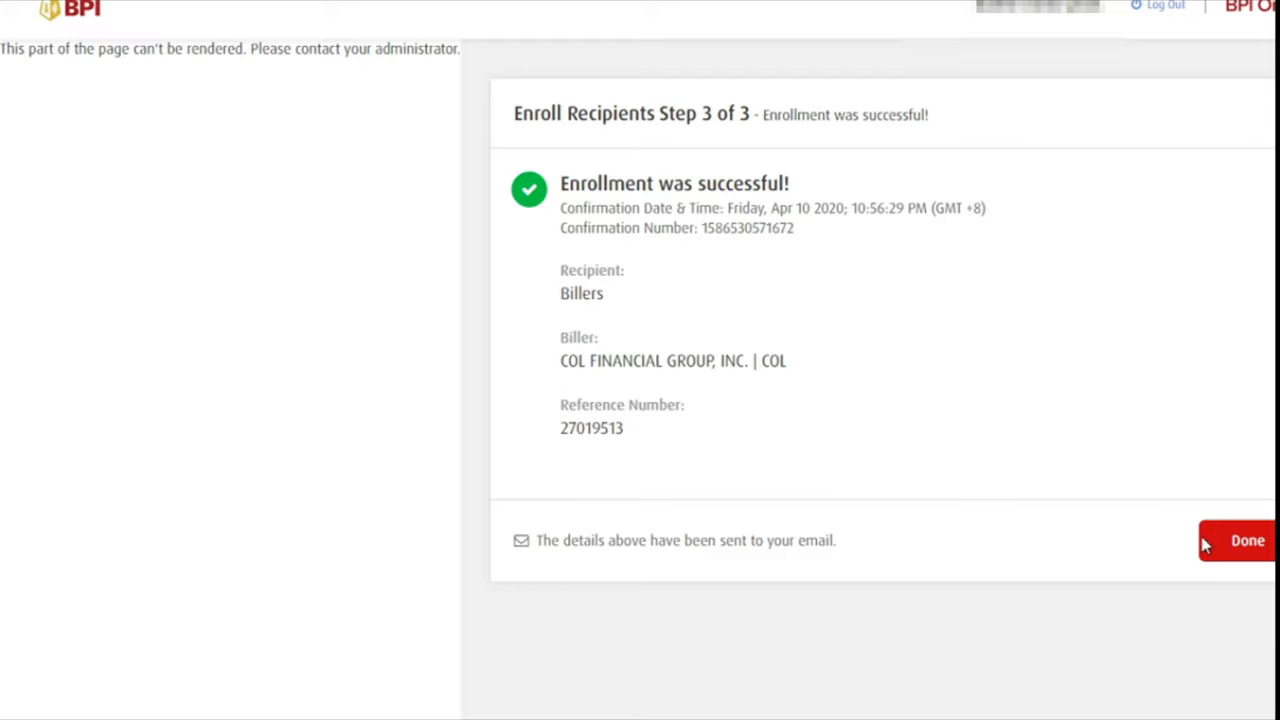
left_click(1248, 540)
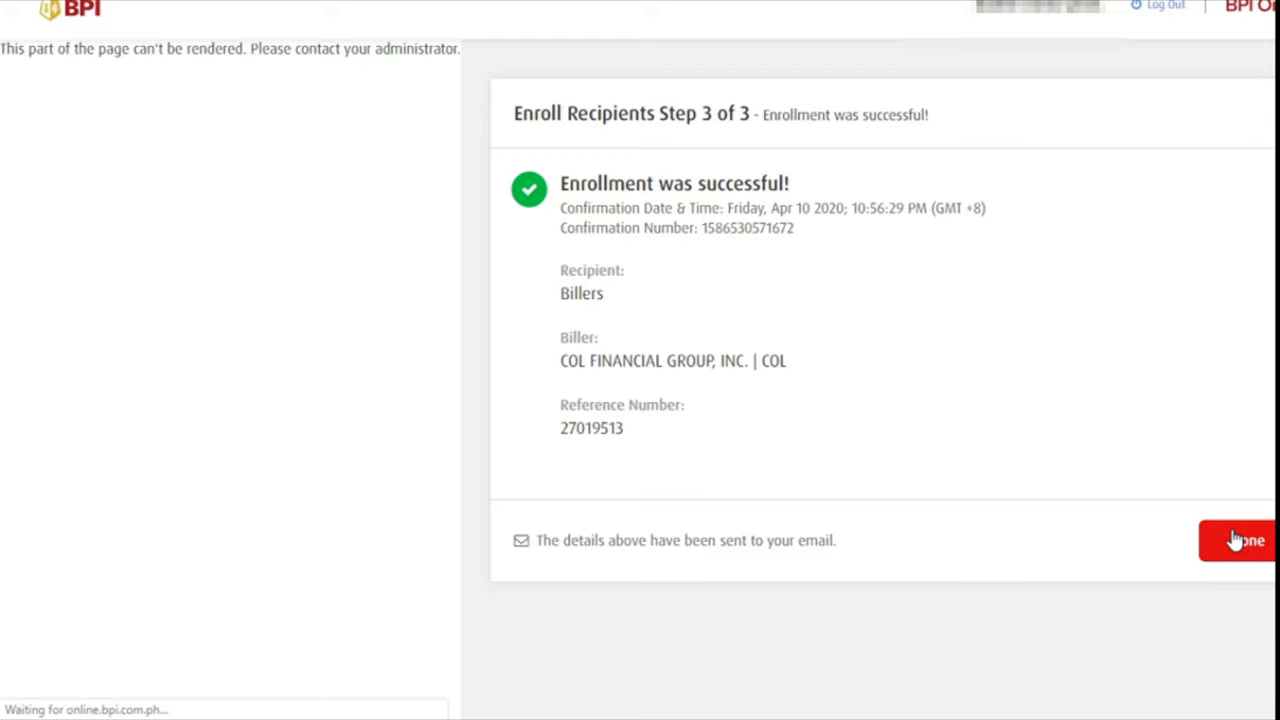
Step: Navigate via Payments/Load to the blank Pay Bills form, step 1 of 3
left_click(1248, 540)
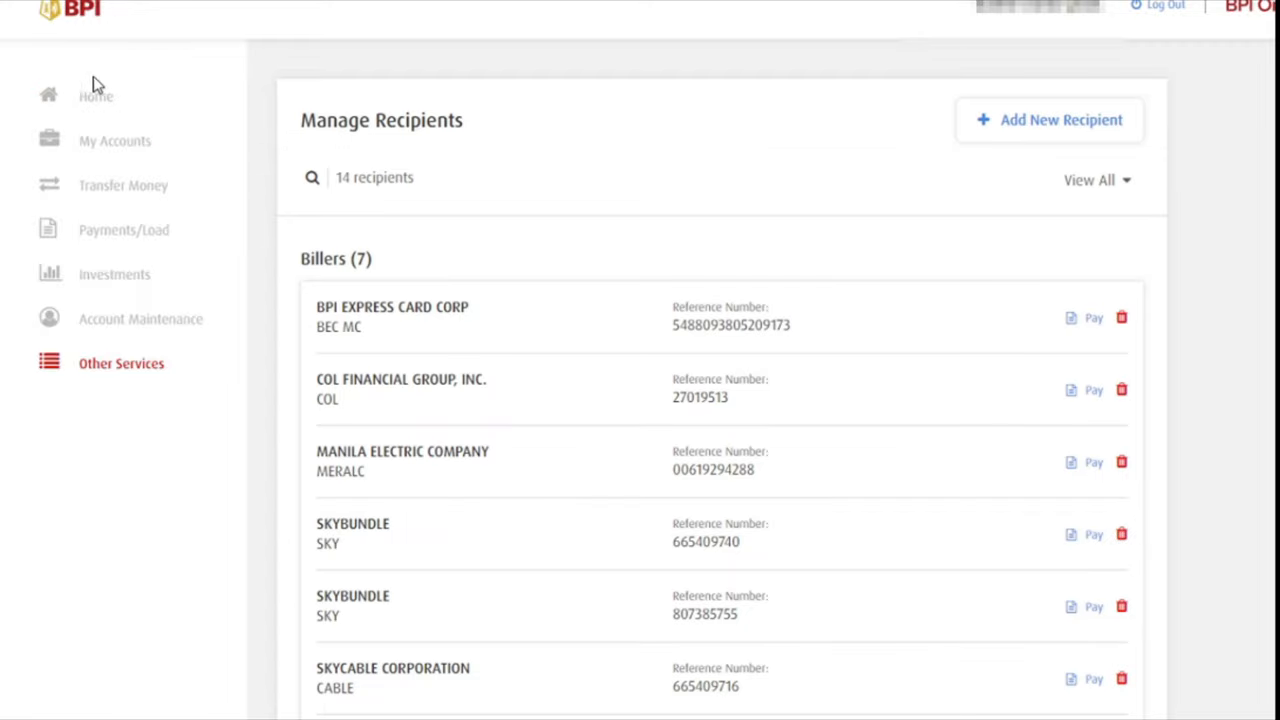
mouse_move(124, 186)
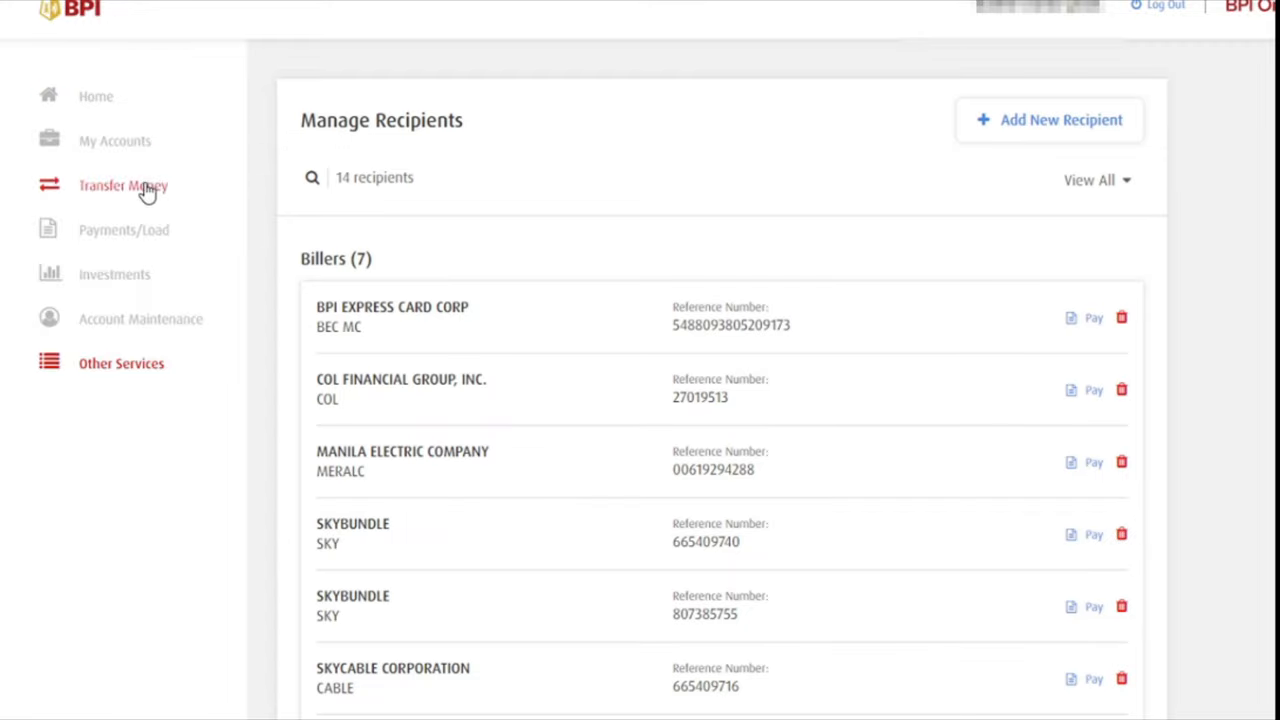
mouse_move(124, 230)
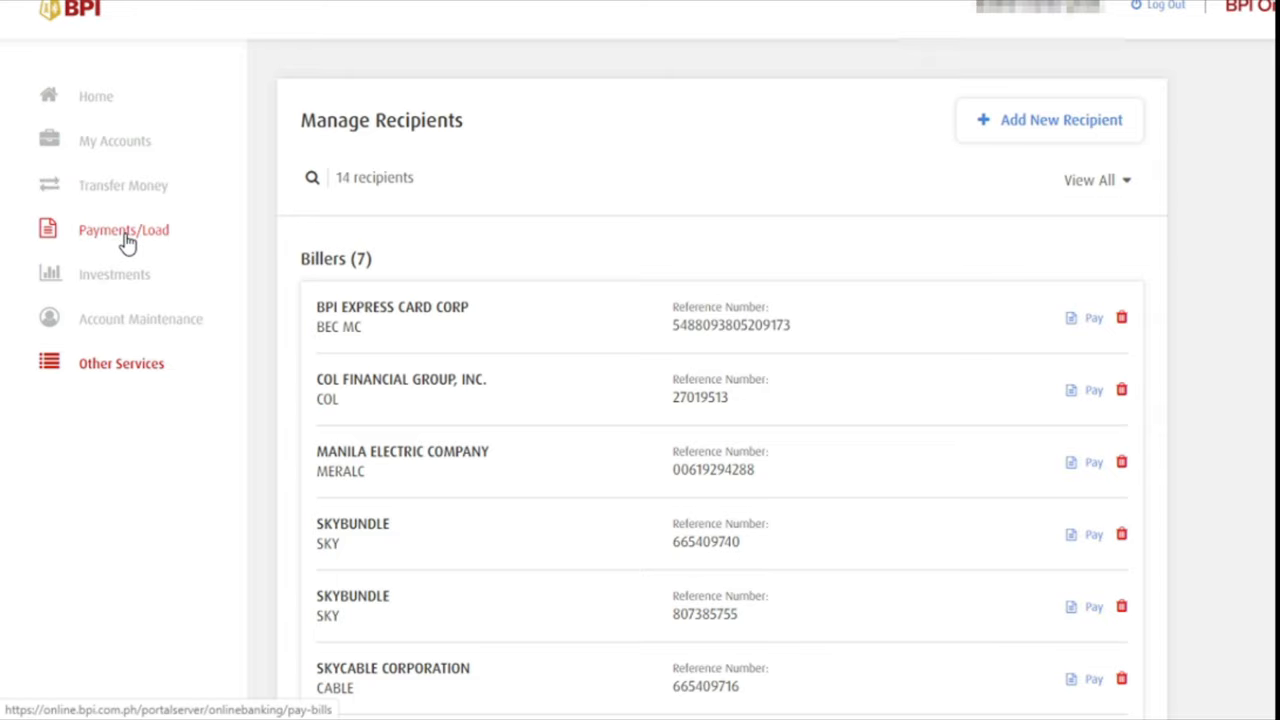
left_click(124, 228)
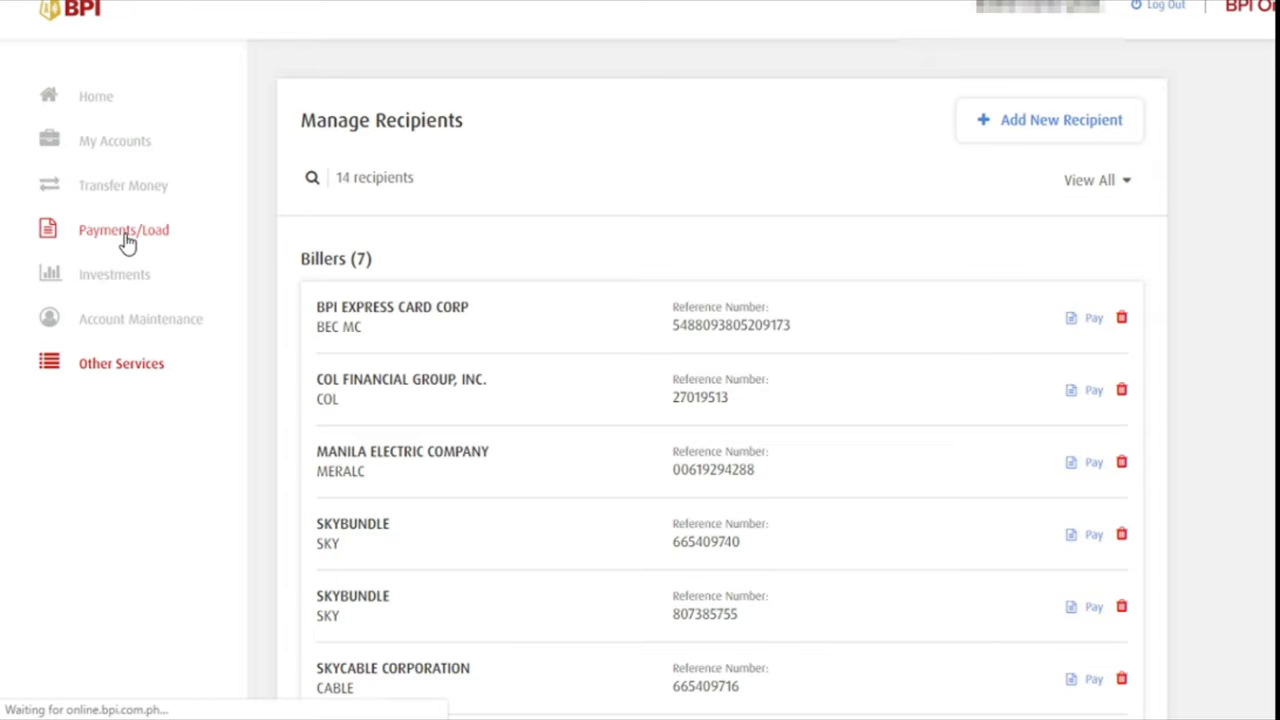
left_click(124, 228)
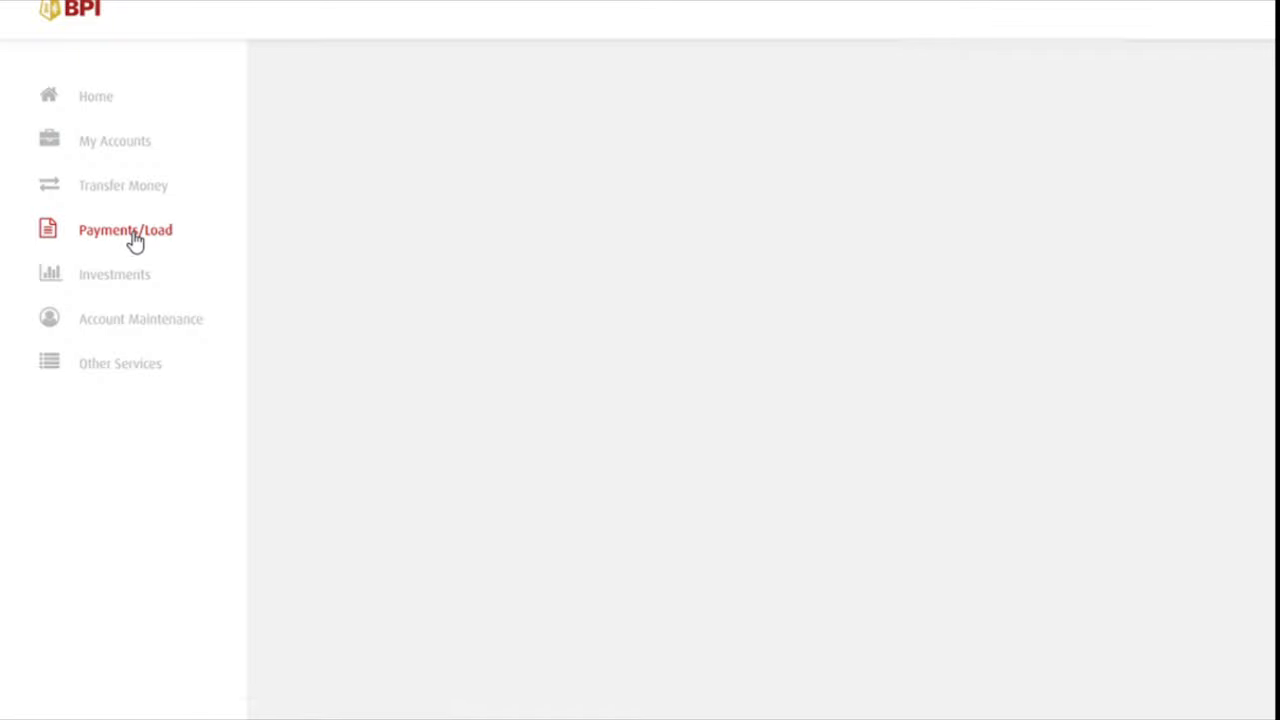
mouse_move(134, 240)
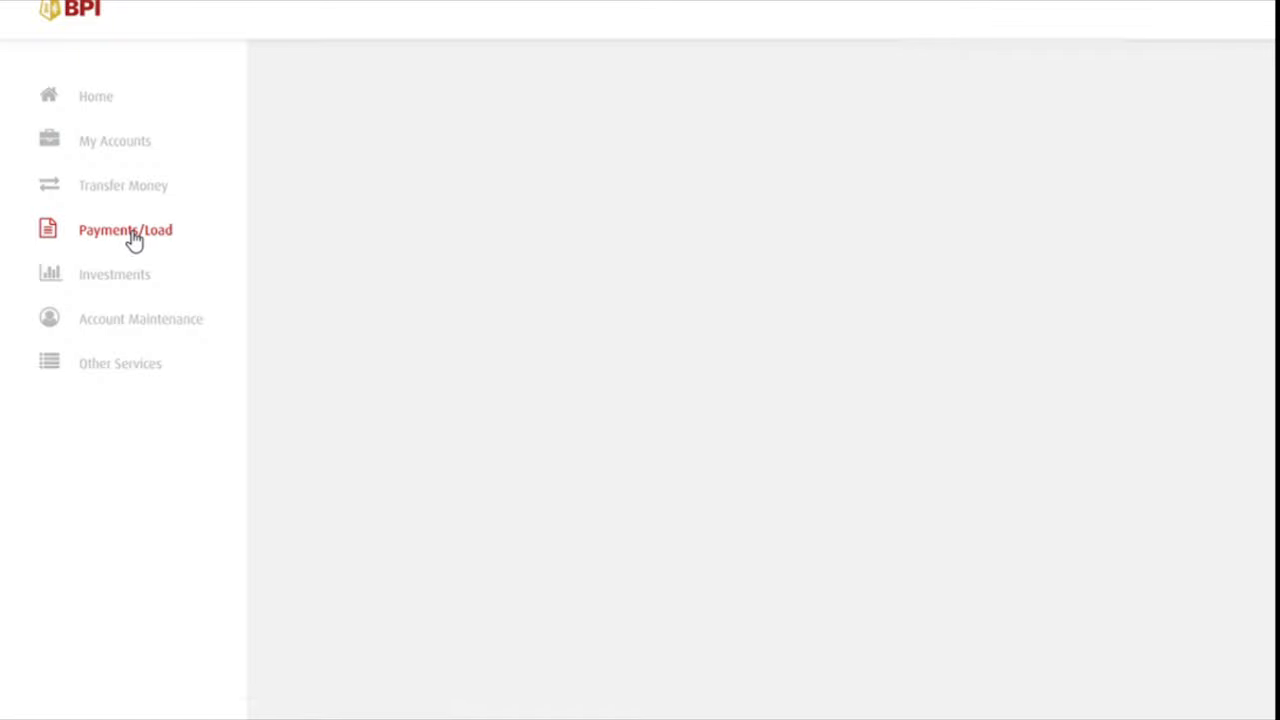
mouse_move(132, 240)
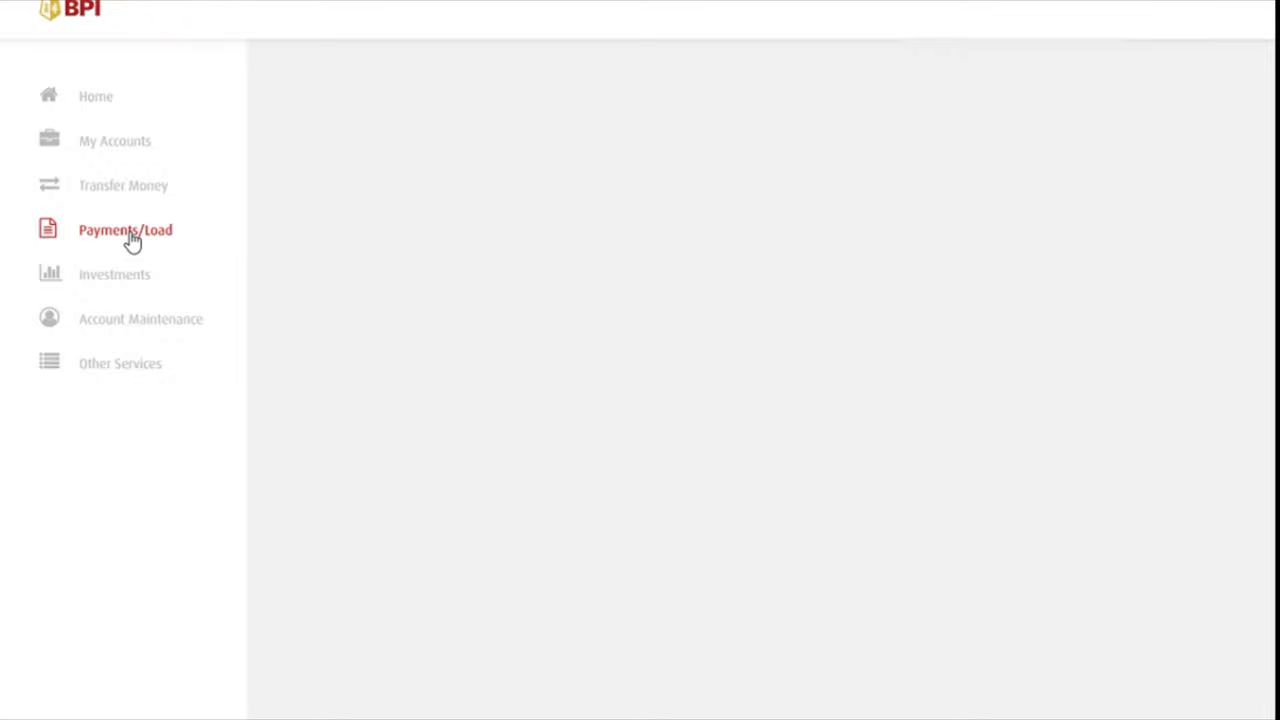
mouse_move(418, 264)
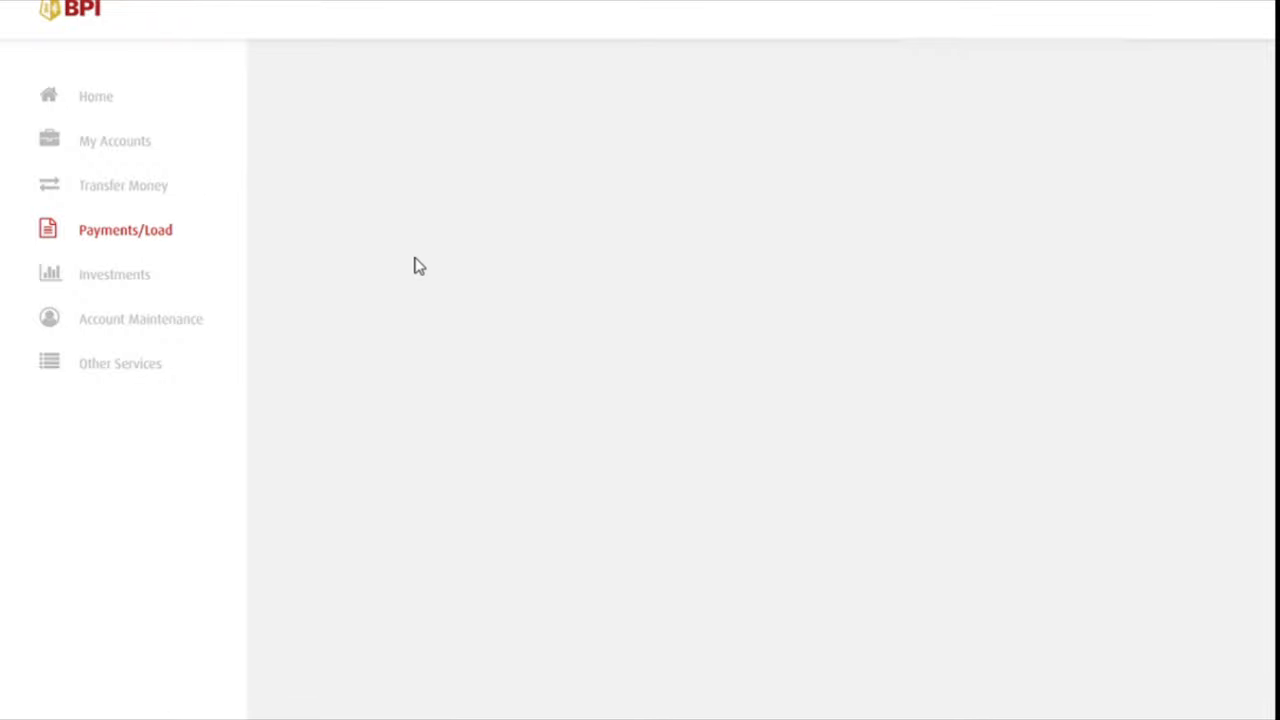
mouse_move(140, 236)
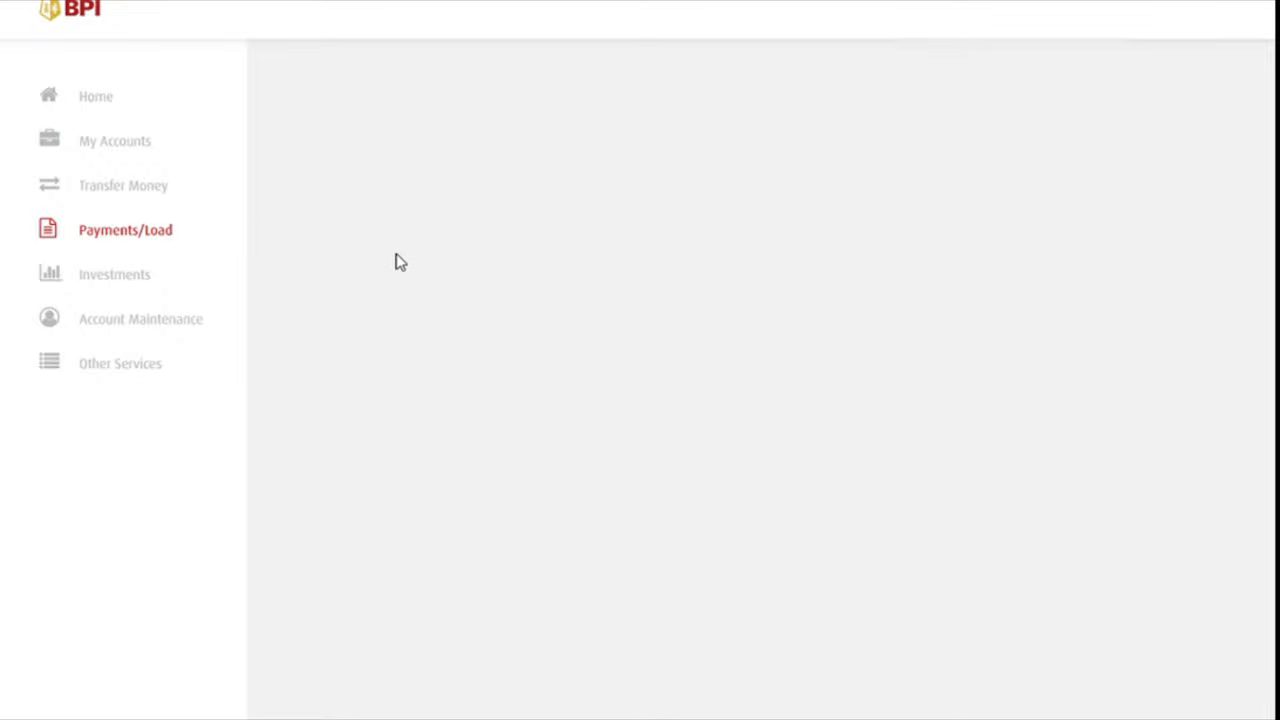
mouse_move(124, 228)
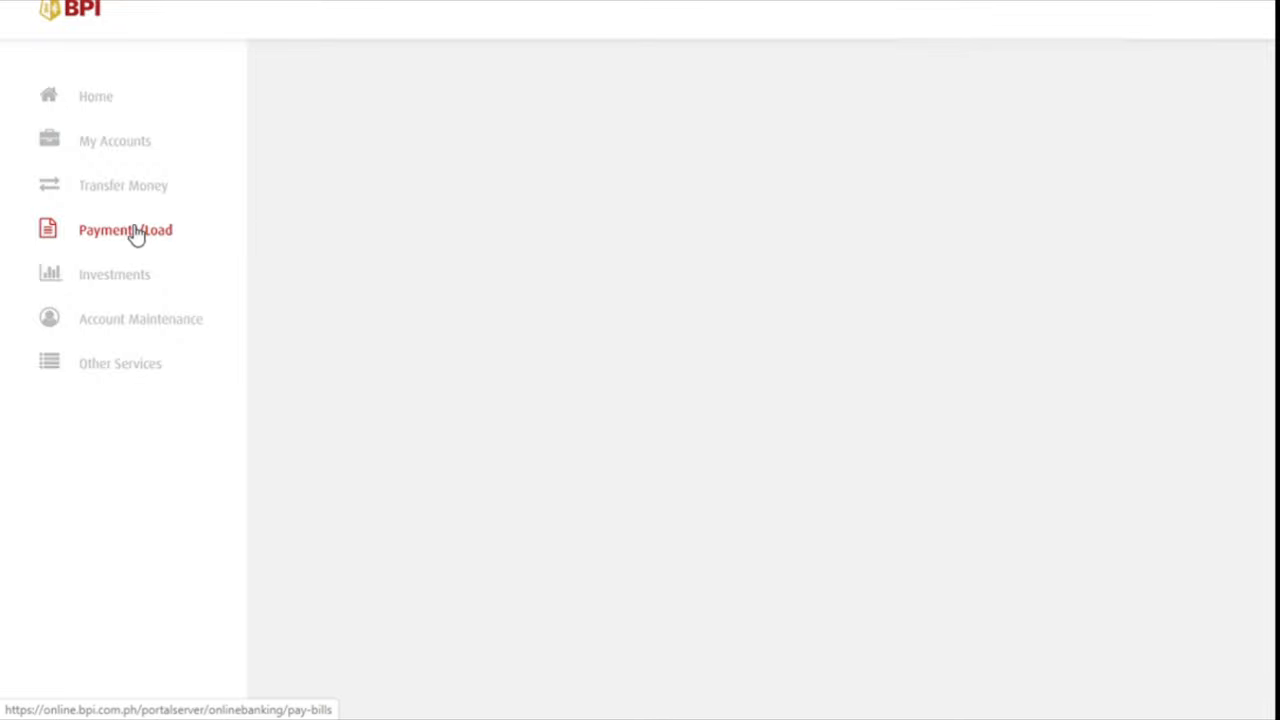
mouse_move(106, 114)
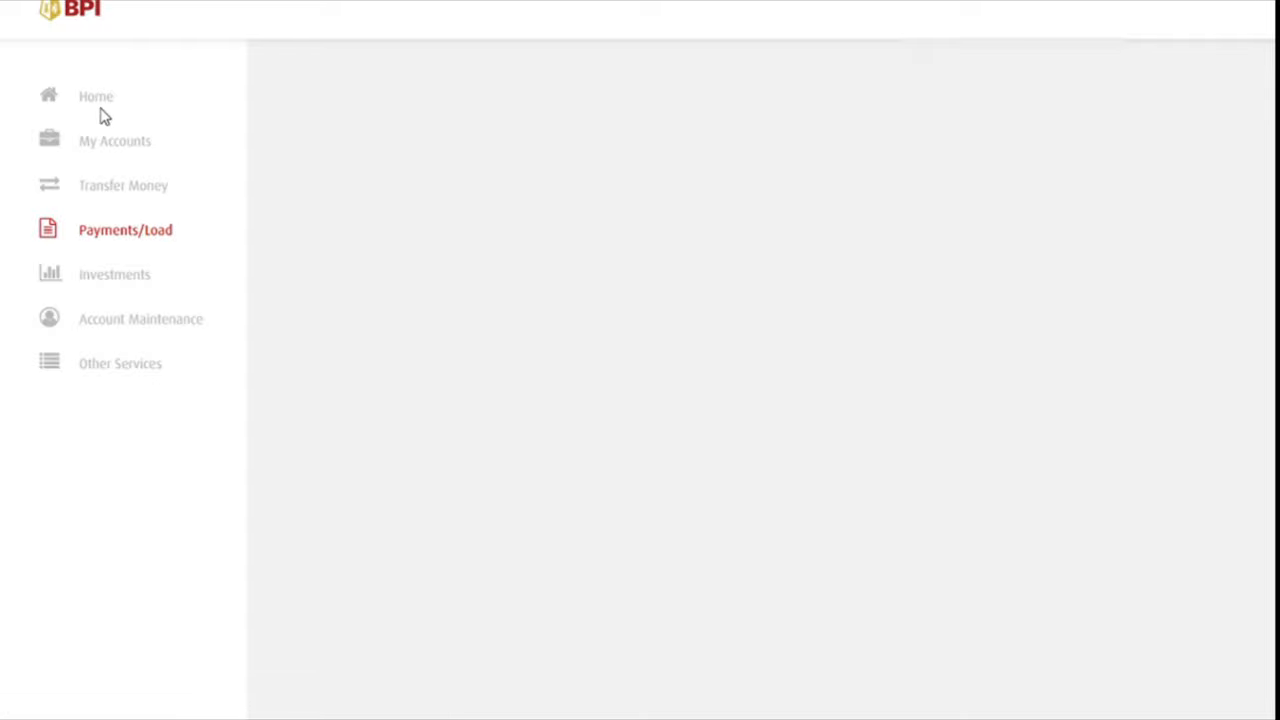
left_click(96, 96)
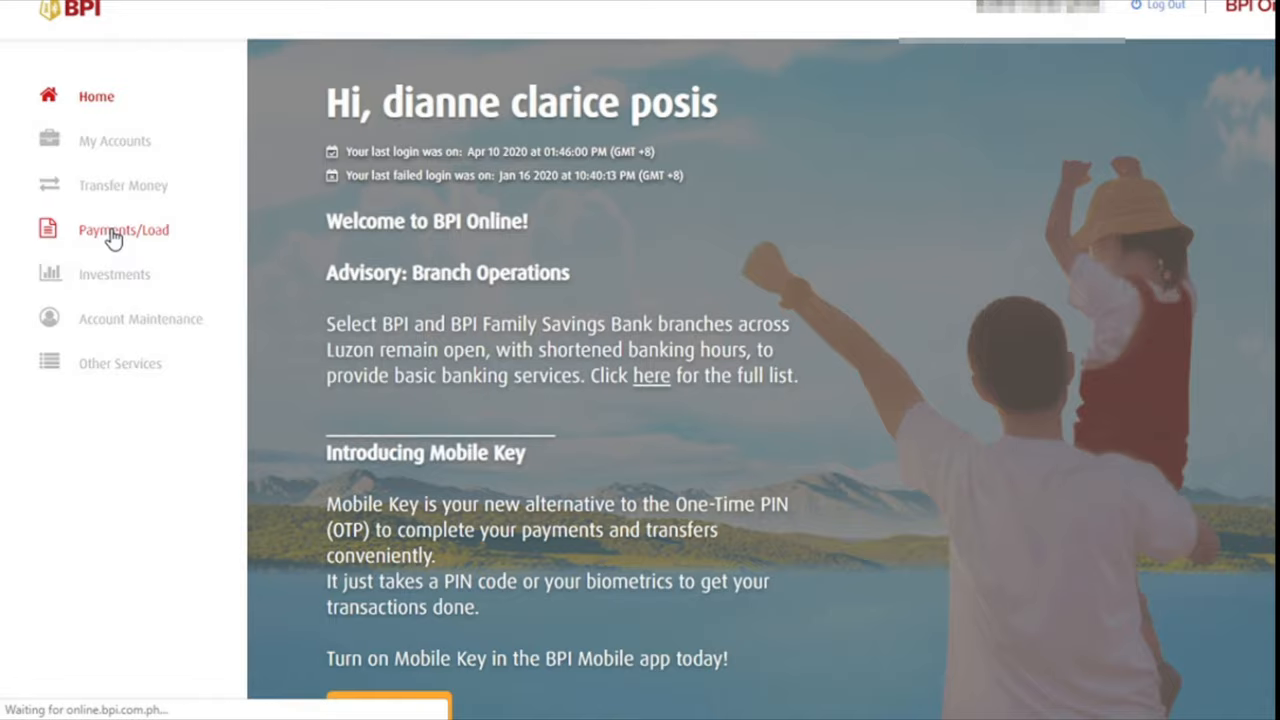
left_click(124, 228)
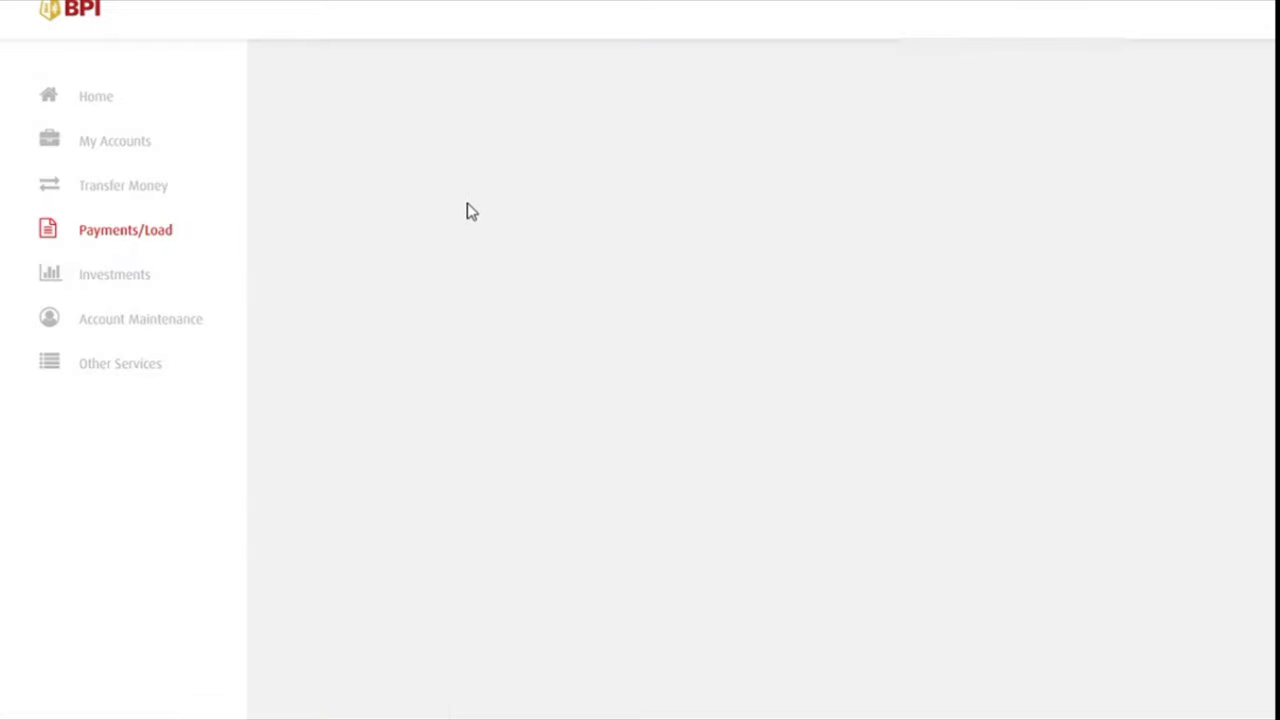
mouse_move(350, 228)
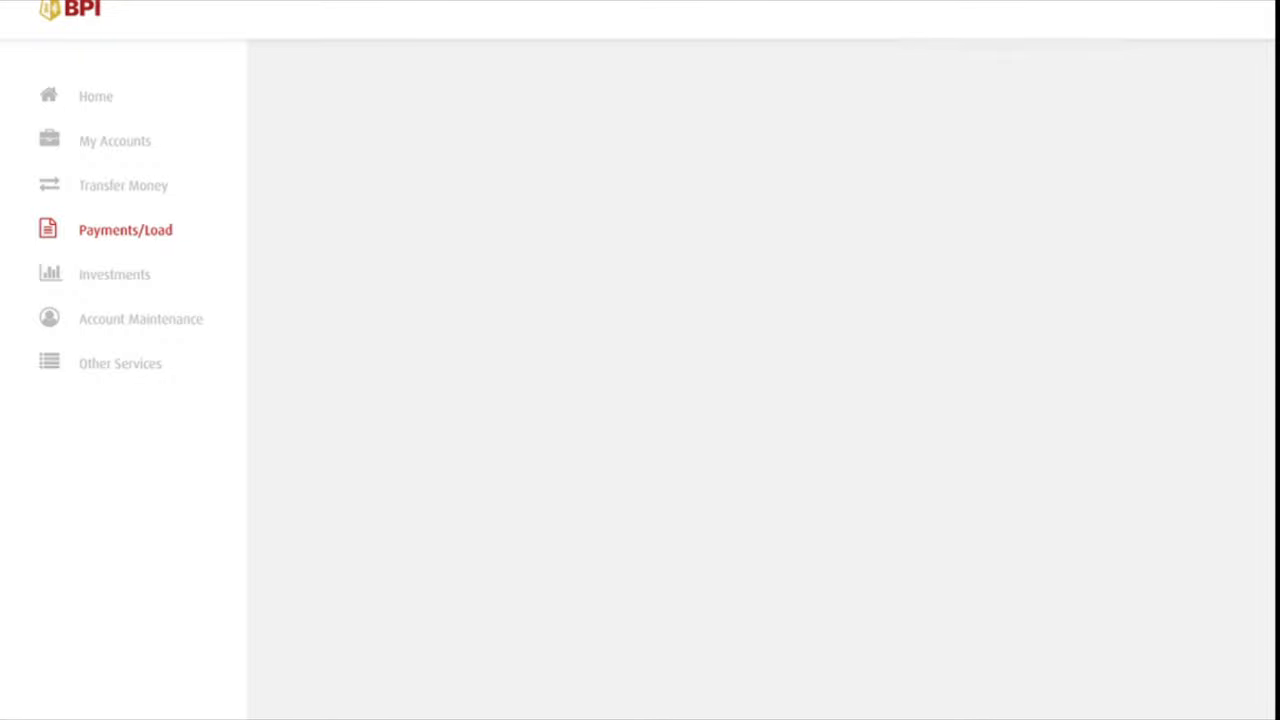
left_click(124, 228)
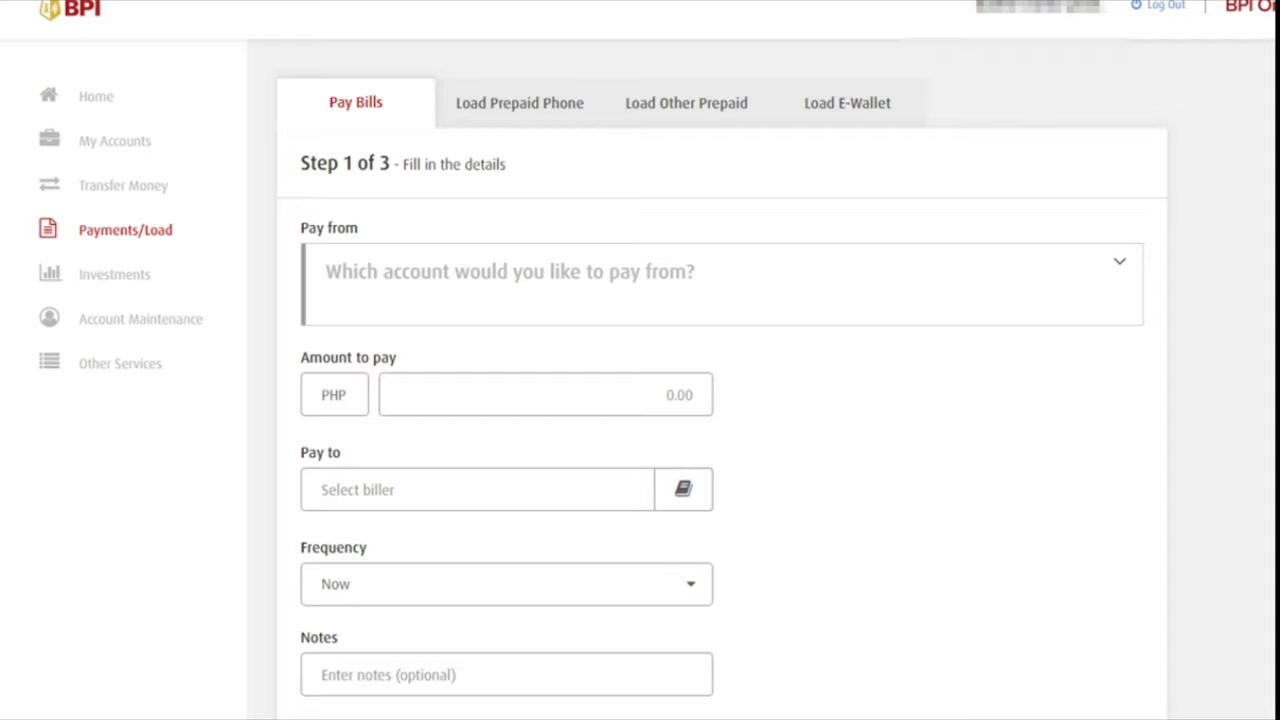
mouse_move(328, 232)
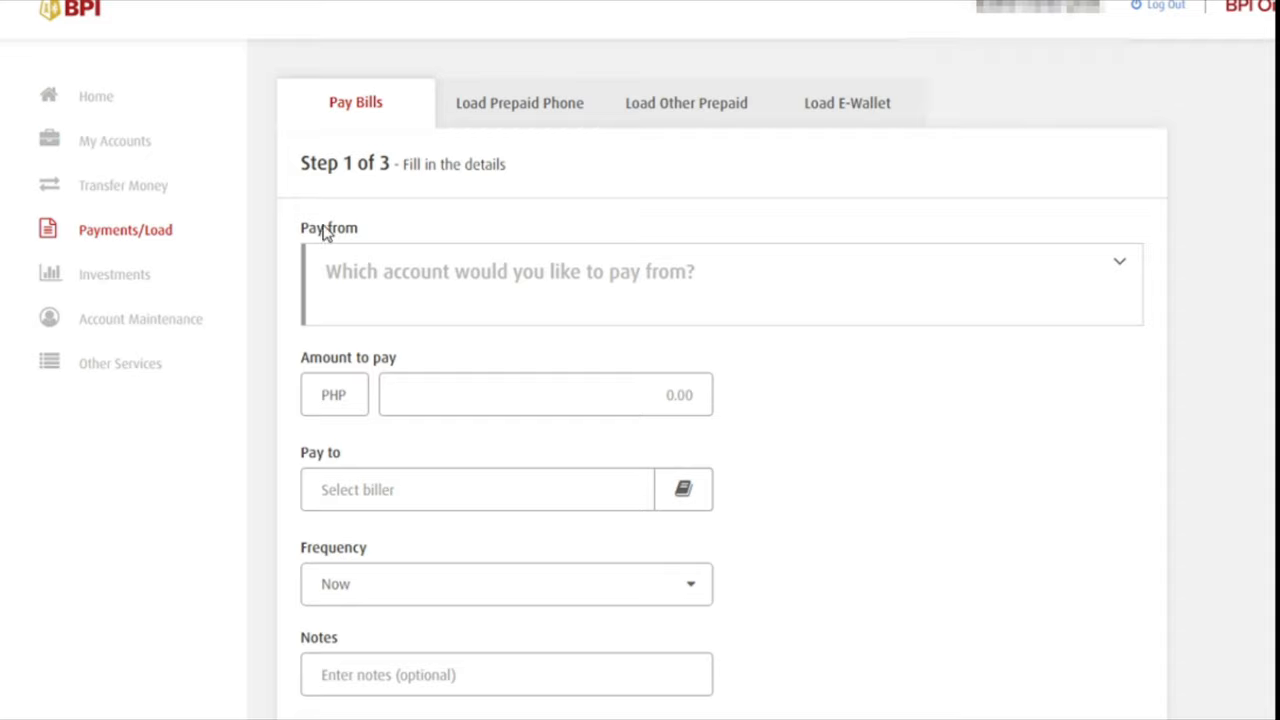
mouse_move(998, 220)
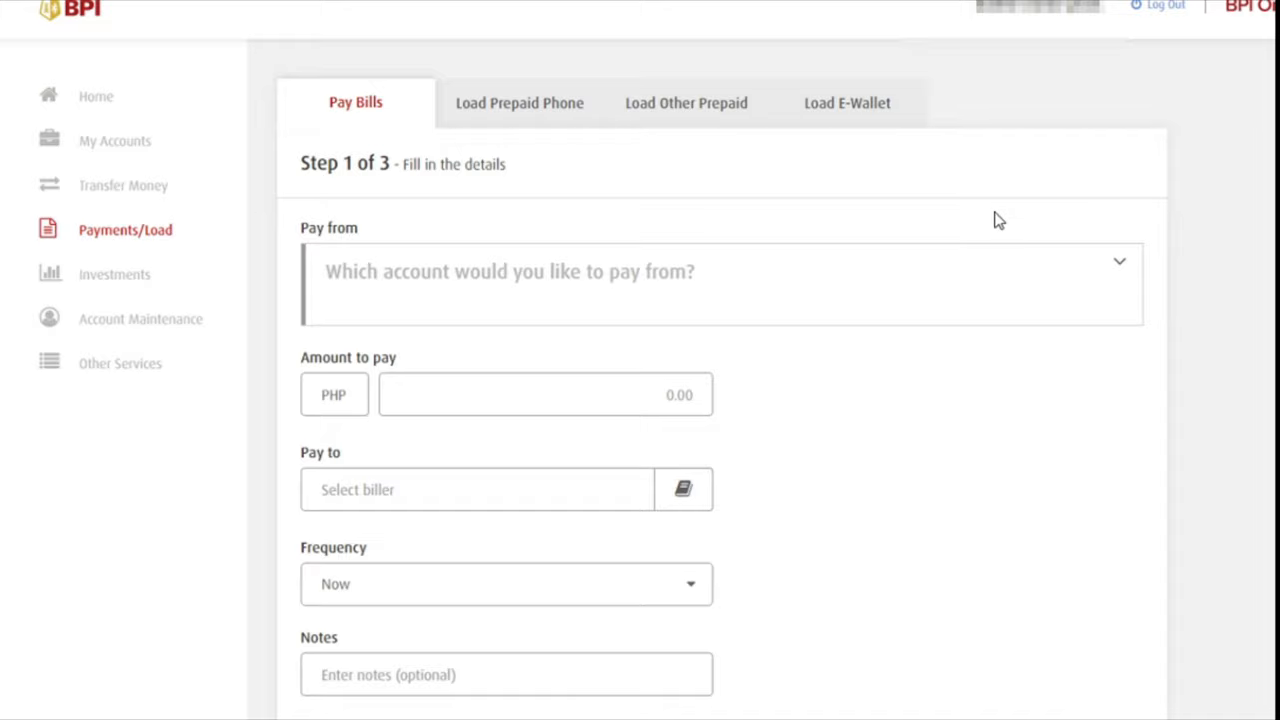
mouse_move(1268, 304)
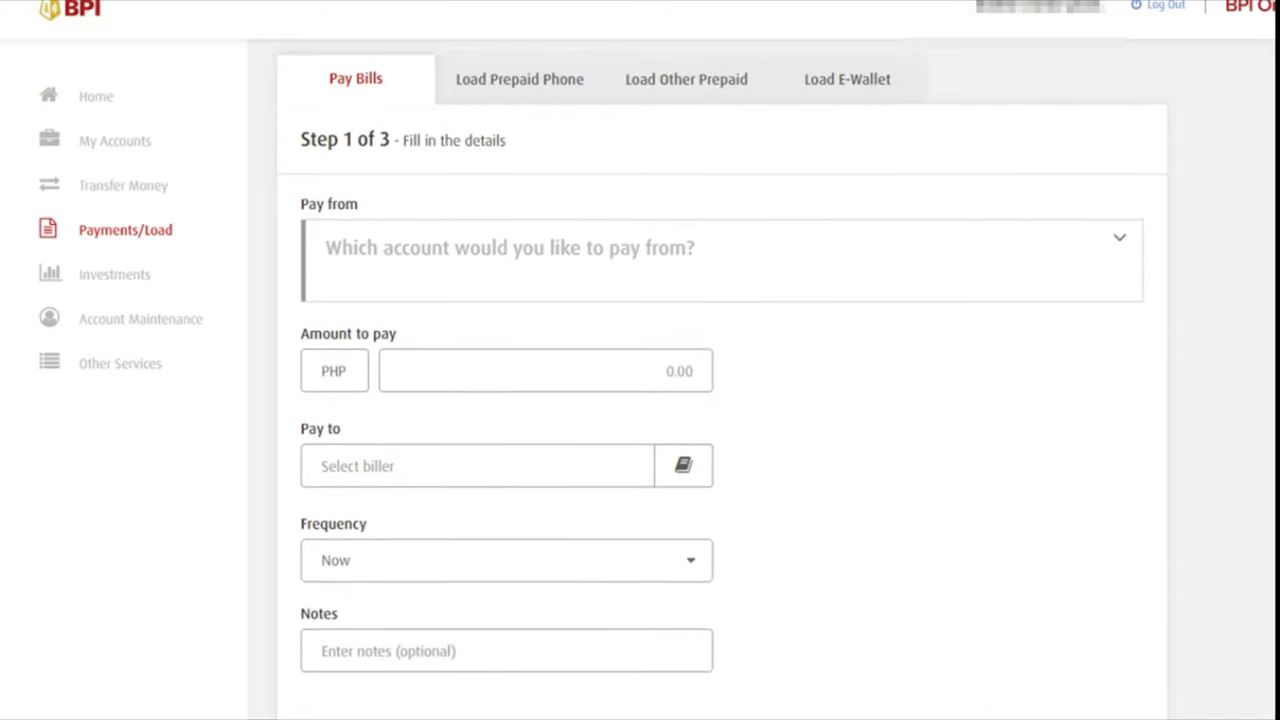
Step: Set Pay from to the SAVINGS ACCOUNT and move to the Amount to pay field
scroll("down", 3)
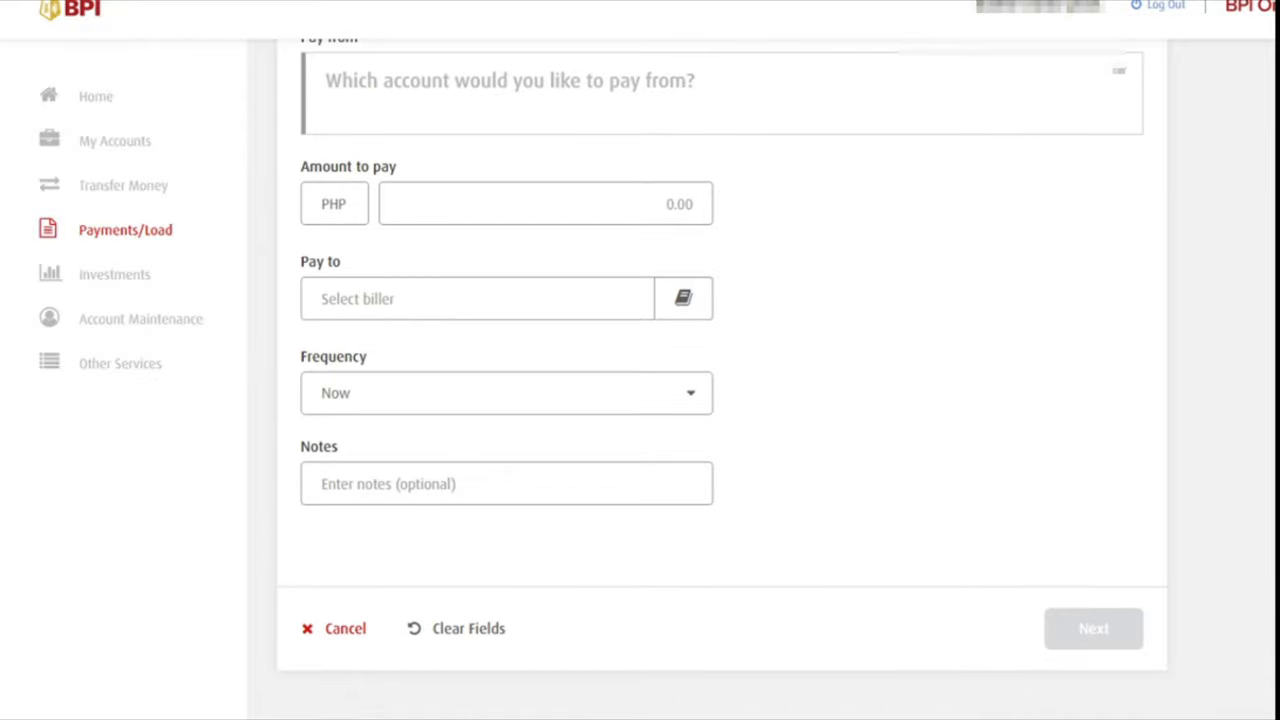
mouse_move(1120, 82)
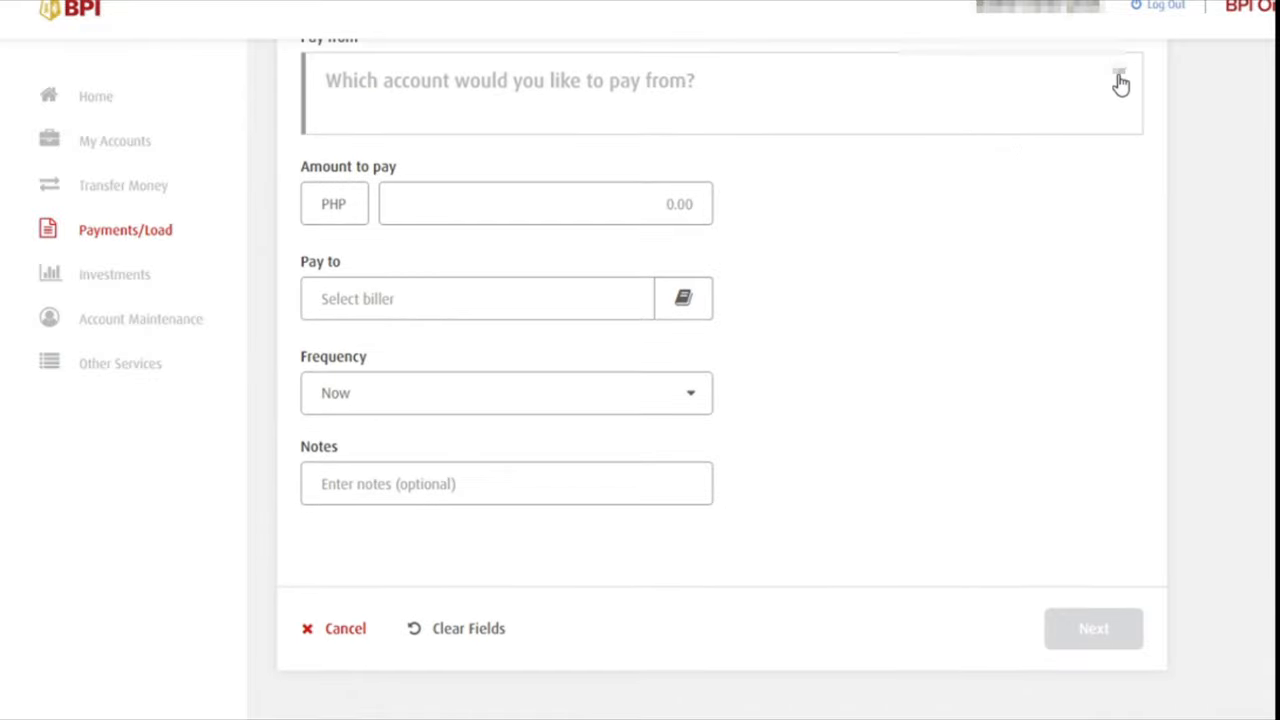
left_click(1120, 80)
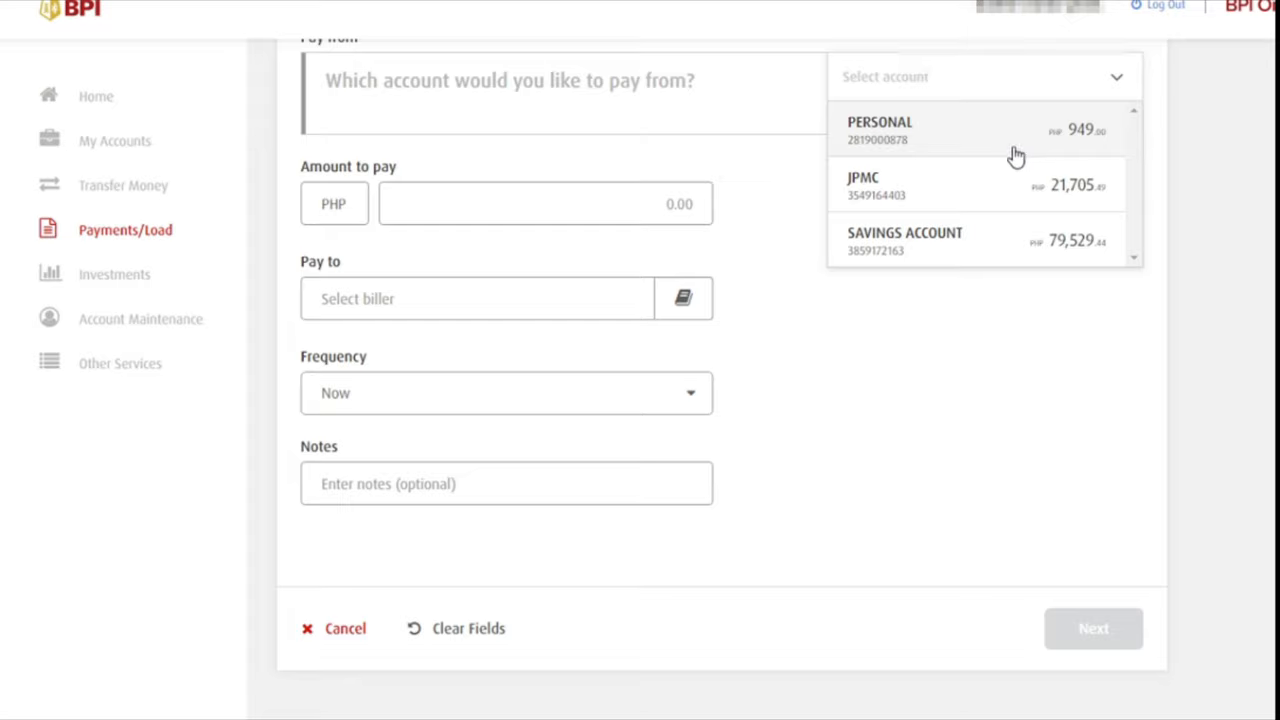
left_click(904, 240)
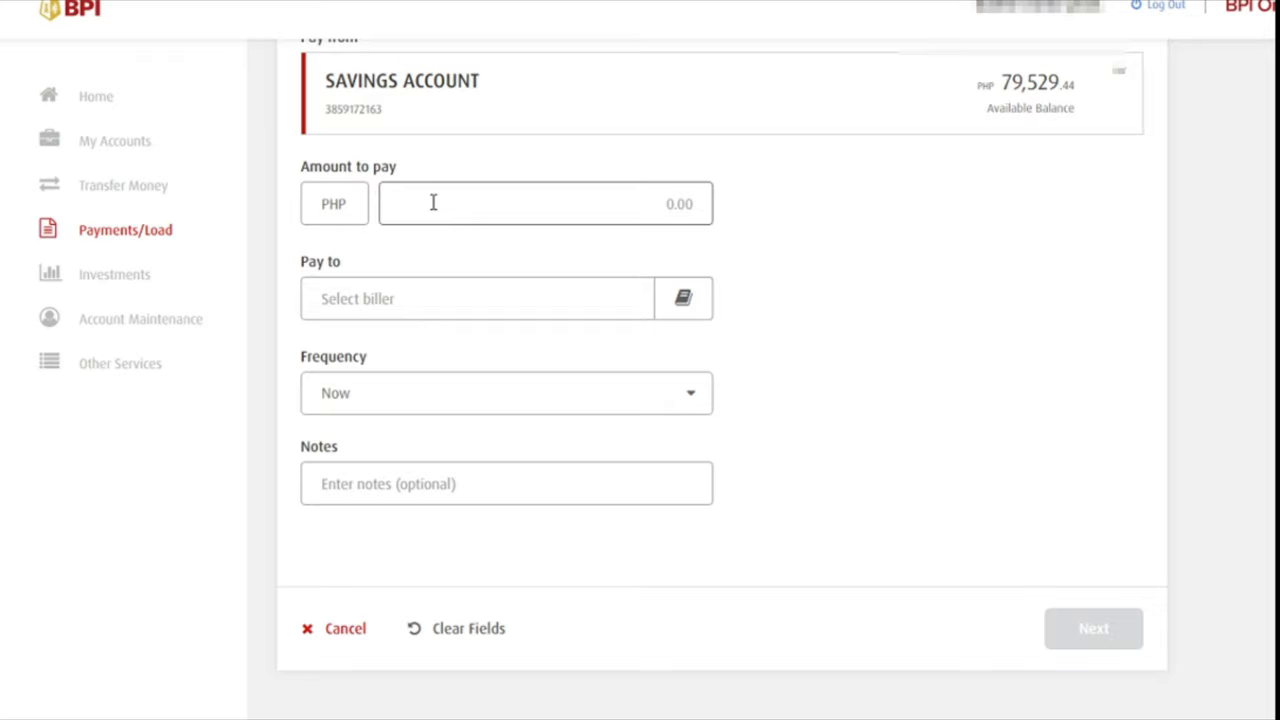
left_click(544, 204)
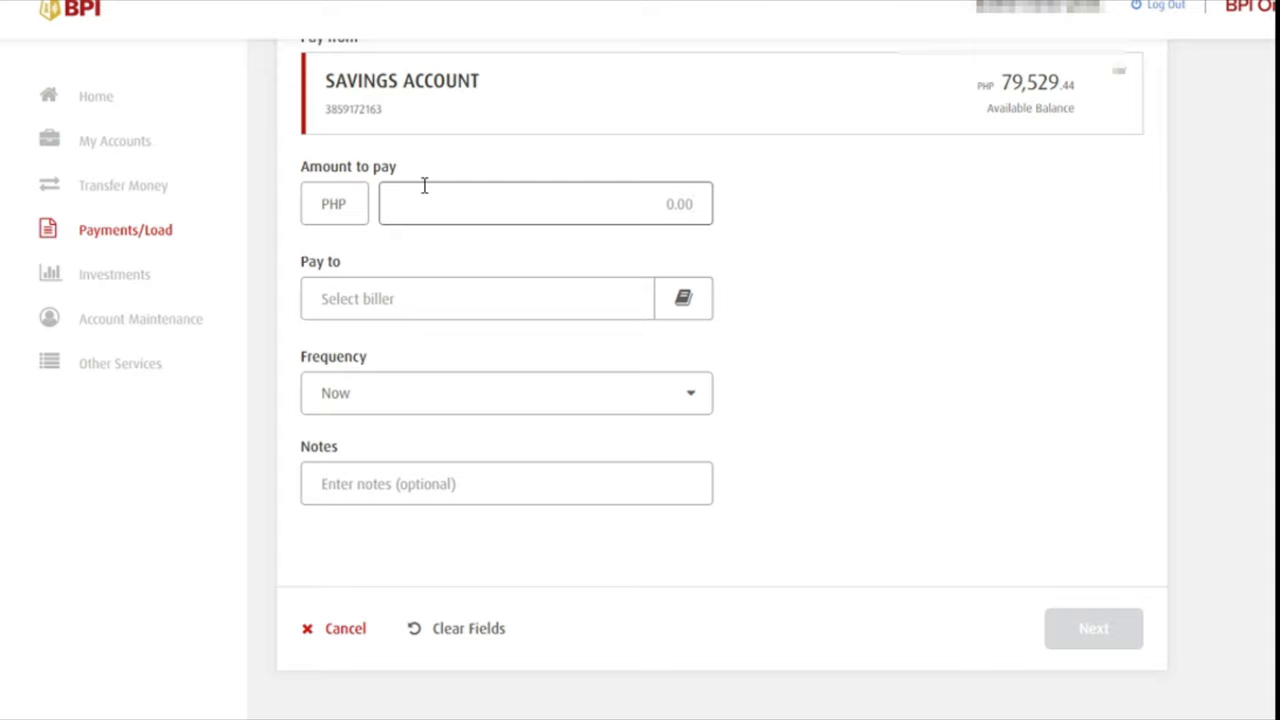
mouse_move(396, 180)
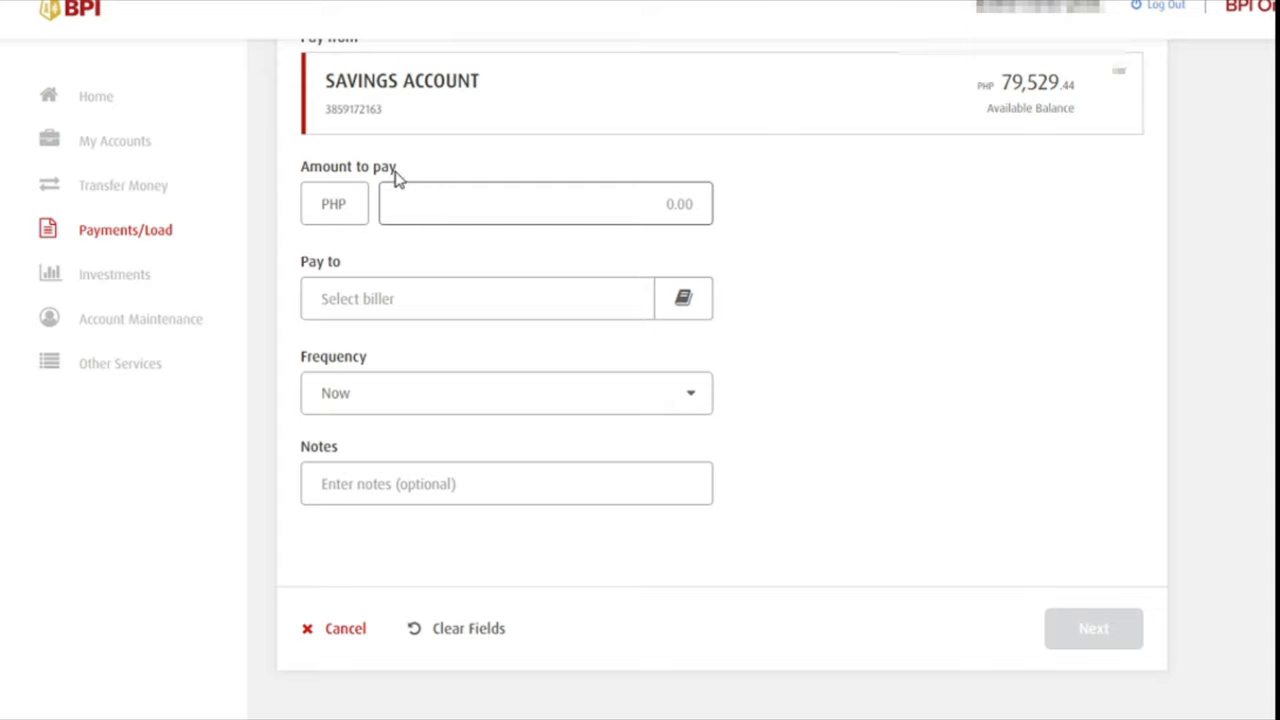
Step: Enter PHP 10,000 as the amount, pick COL as biller and keep frequency Now
type("10000")
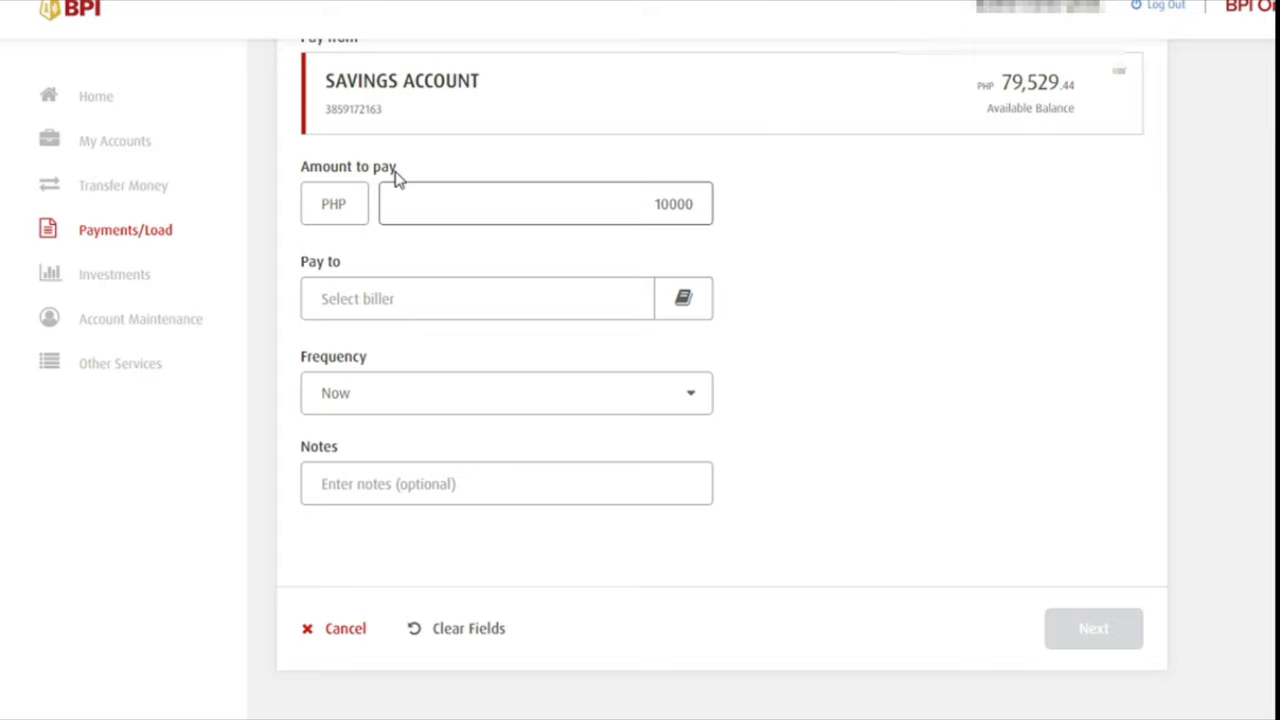
mouse_move(700, 242)
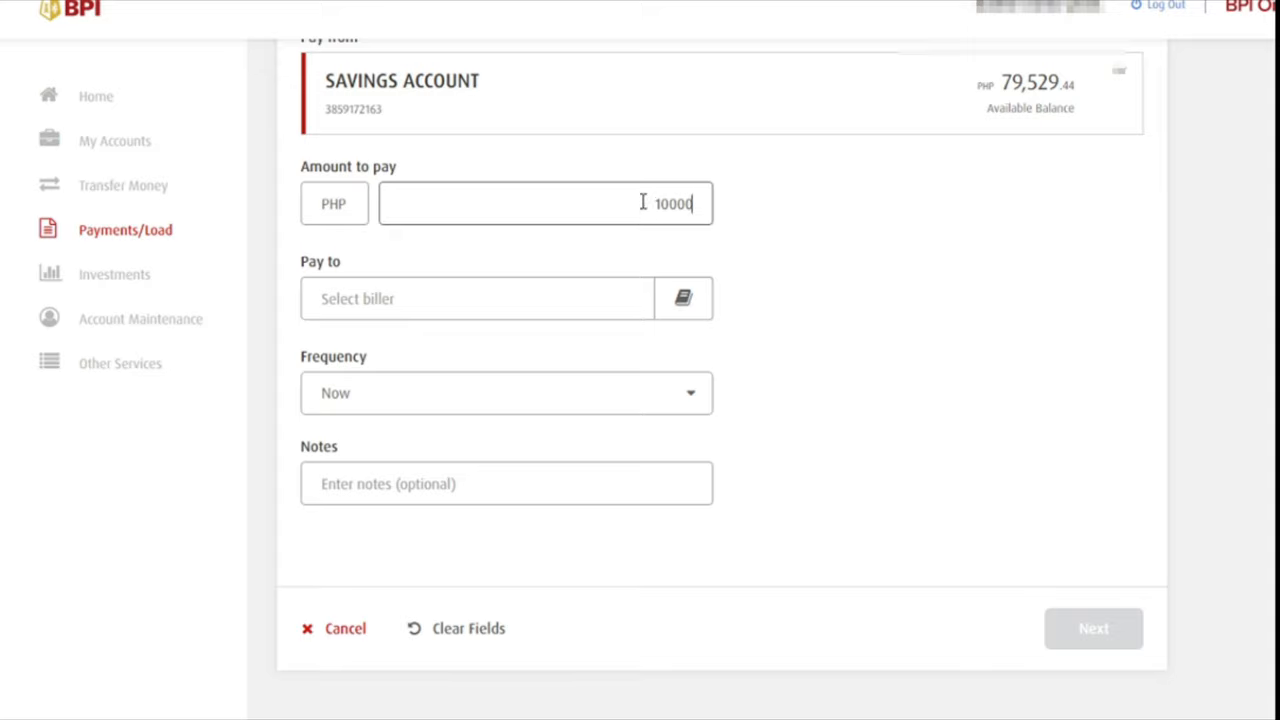
left_click(478, 298)
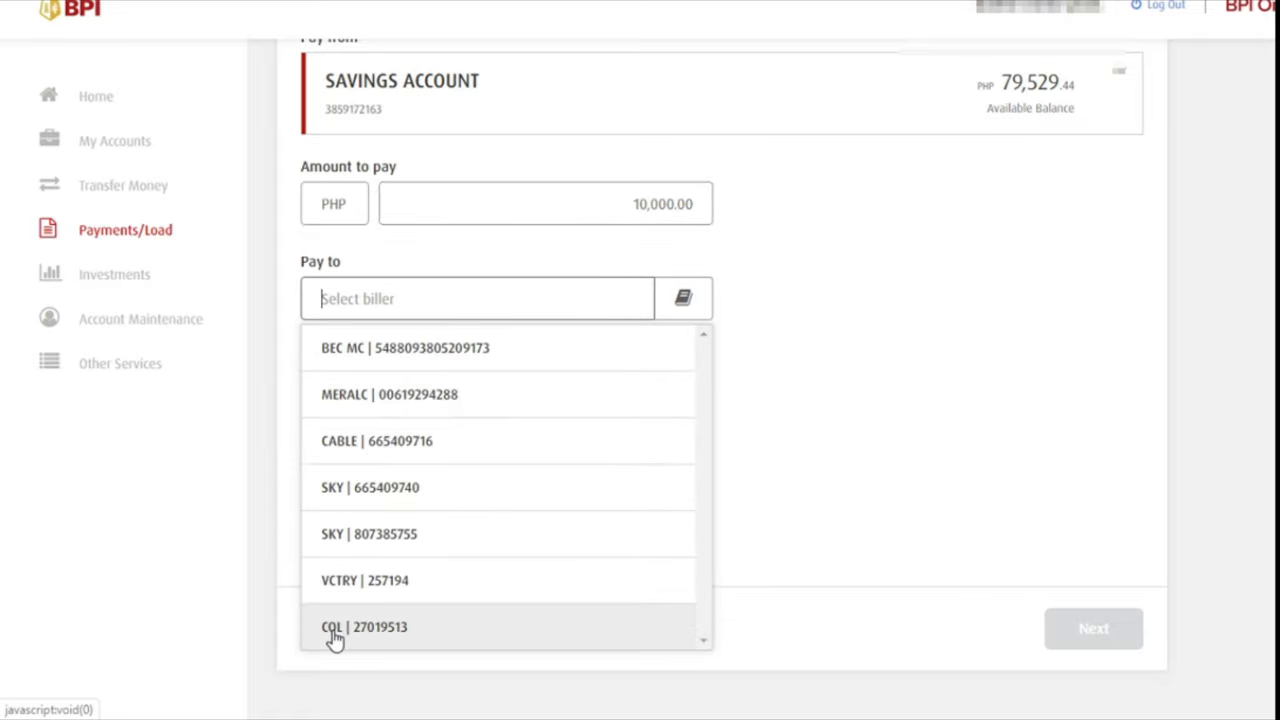
left_click(364, 628)
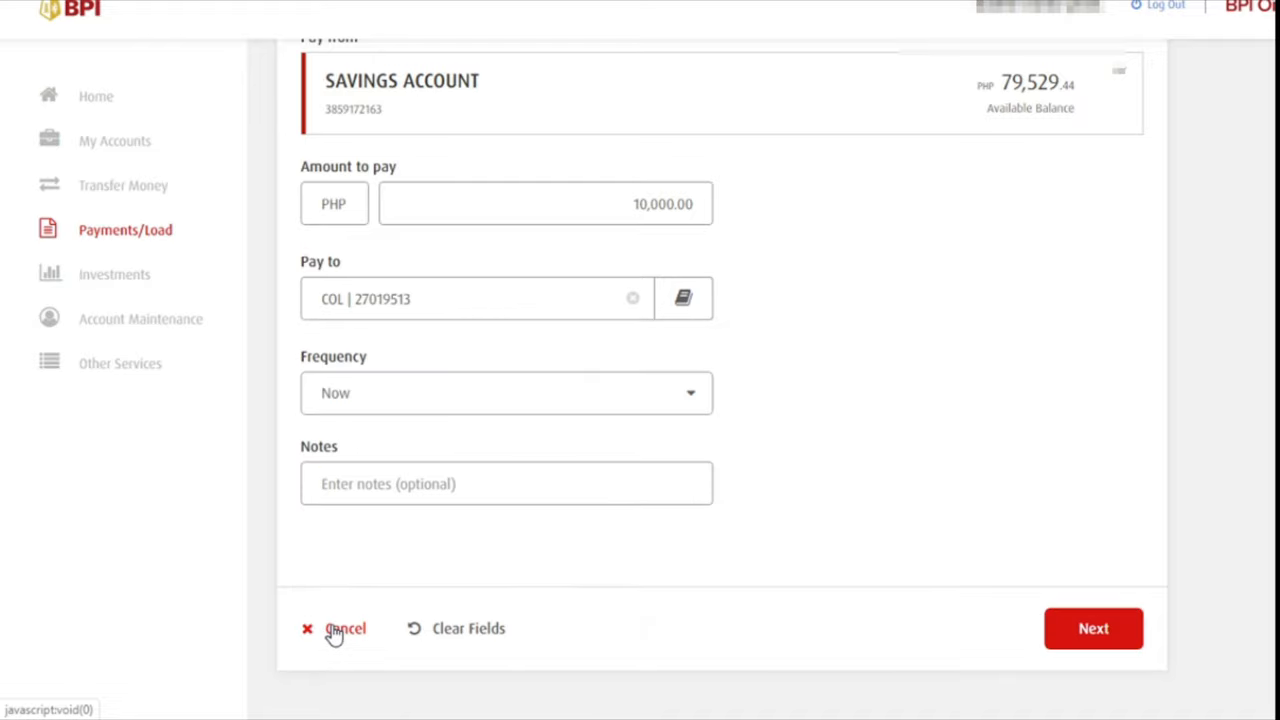
left_click(504, 392)
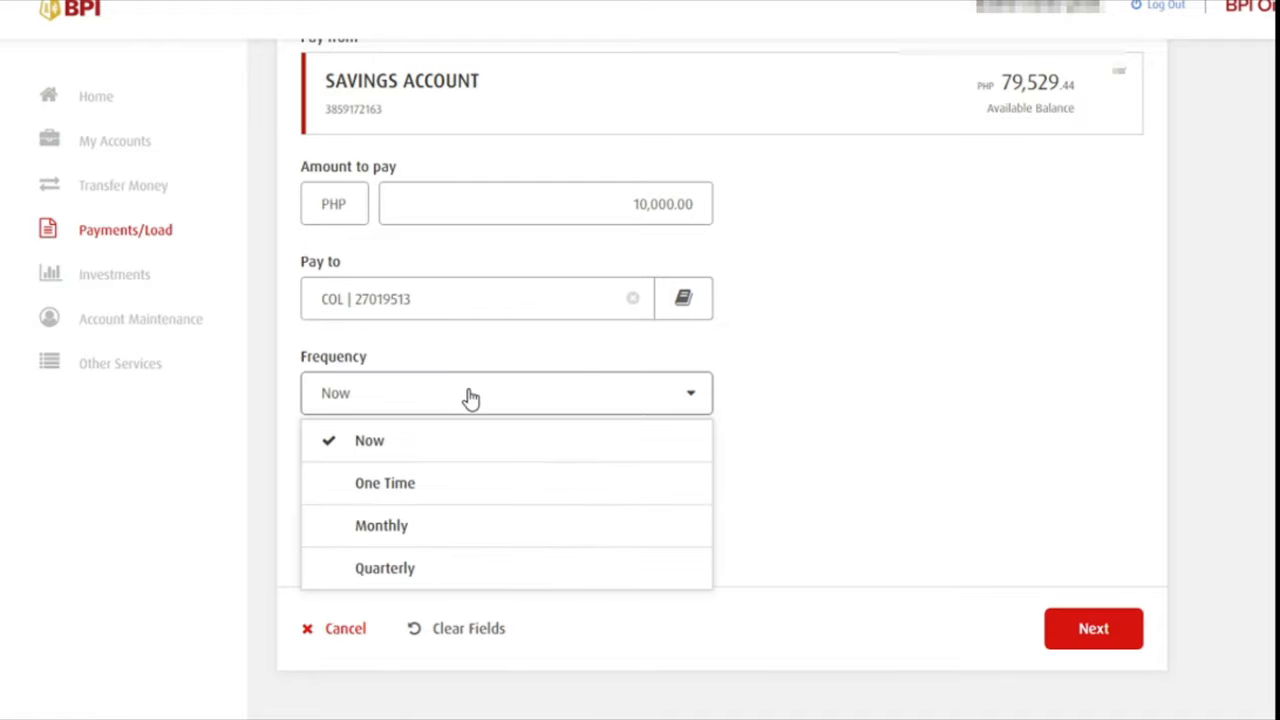
left_click(368, 440)
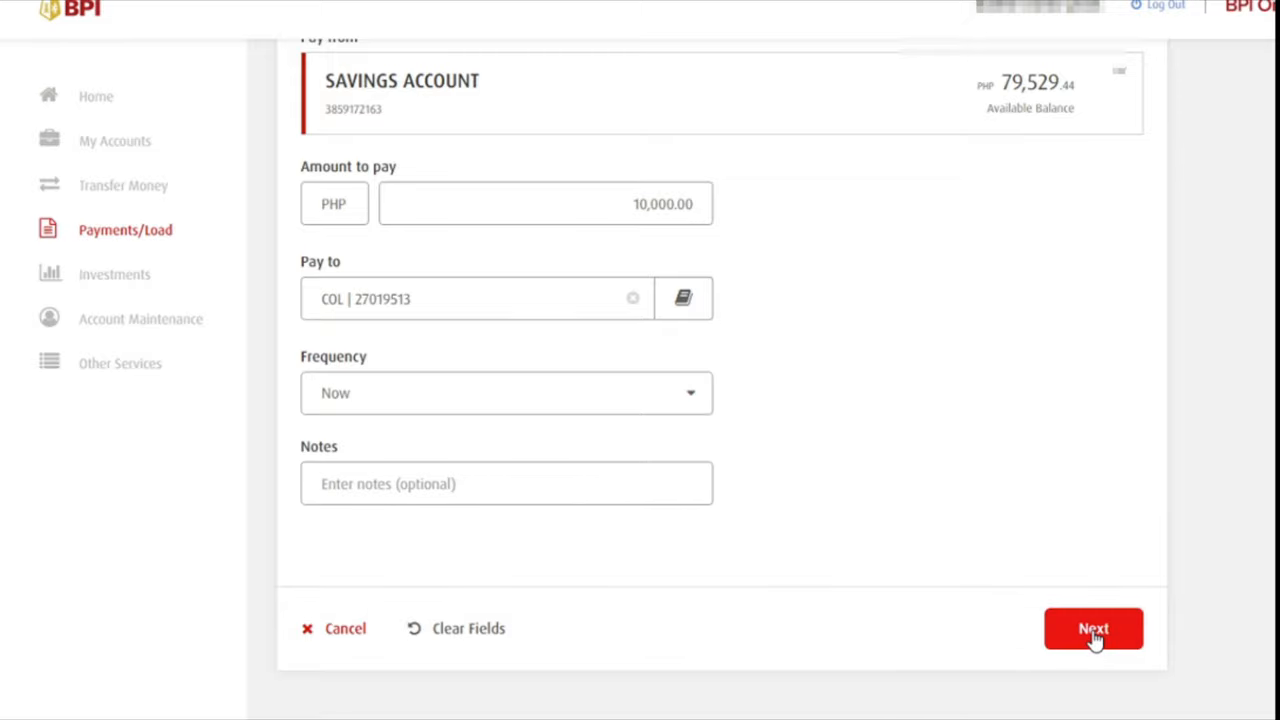
Step: Advance to the Step 2 review of the PHP 10,000 payment to COL and confirm it
left_click(1092, 628)
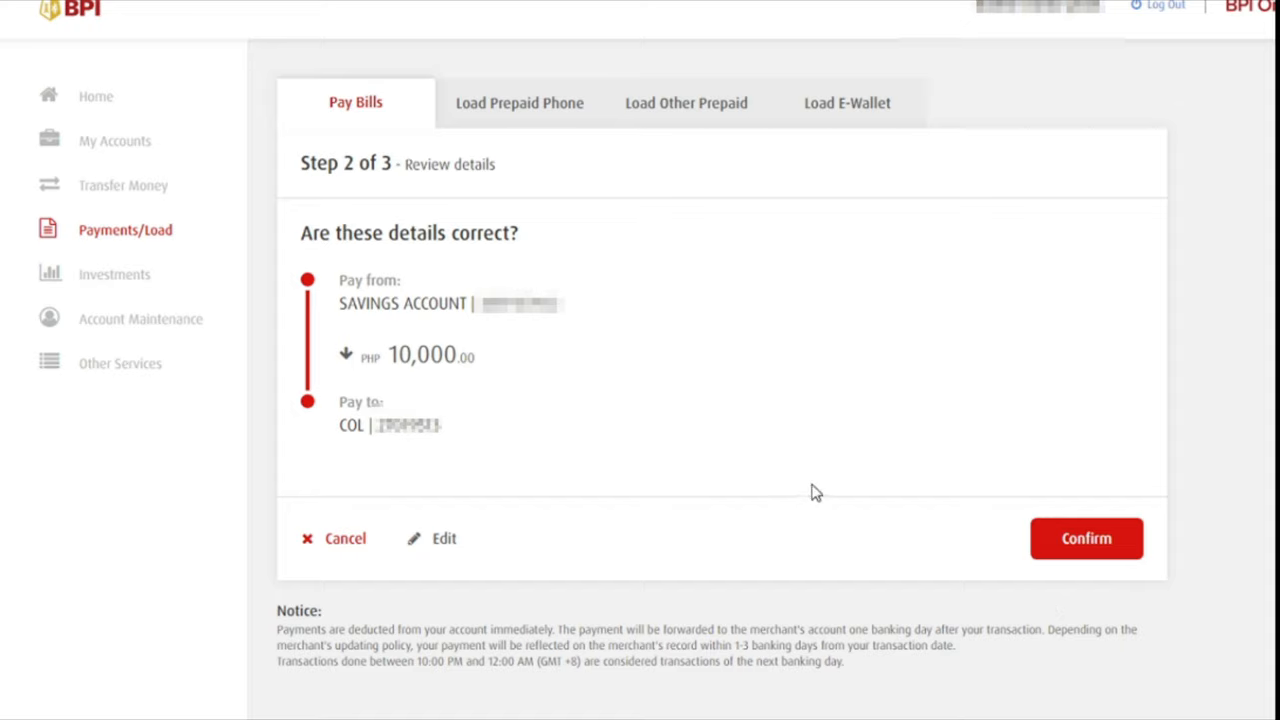
mouse_move(1086, 538)
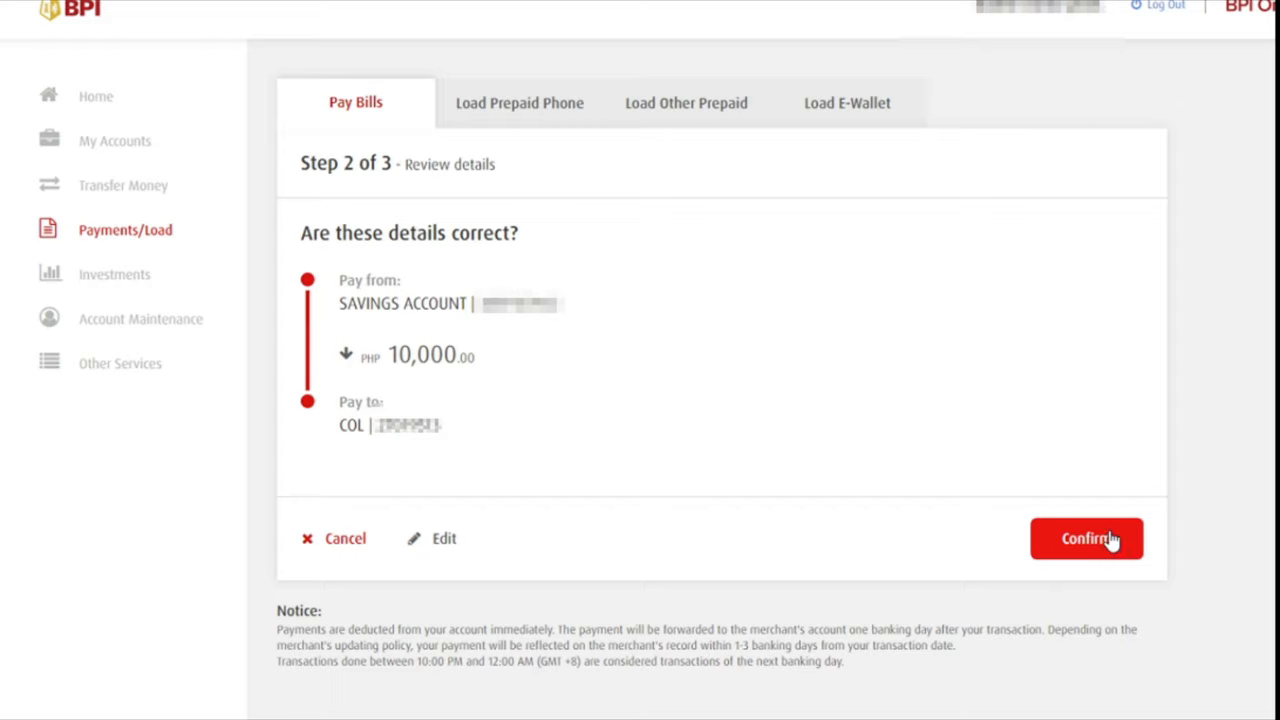
mouse_move(920, 524)
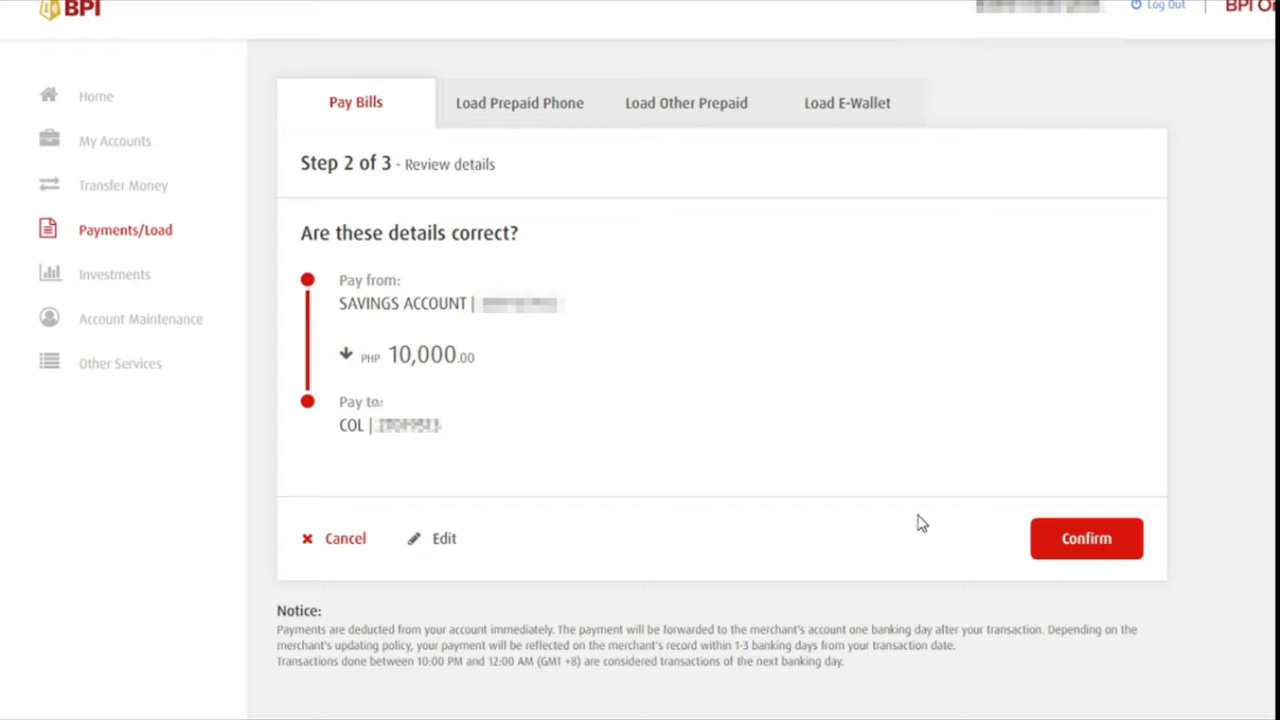
left_click(1086, 538)
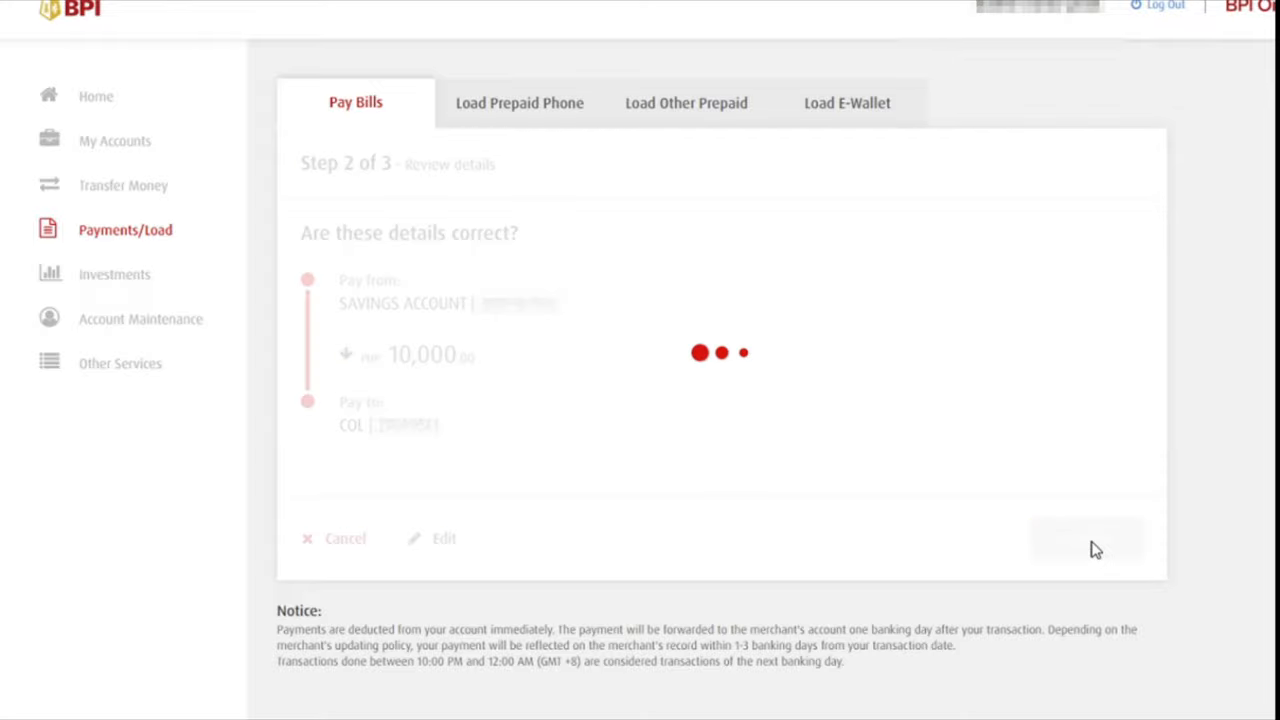
left_click(1088, 538)
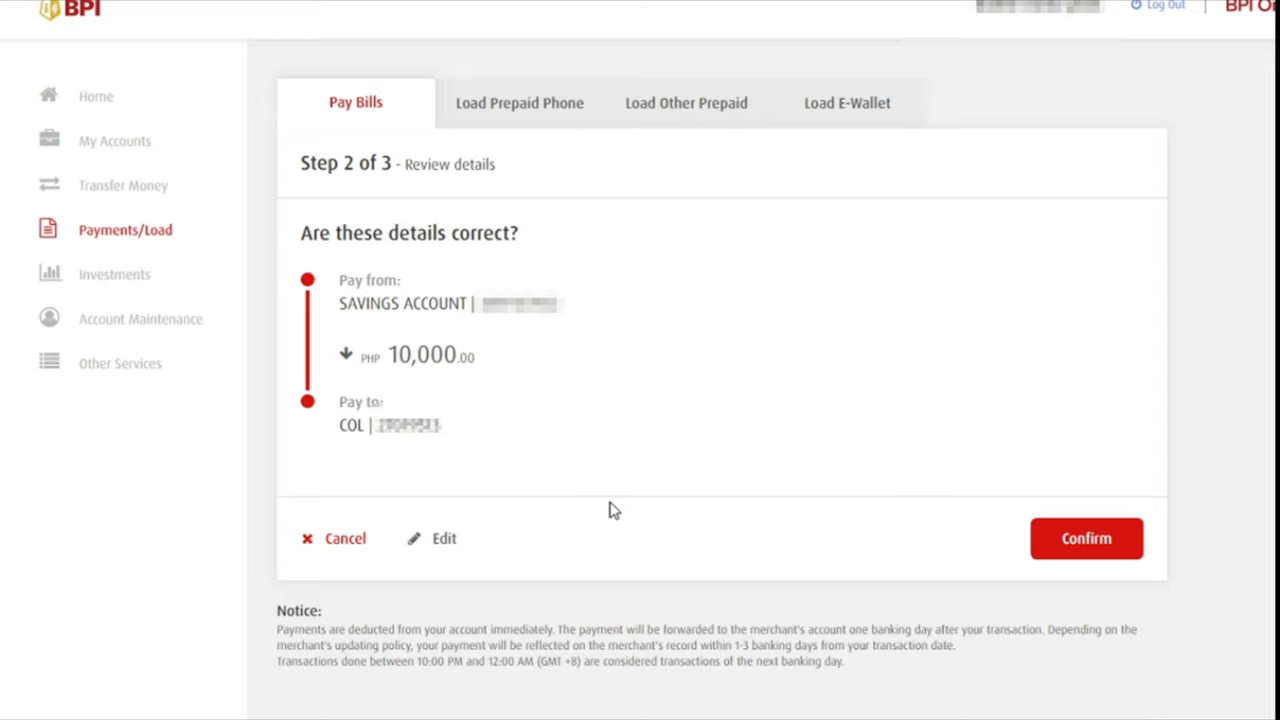
mouse_move(616, 520)
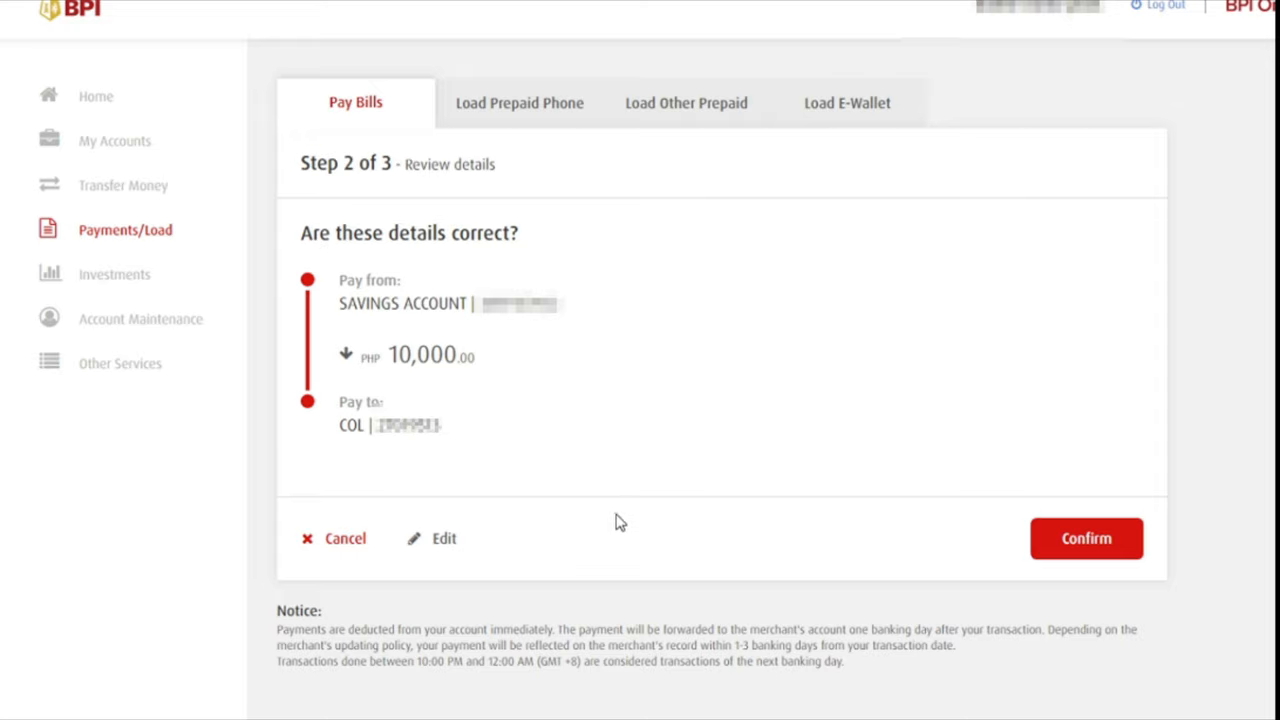
mouse_move(616, 492)
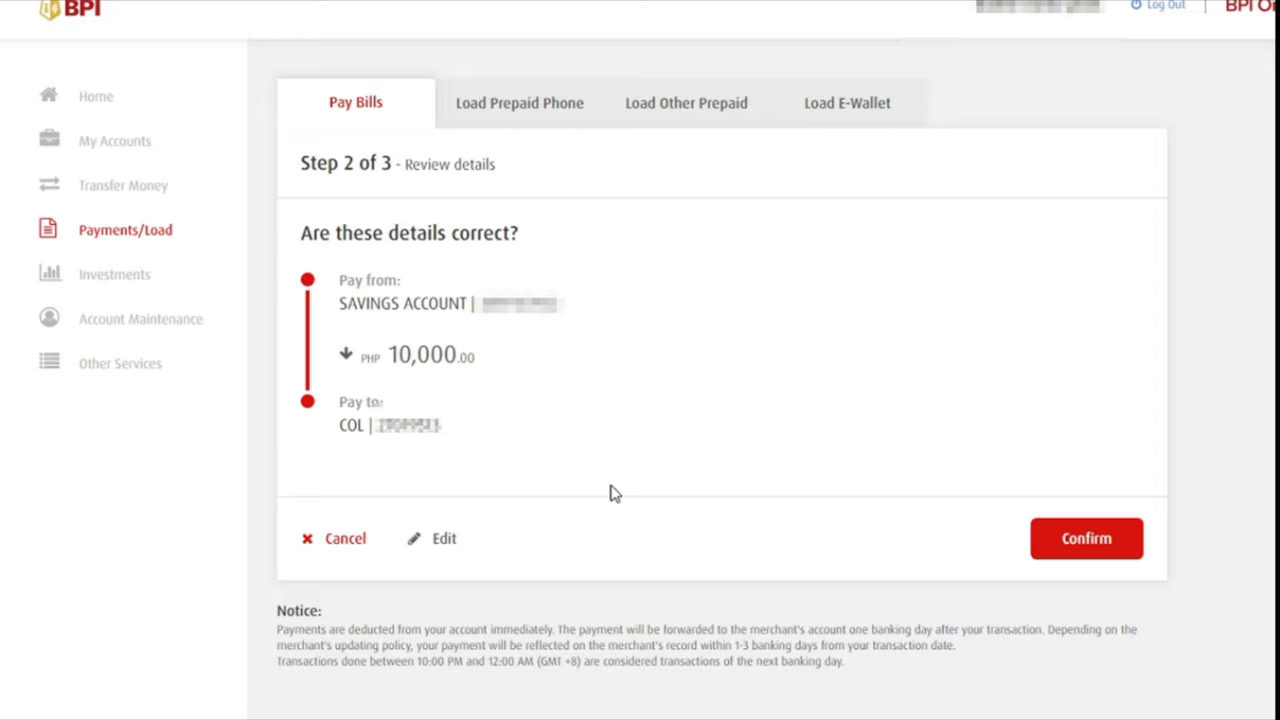
mouse_move(600, 512)
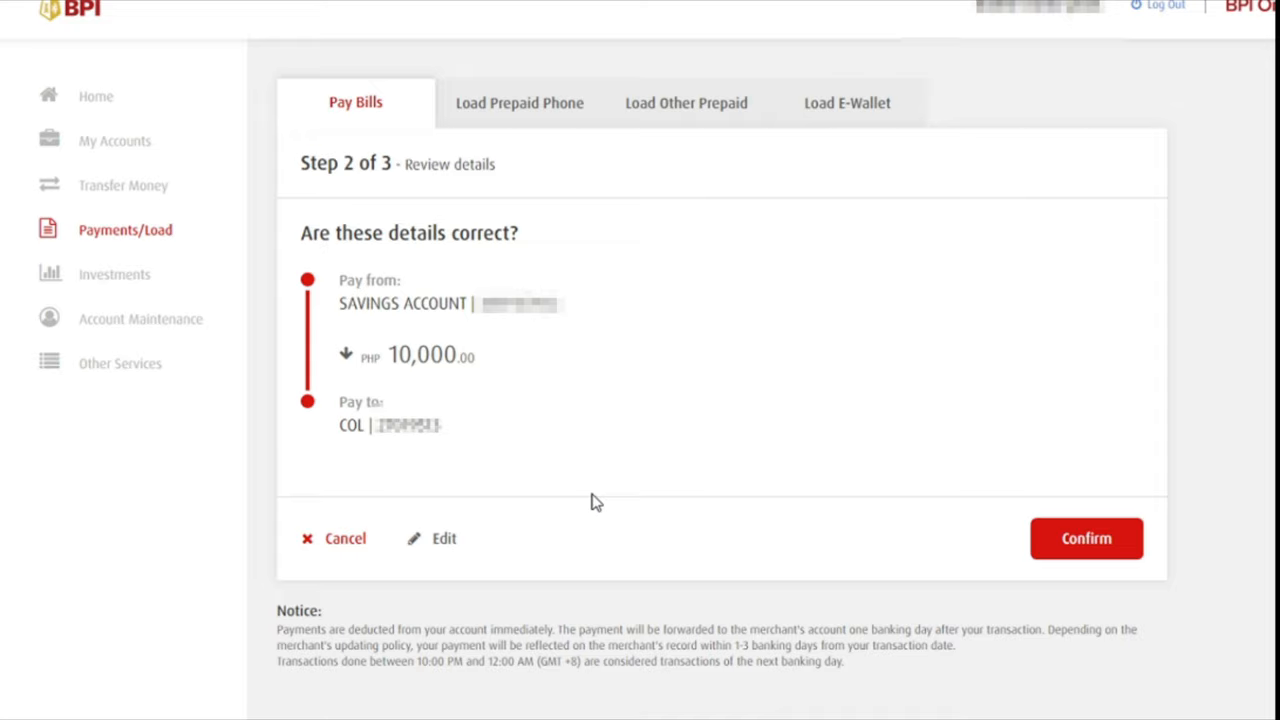
mouse_move(596, 504)
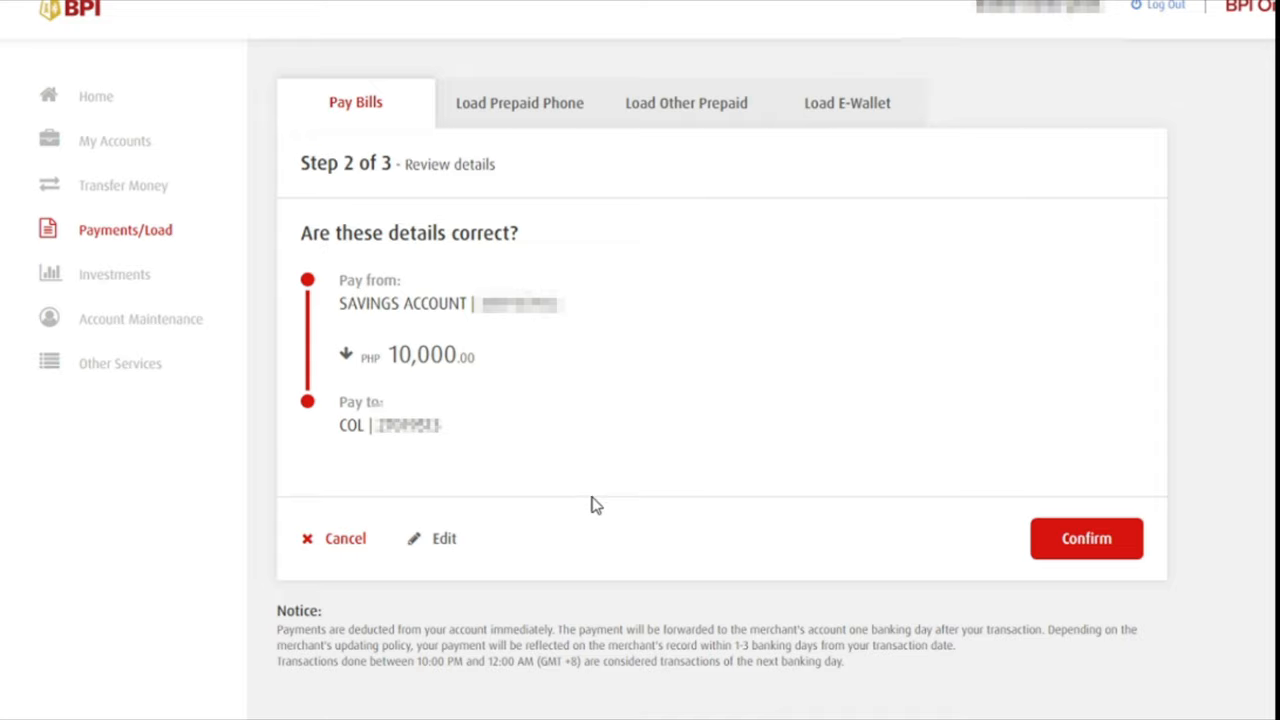
mouse_move(596, 518)
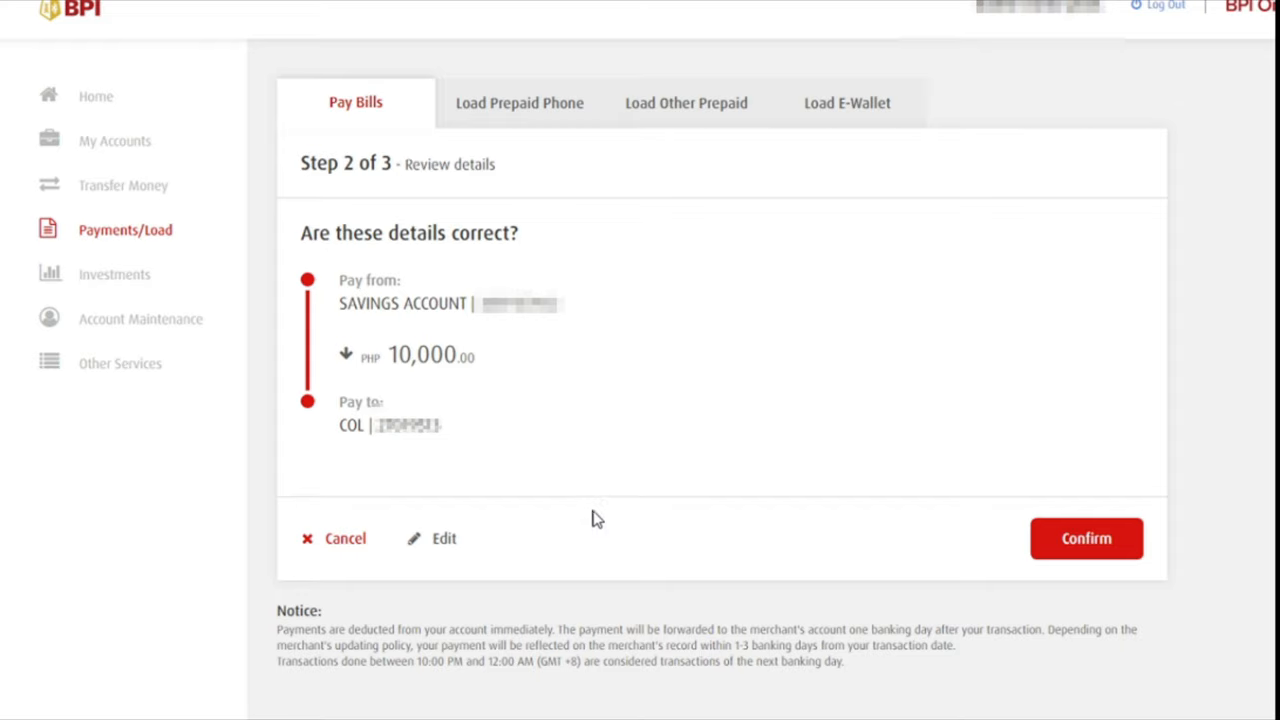
mouse_move(588, 510)
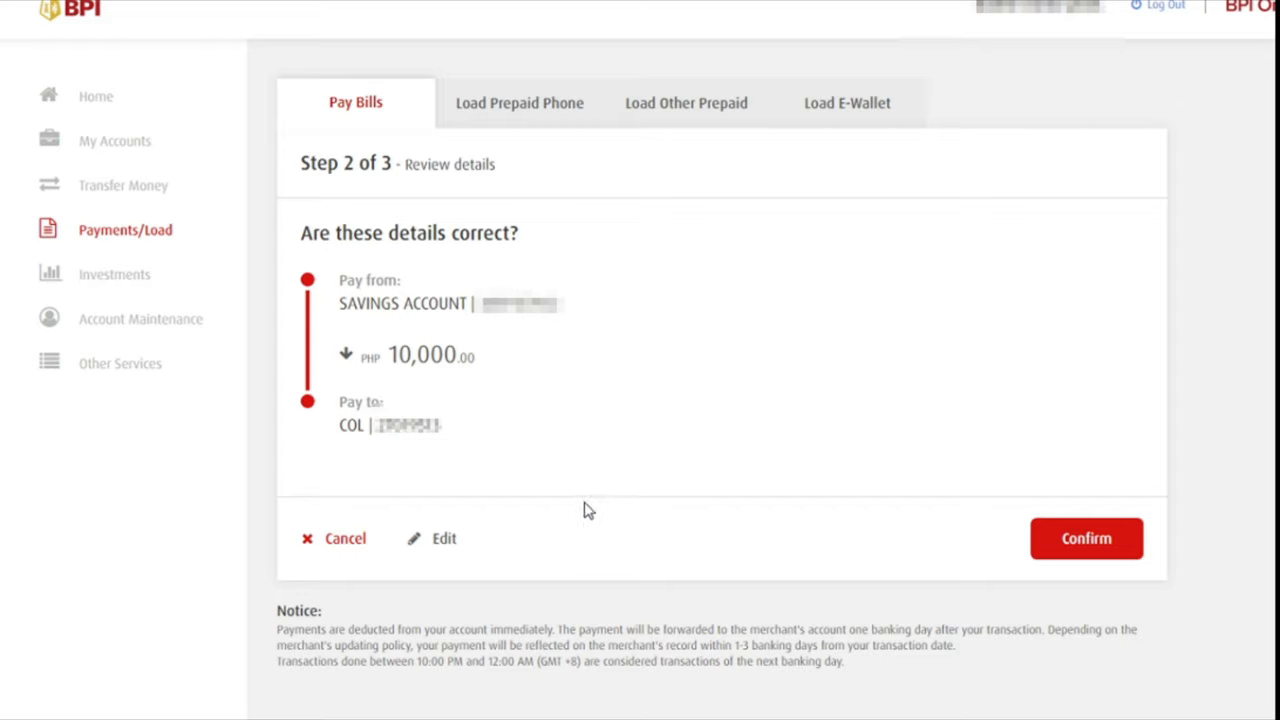